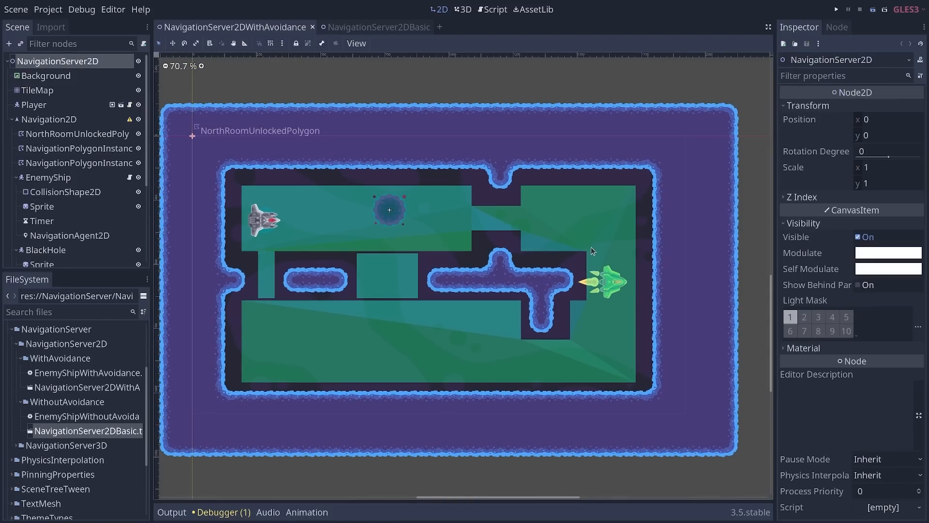
- Scroll the GDQuest 'New Features in Godot 3.5' page down to its feature overview
click(836, 9)
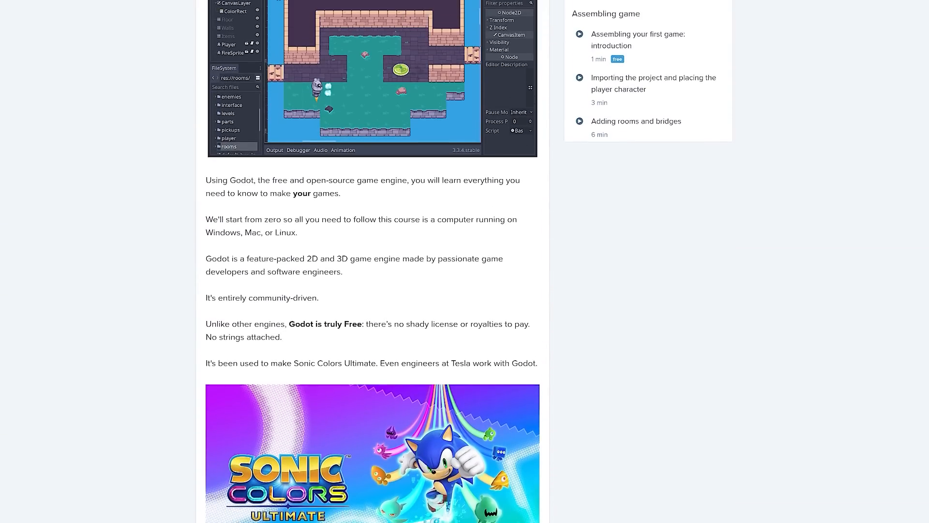
scroll(up, 3)
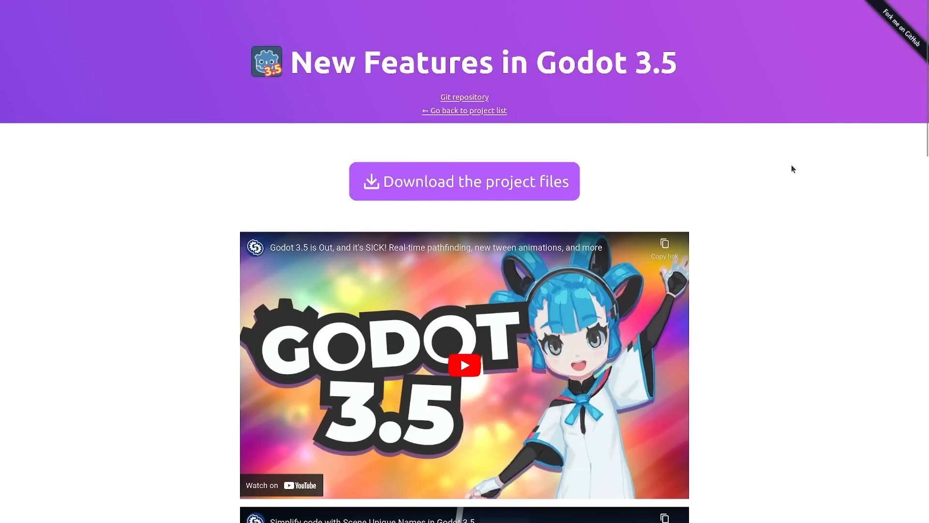
scroll(down, 3)
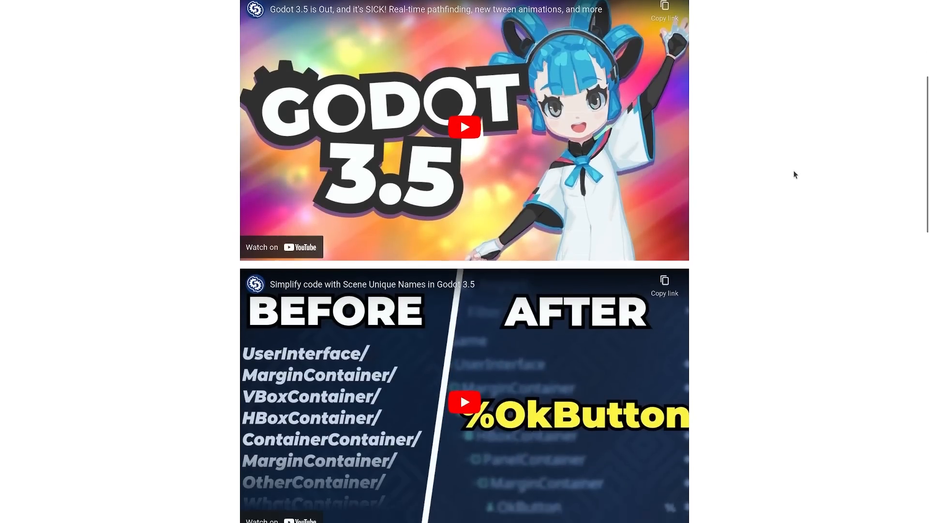
scroll(down, 3)
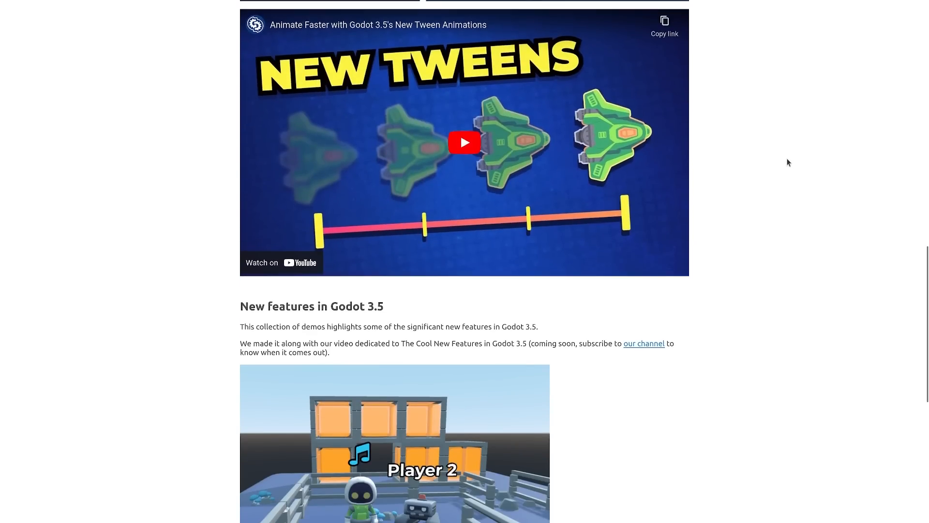
scroll(down, 3)
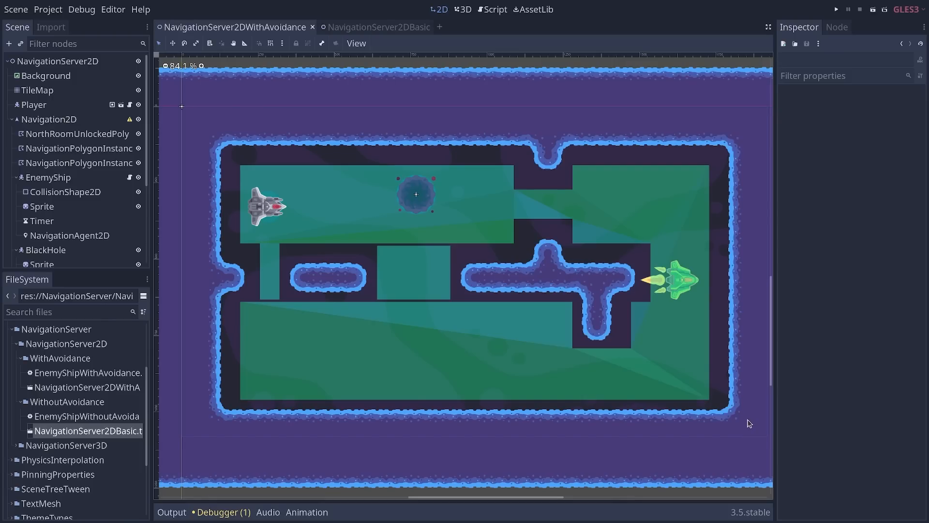
mouse_move(747, 417)
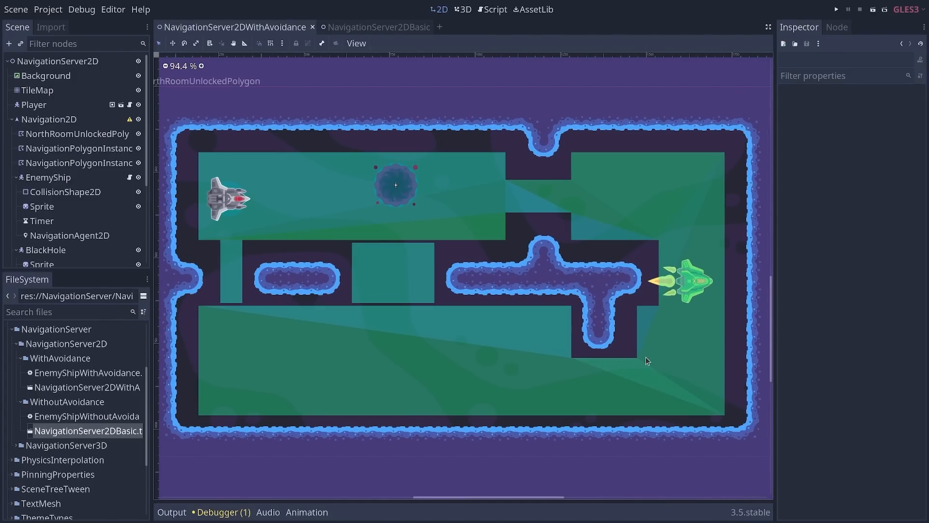
click(836, 9)
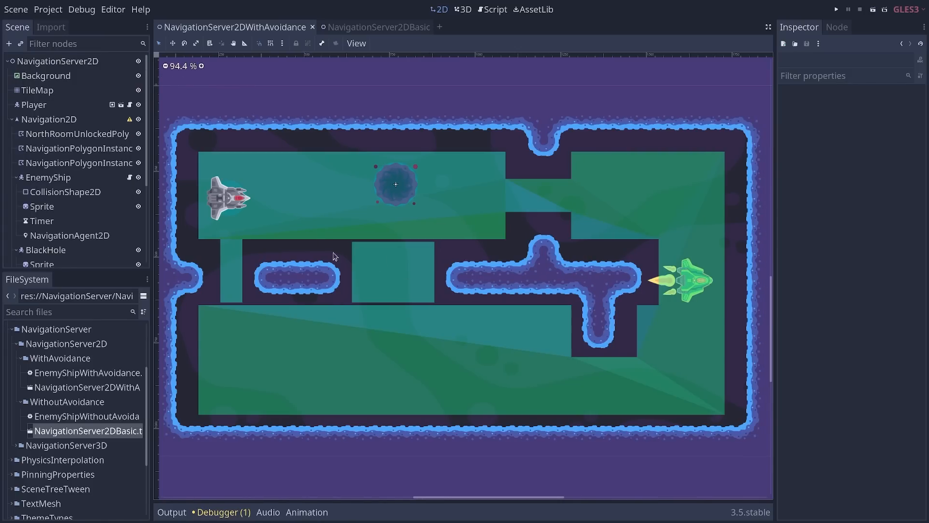
mouse_move(417, 274)
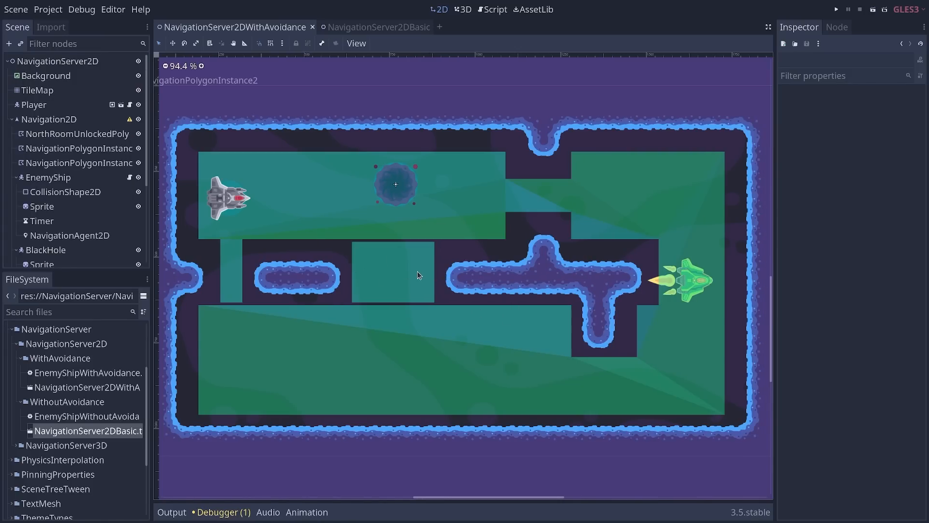
mouse_move(424, 283)
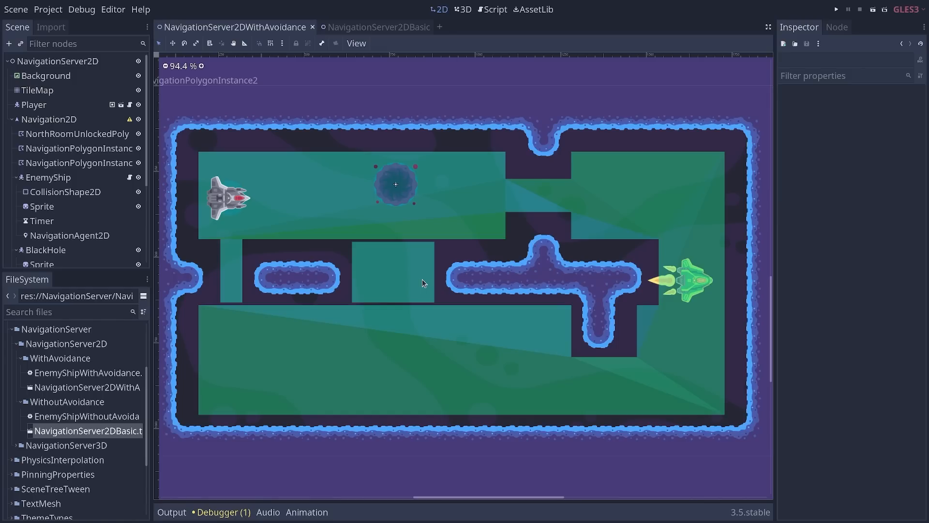
mouse_move(427, 274)
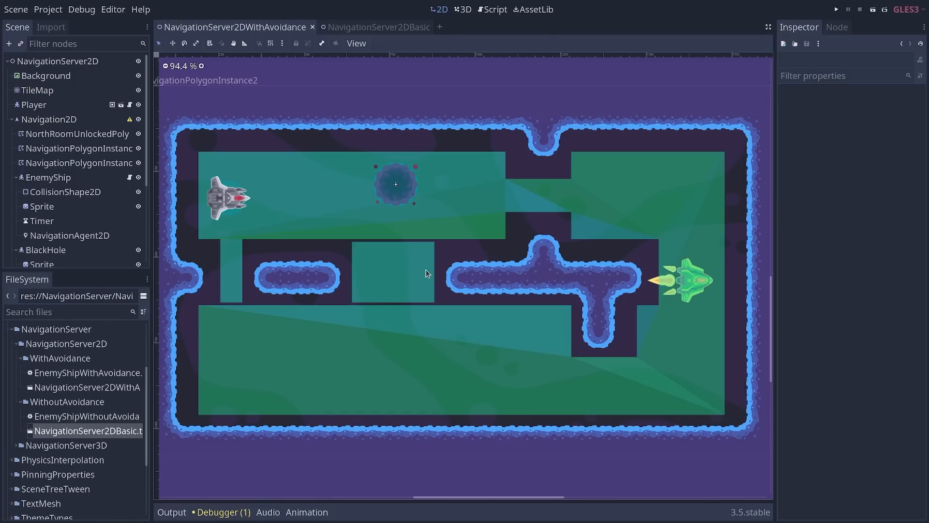
scroll(up, 3)
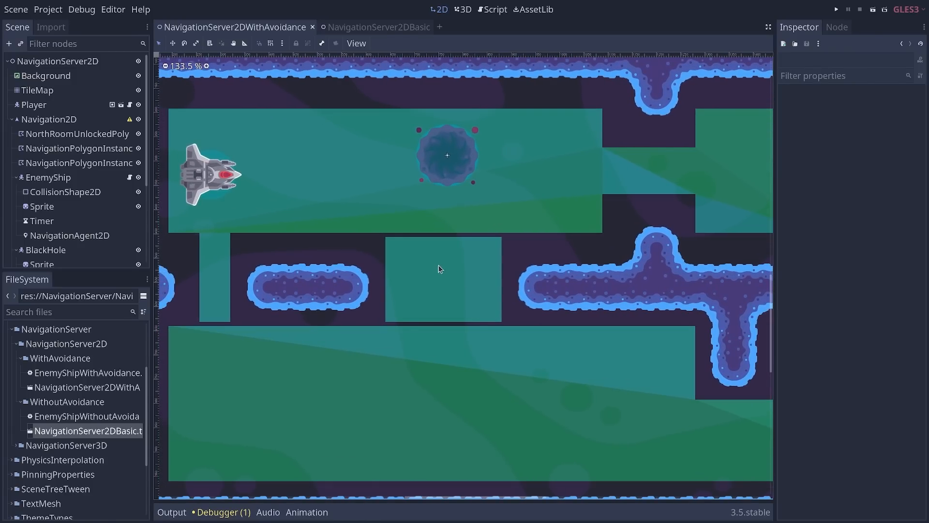
mouse_move(519, 217)
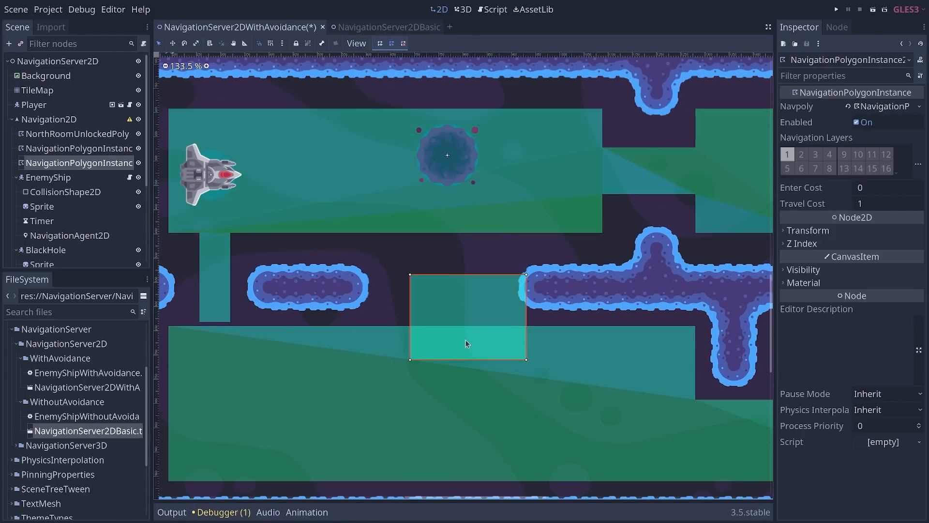
- Select NavigationPolygonInstance2 and drag it up against the north room polygon
scroll(up, 3)
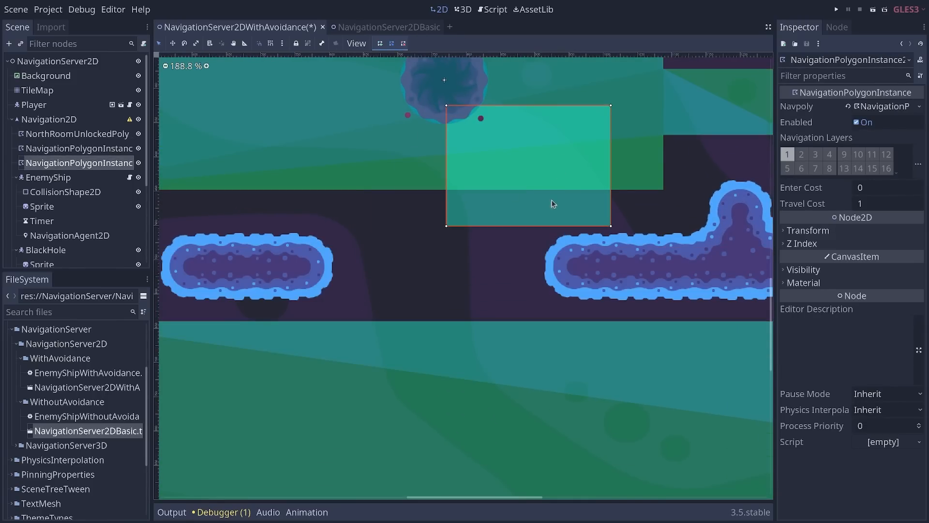
click(42, 206)
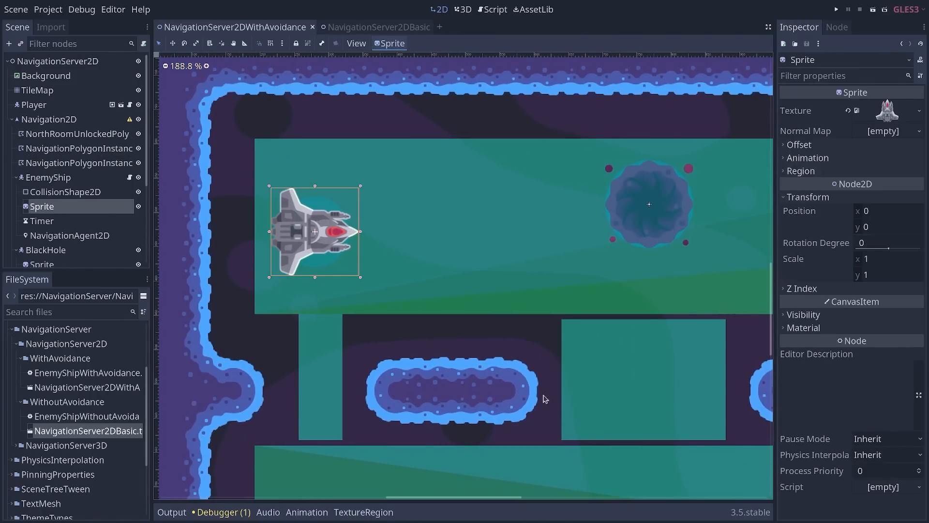
click(836, 9)
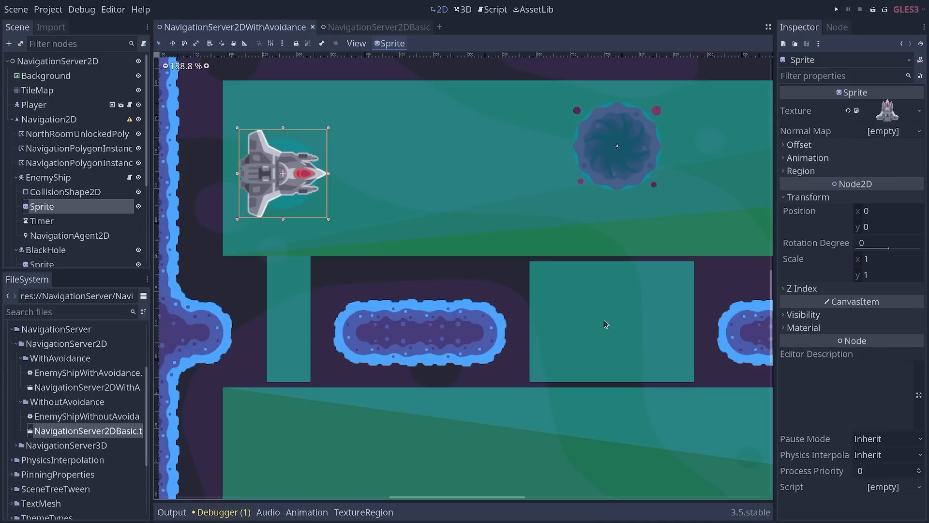
click(79, 163)
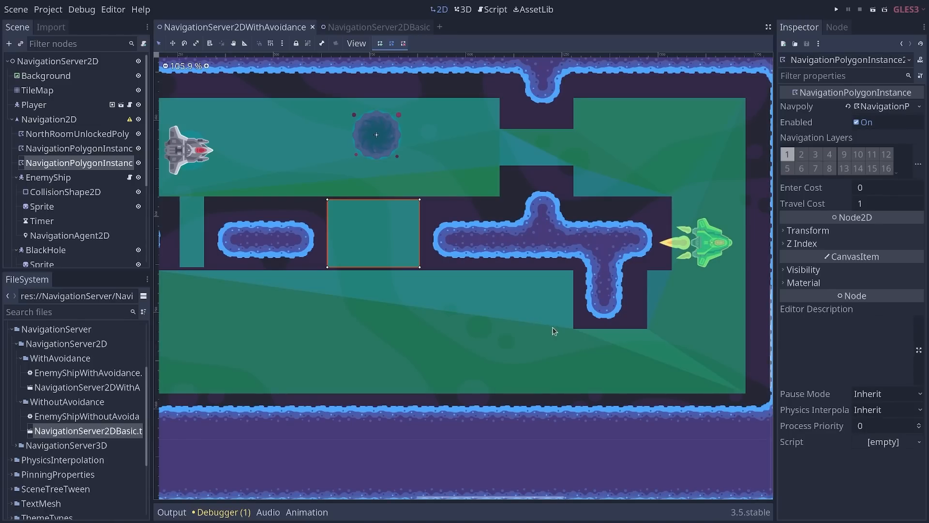
mouse_move(282, 176)
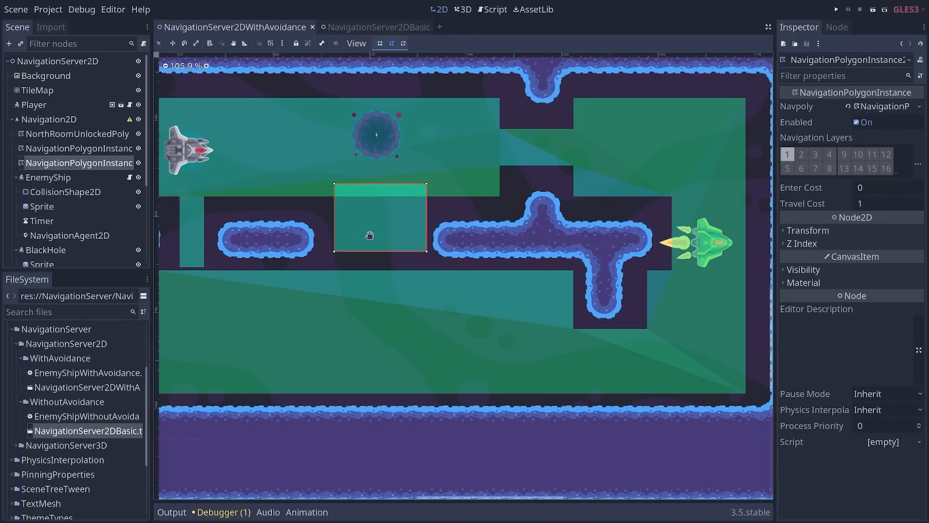
click(79, 134)
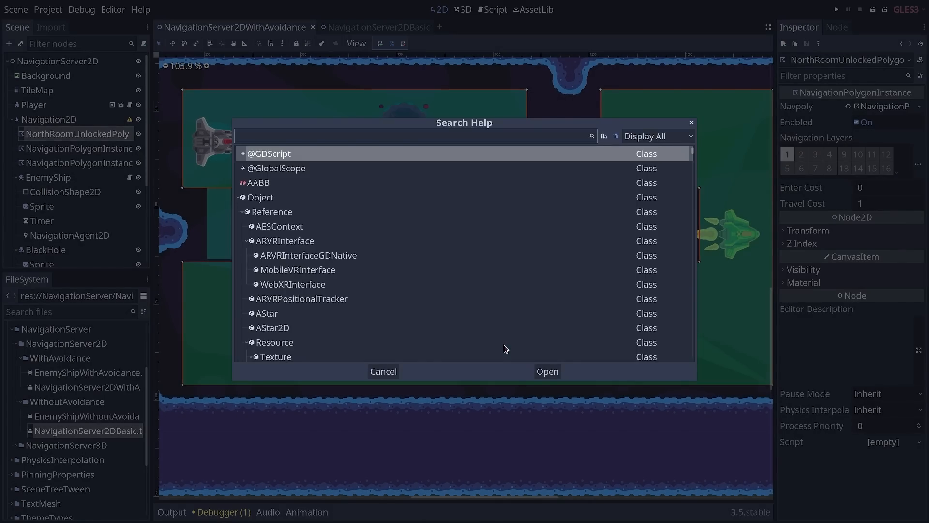
- Search help for 'navigations', open NavigationServer and scroll to its region method descriptions
text(navigation)
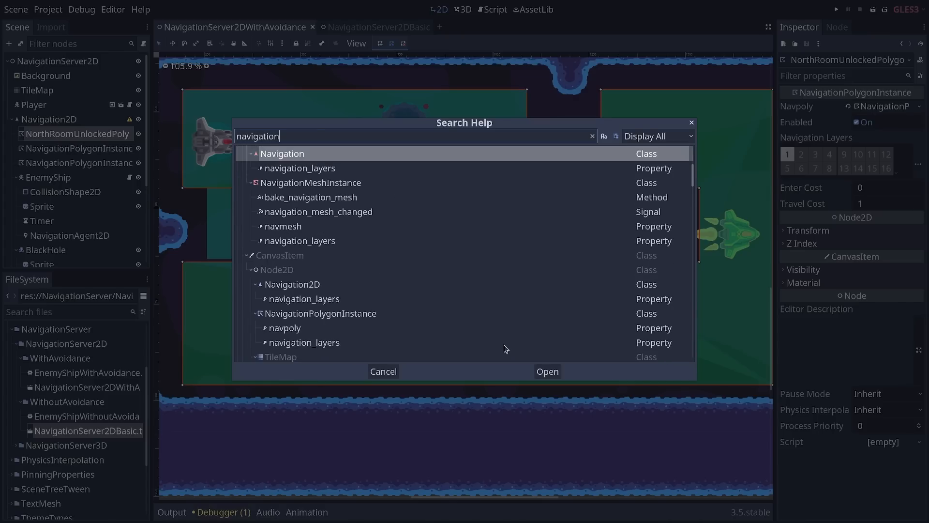
text(s)
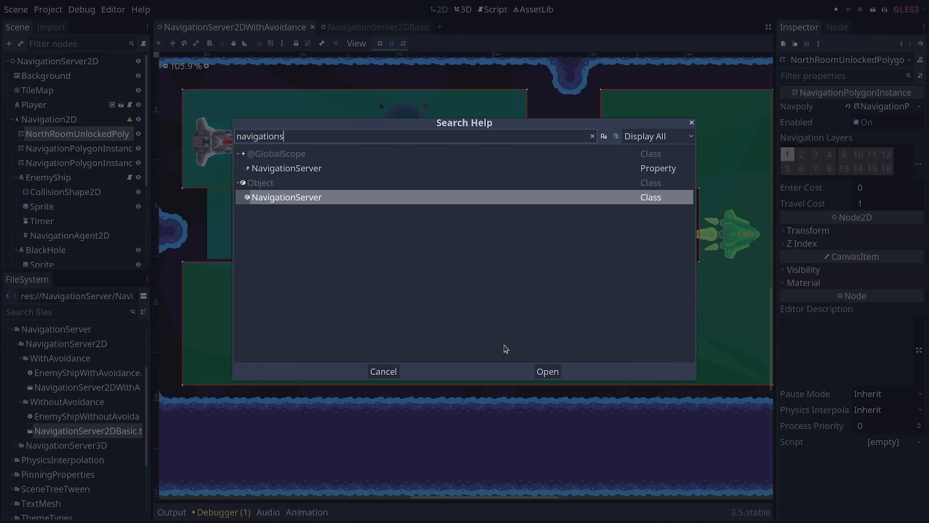
click(546, 371)
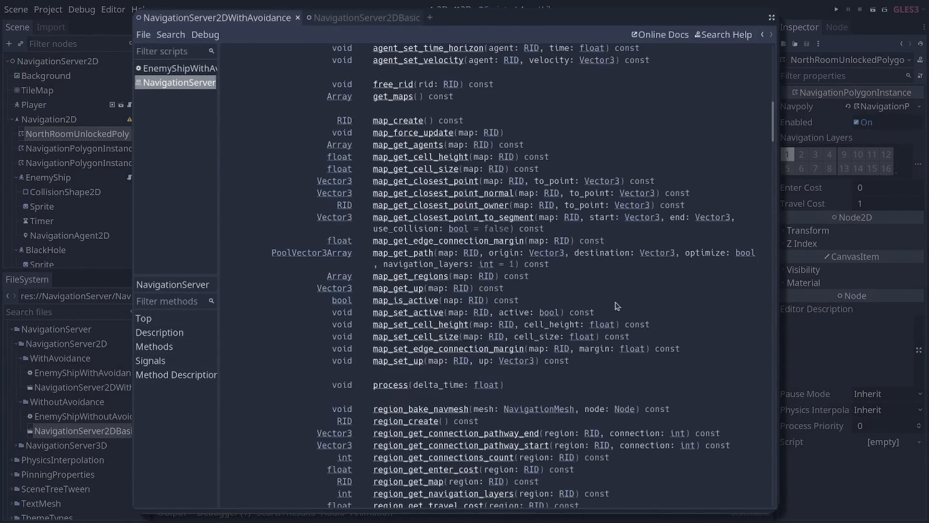
scroll(down, 3)
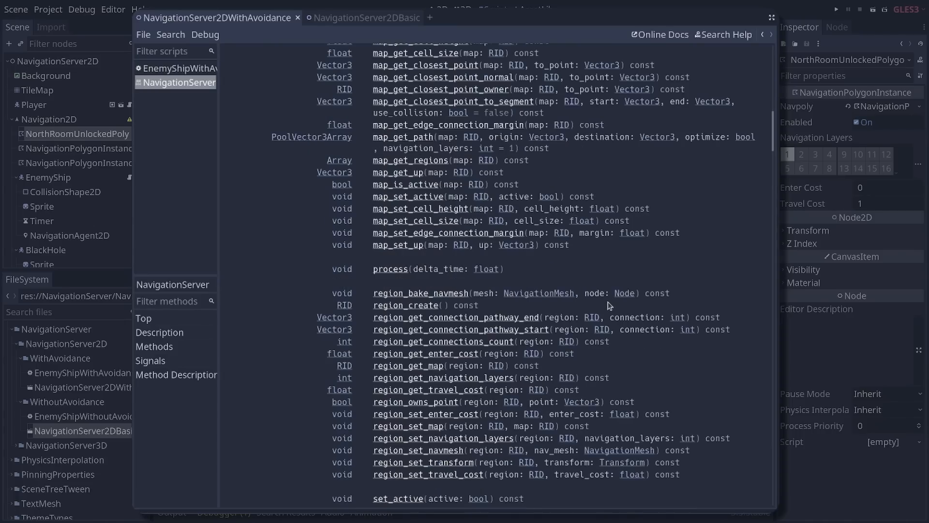
scroll(down, 3)
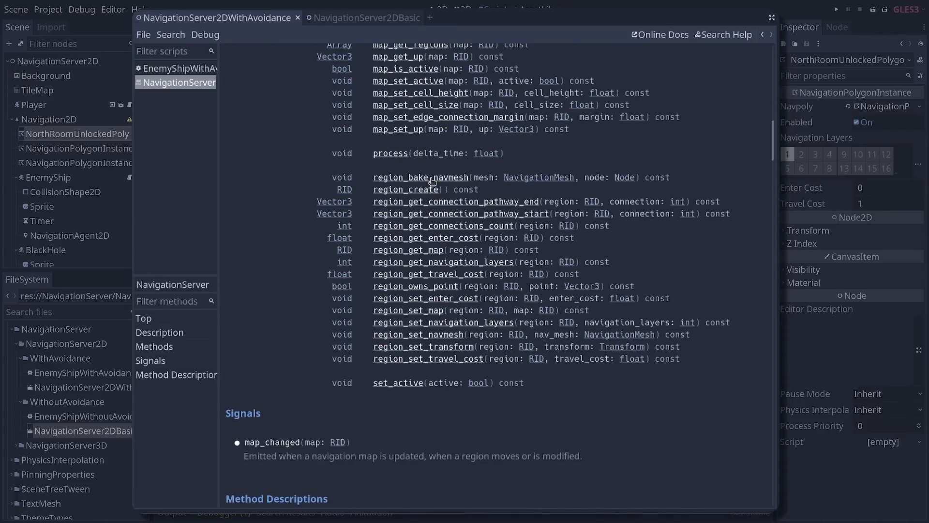
scroll(down, 3)
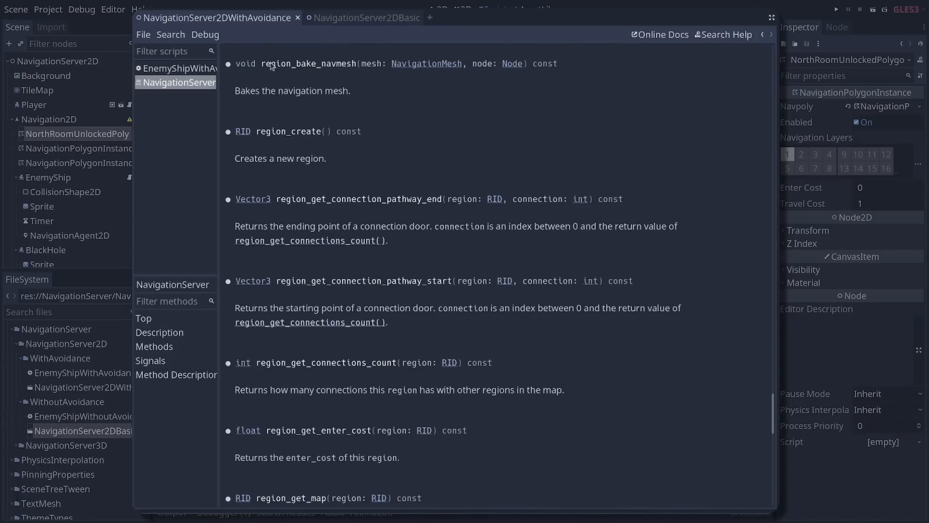
mouse_move(350, 69)
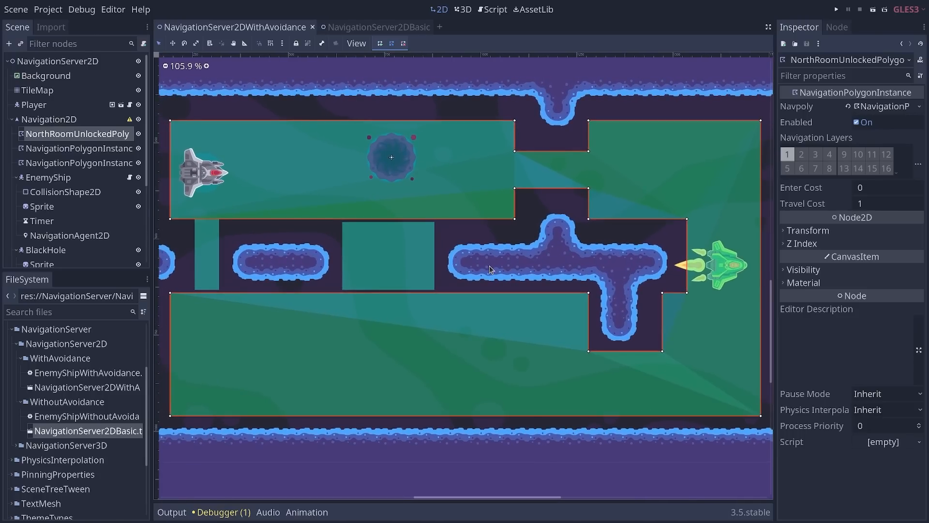
mouse_move(491, 271)
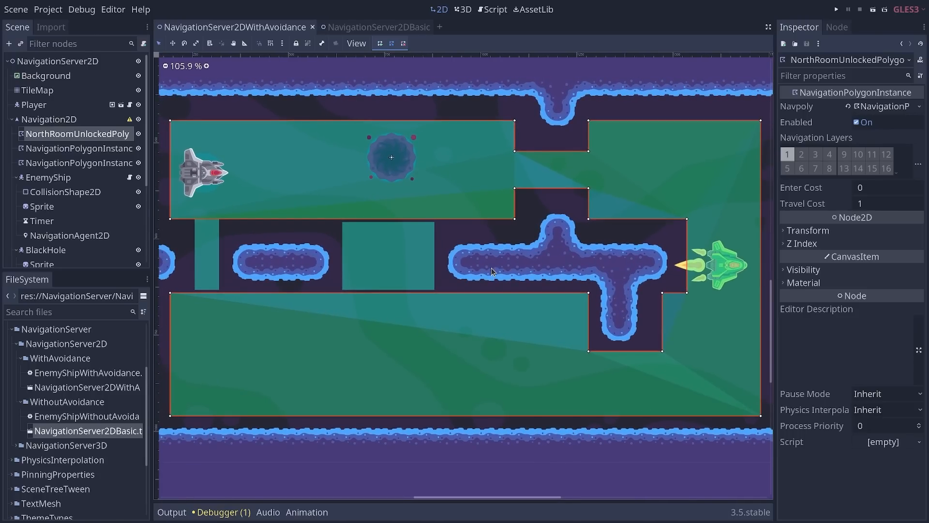
mouse_move(478, 250)
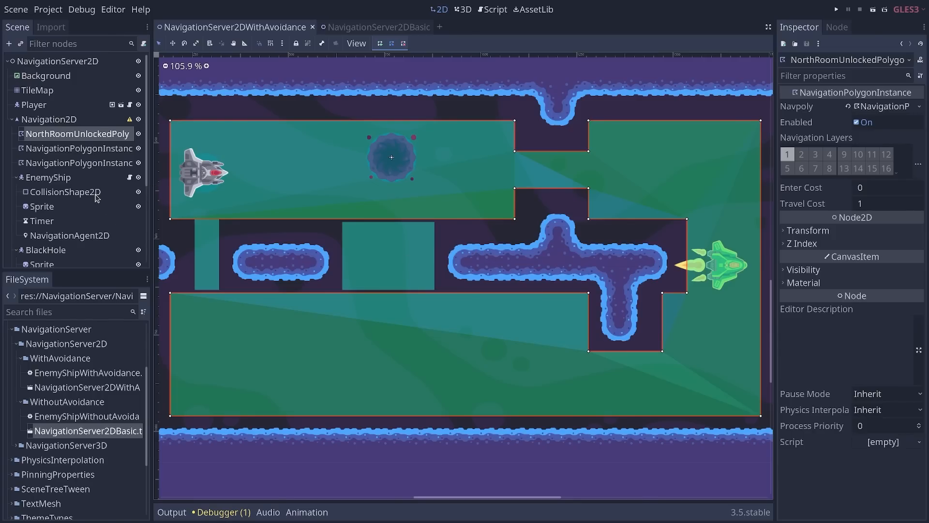
click(49, 92)
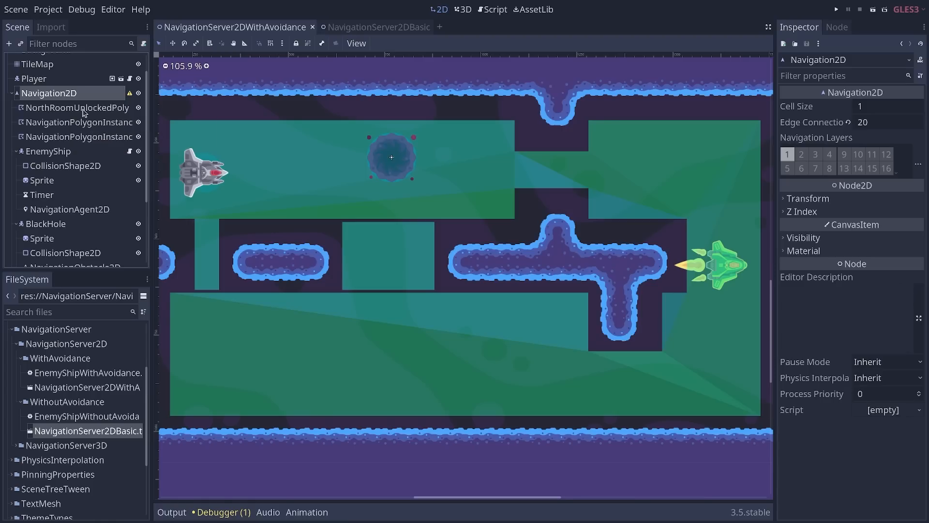
mouse_move(77, 108)
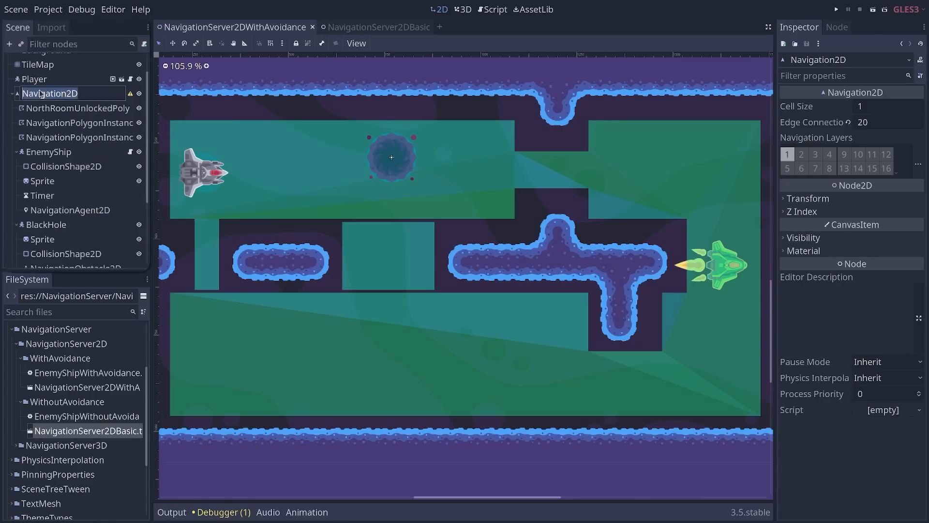
click(70, 210)
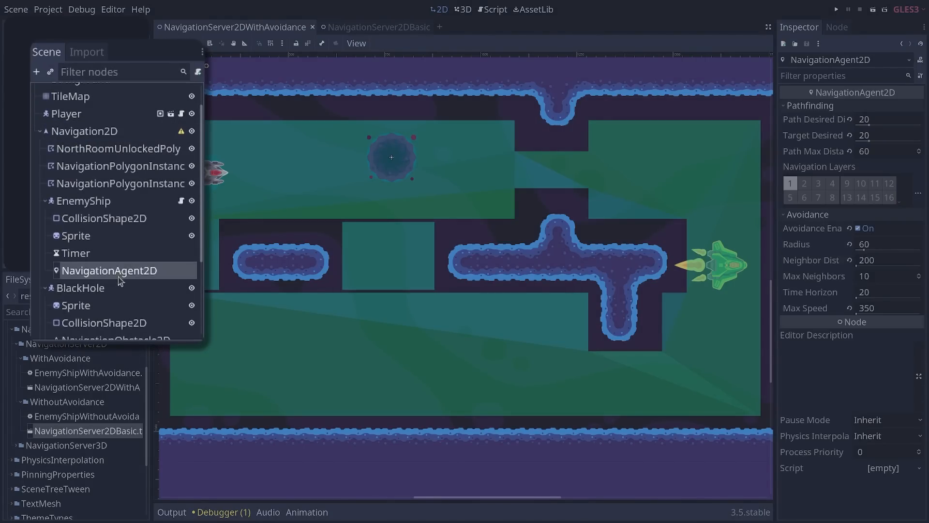
mouse_move(152, 283)
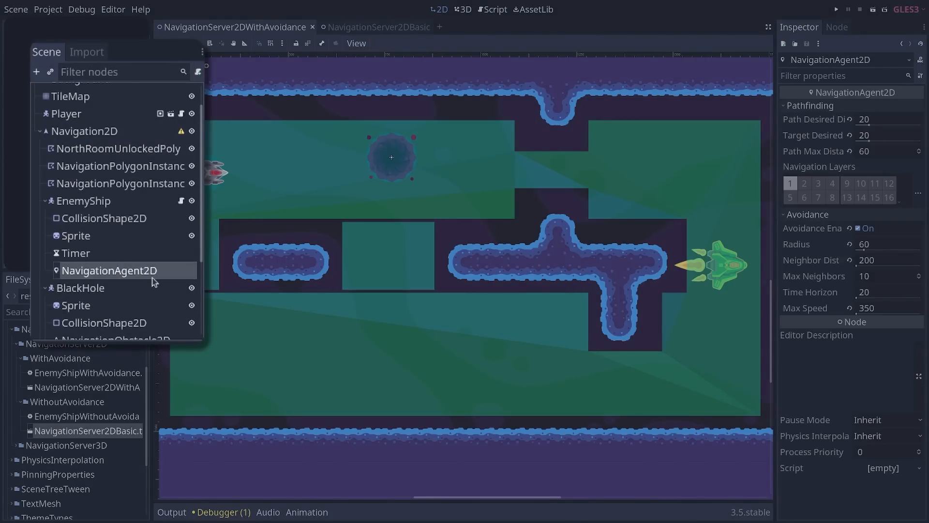
mouse_move(157, 280)
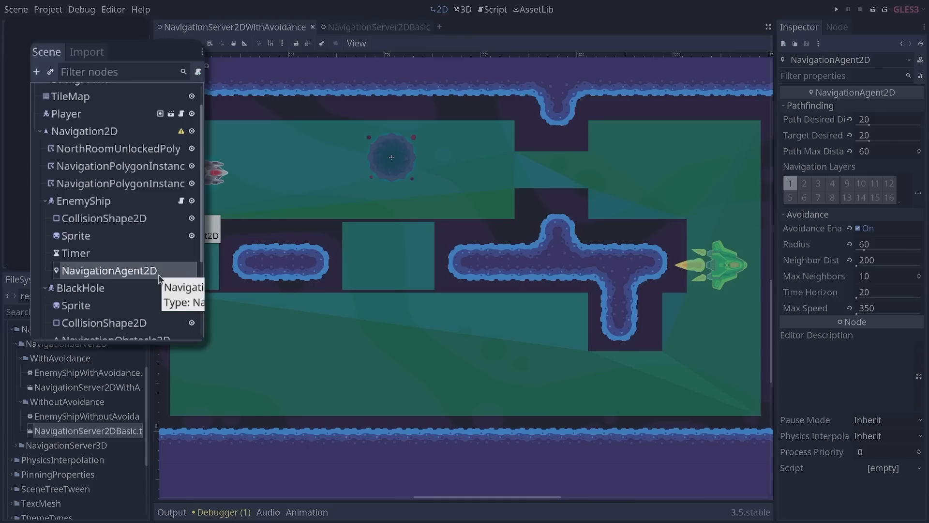
mouse_move(155, 277)
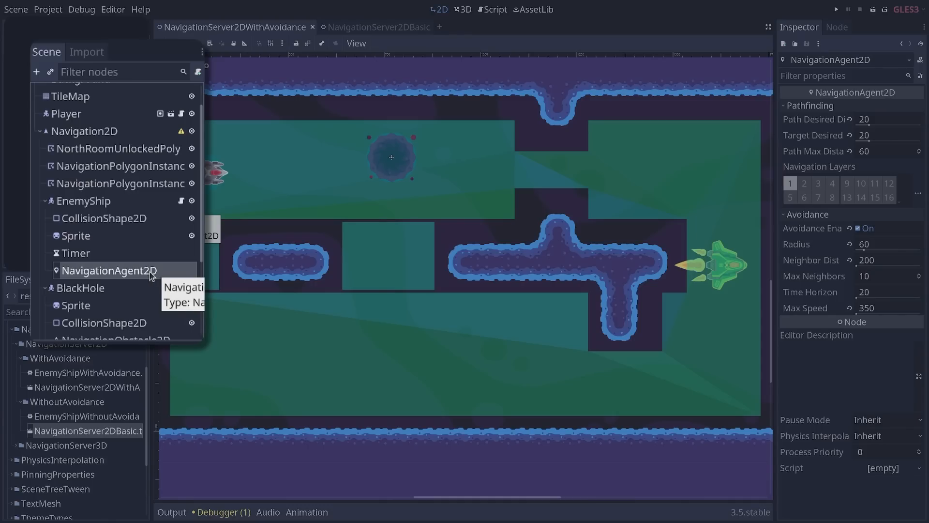
click(85, 131)
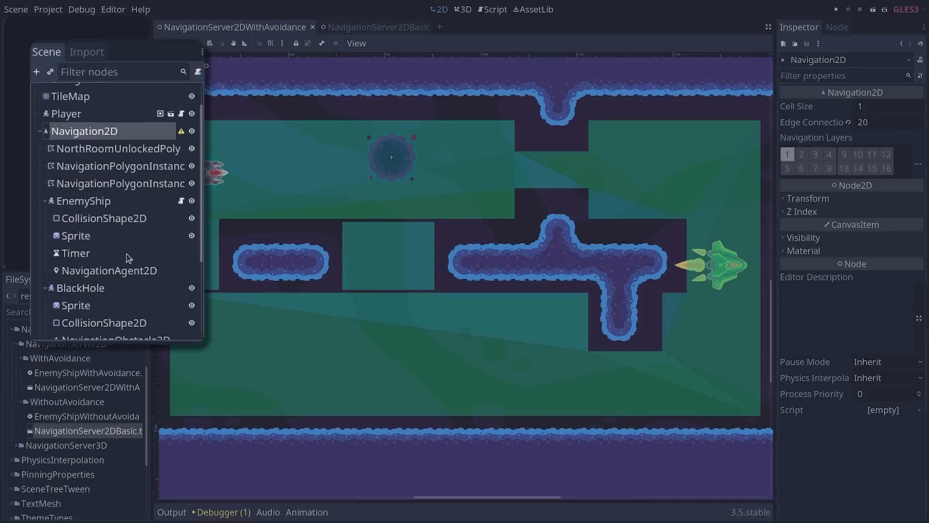
click(109, 270)
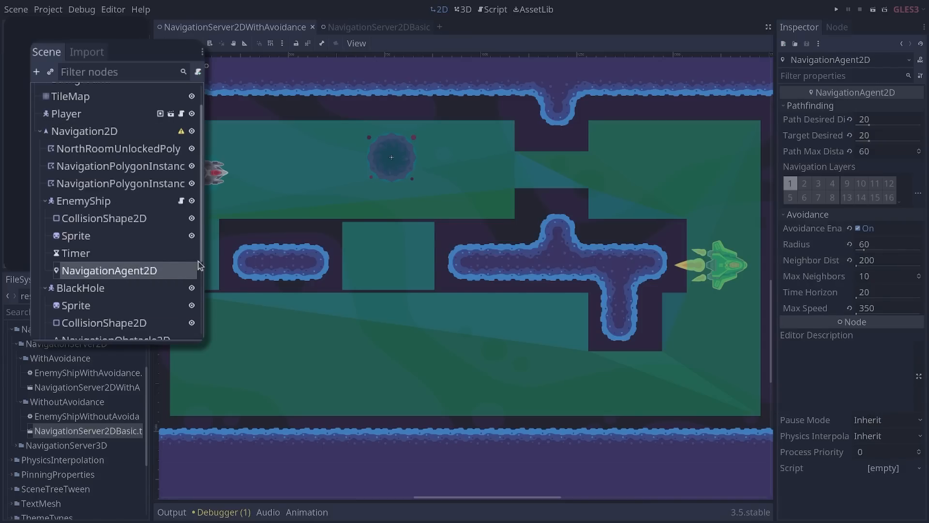
click(116, 244)
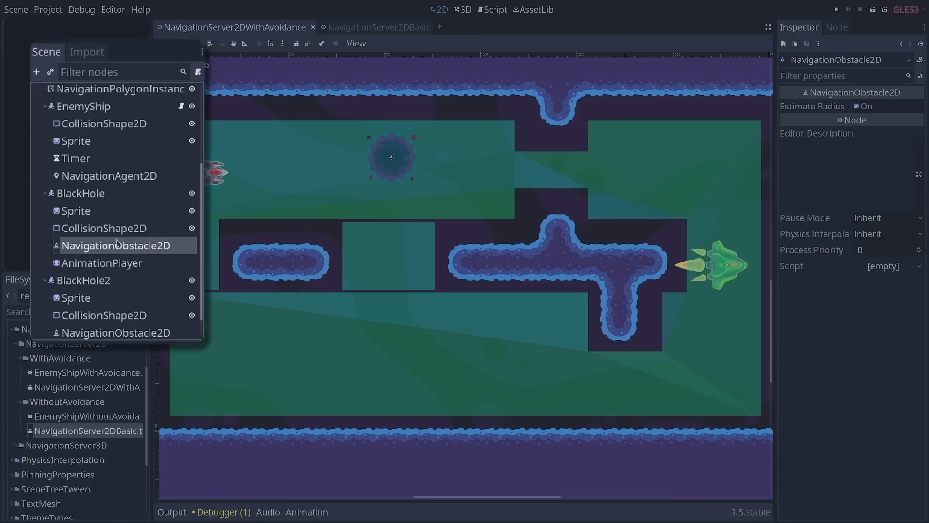
mouse_move(170, 256)
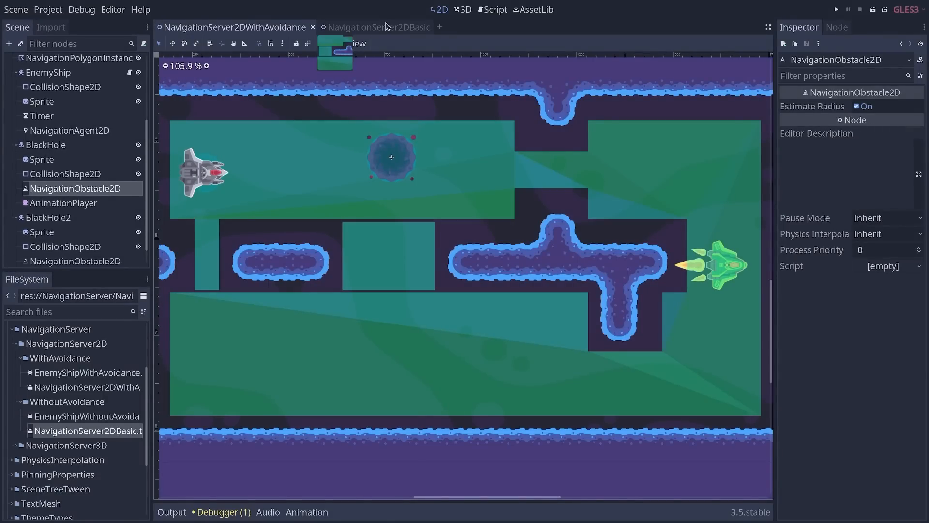
- Close the NavigationServer2DBasic and avoidance demo tabs and open NavigationServer2DTutorialStart.tscn
click(378, 26)
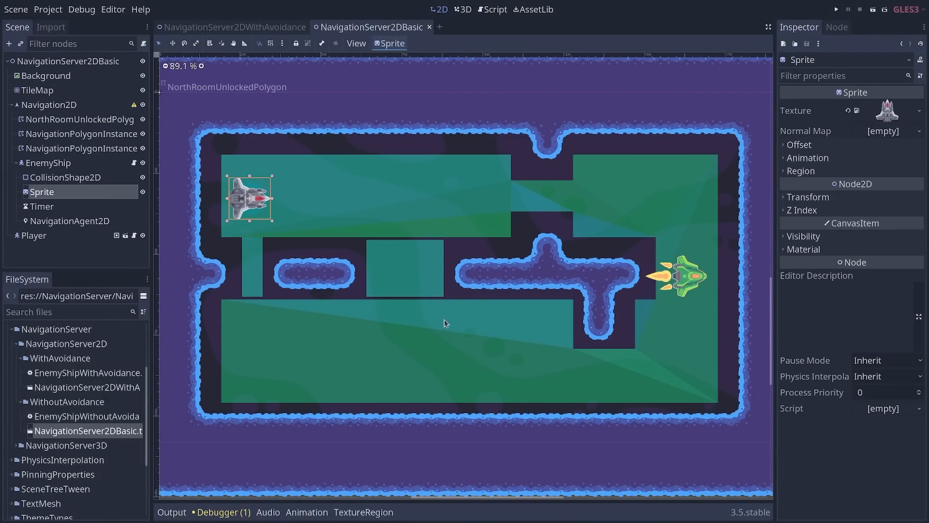
click(836, 9)
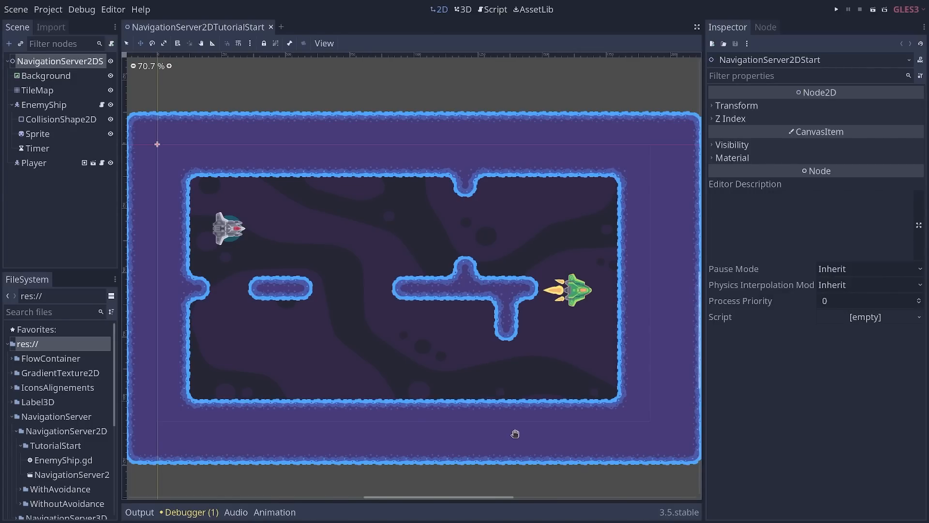
key(ctrl+shift+o)
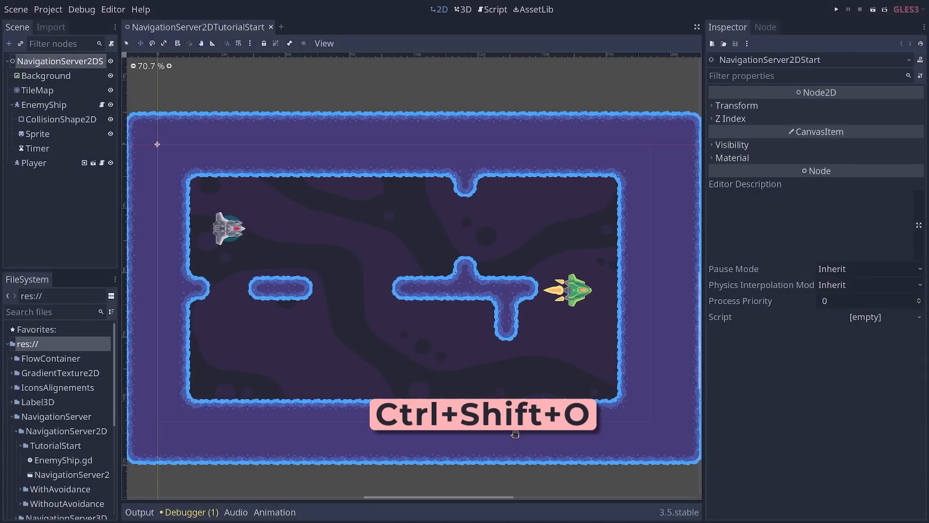
key(ctrl+shift+o)
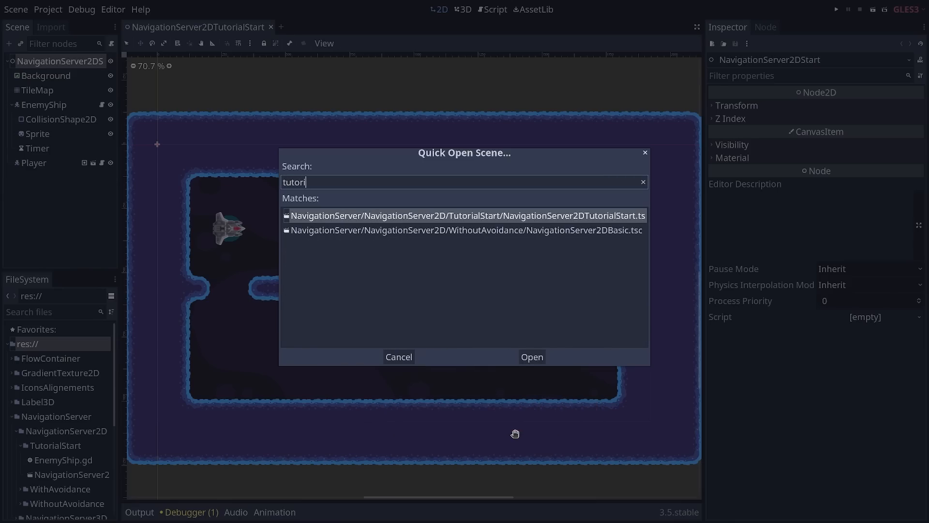
text(al)
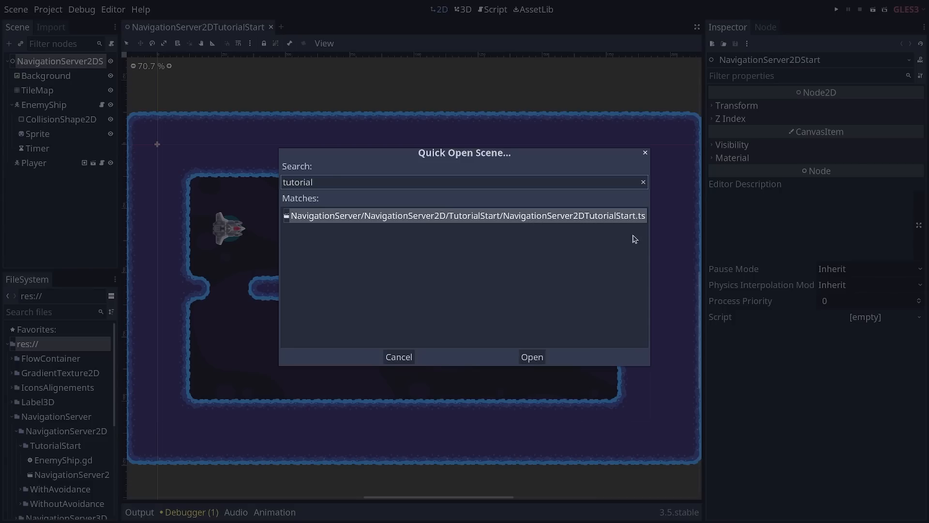
click(531, 357)
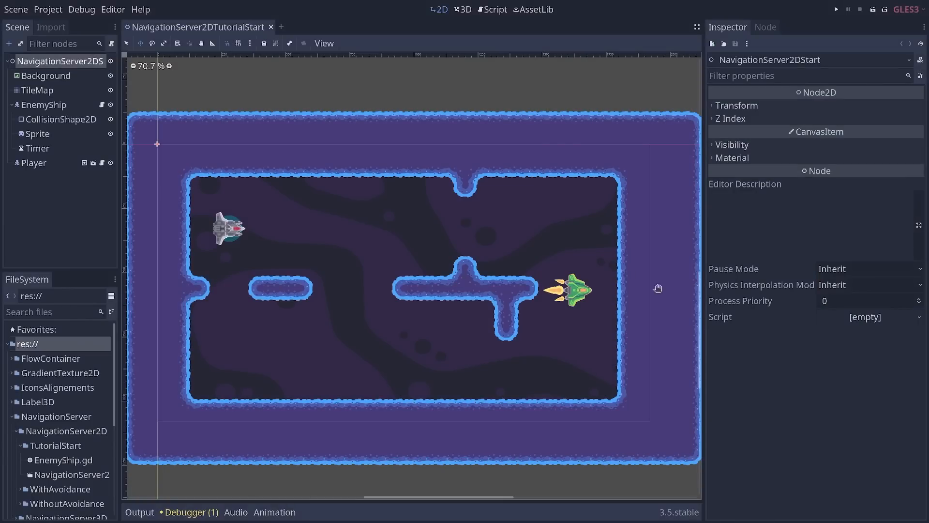
mouse_move(258, 315)
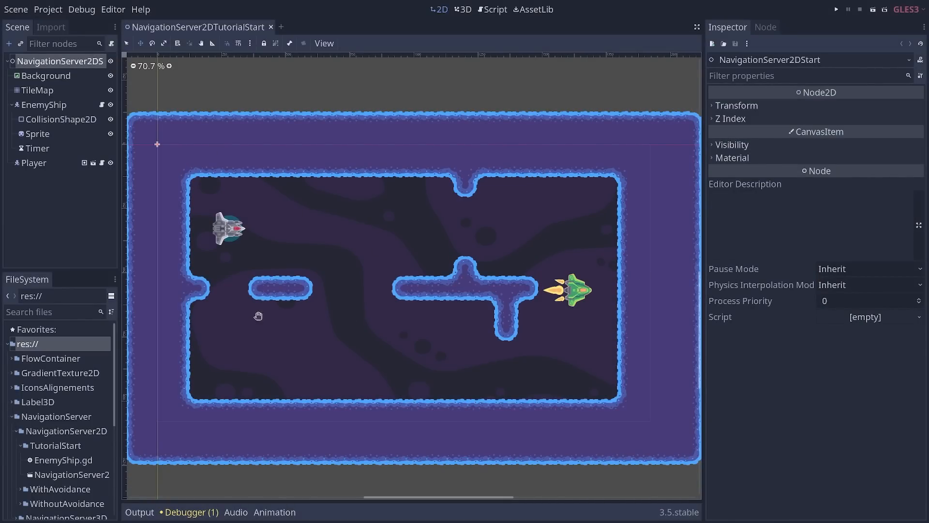
click(45, 105)
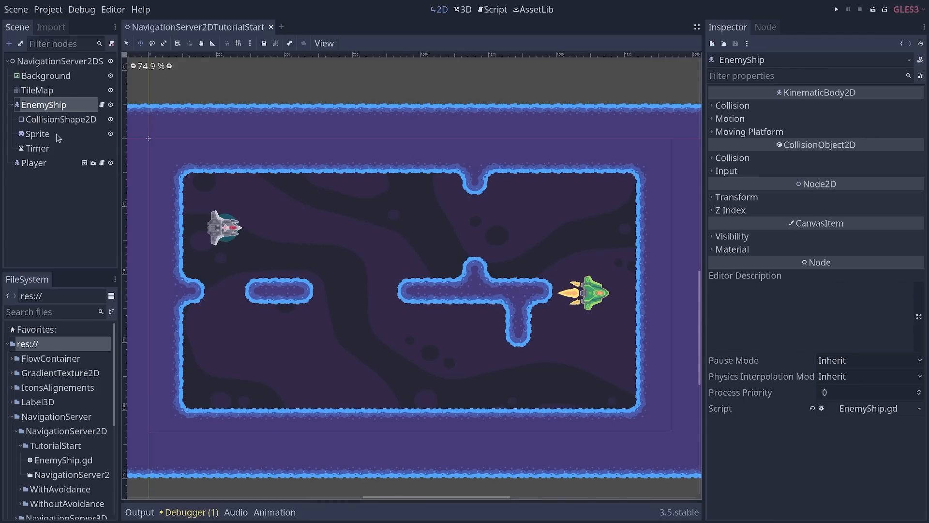
click(61, 119)
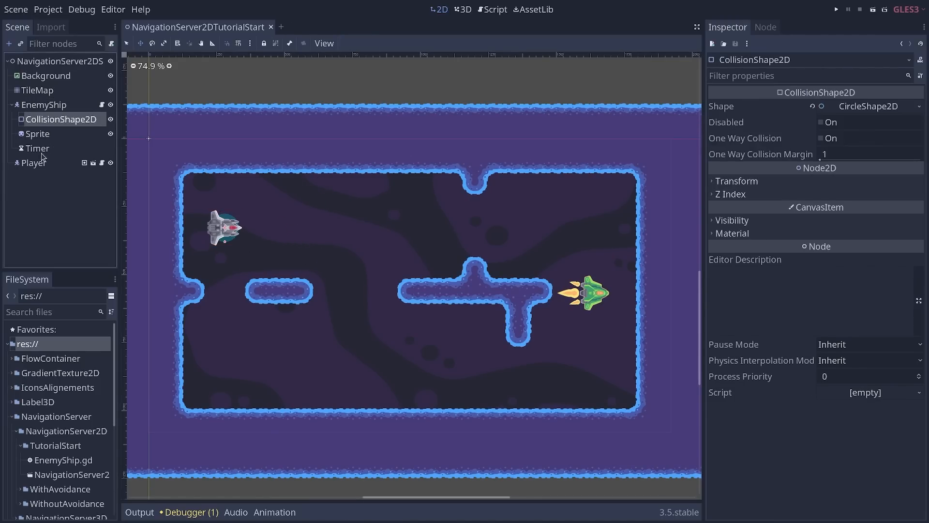
click(37, 148)
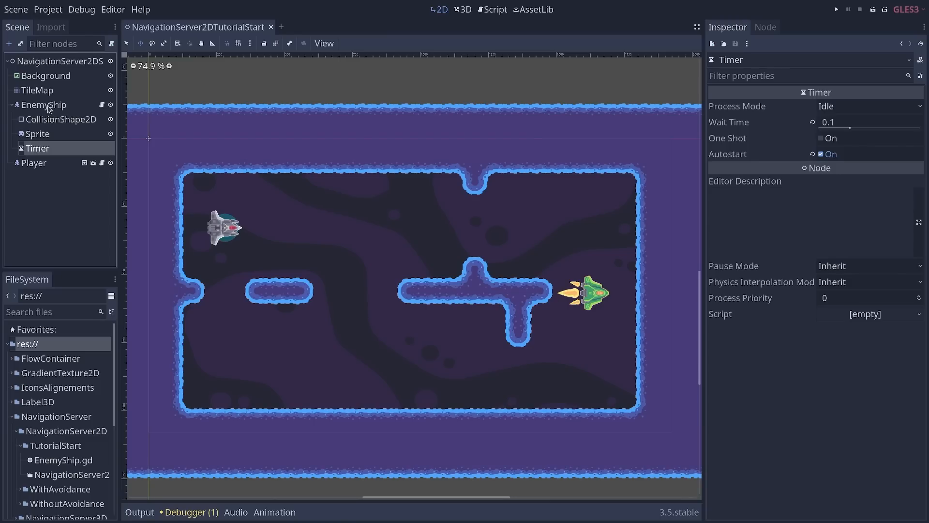
click(44, 105)
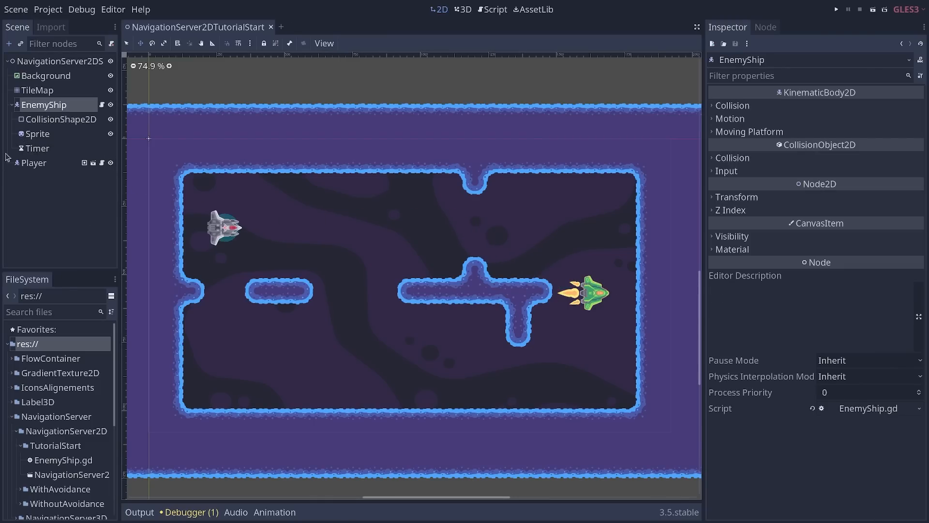
click(836, 9)
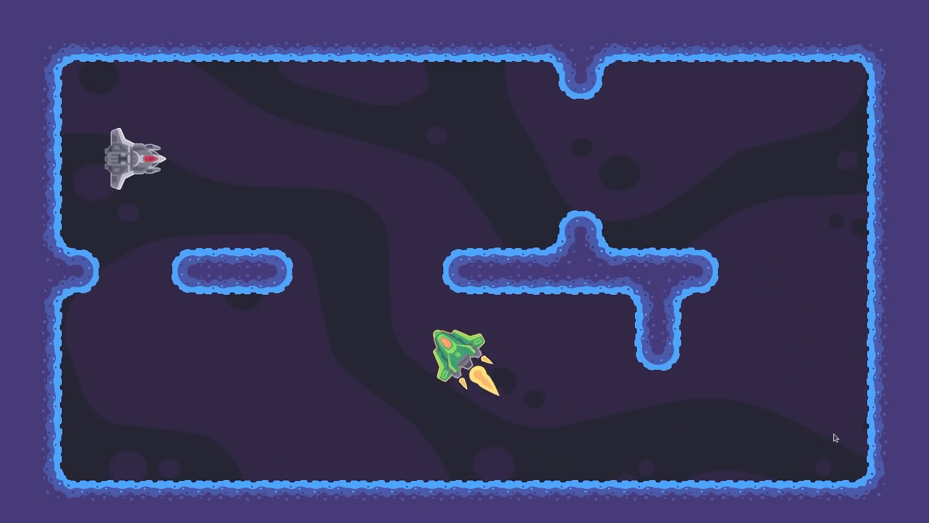
click(847, 9)
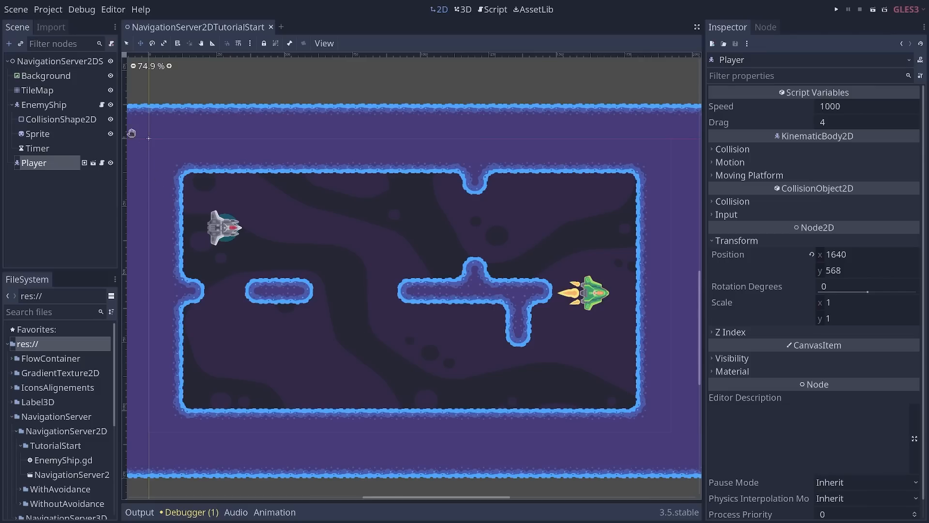
click(495, 9)
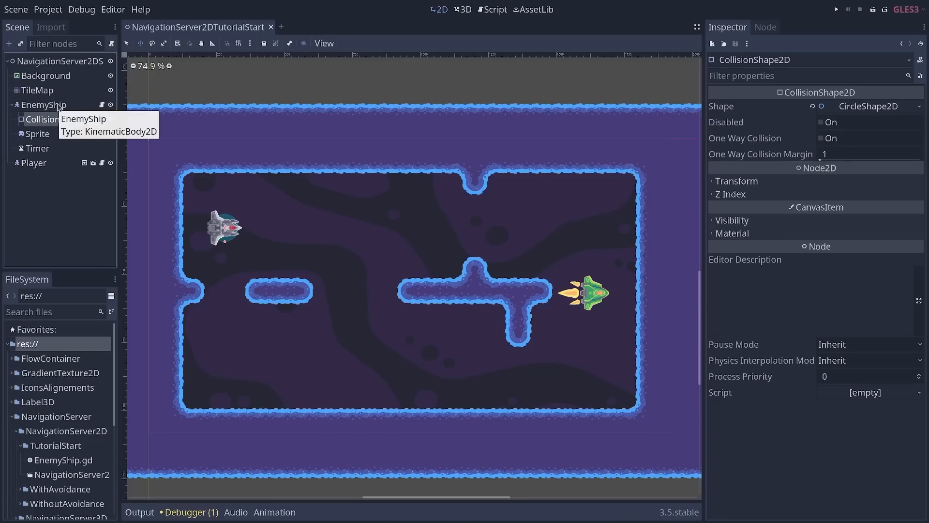
click(43, 105)
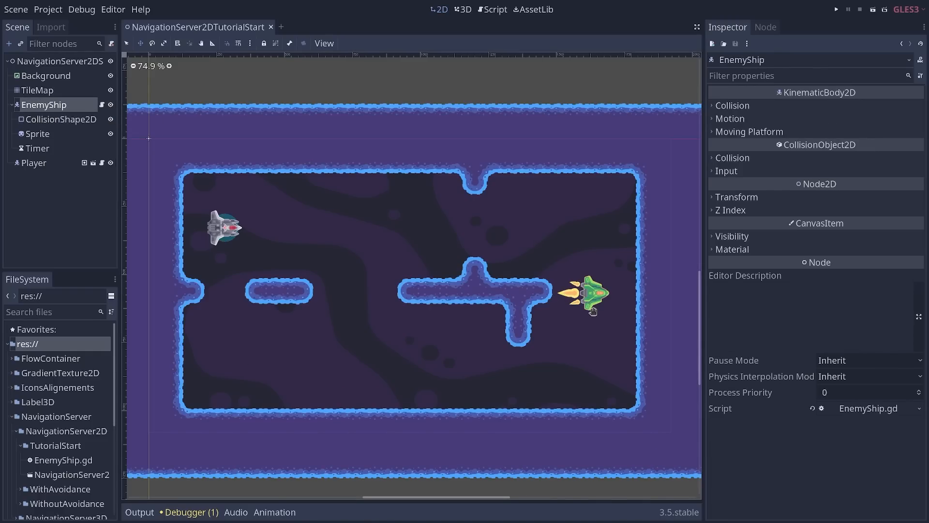
click(59, 60)
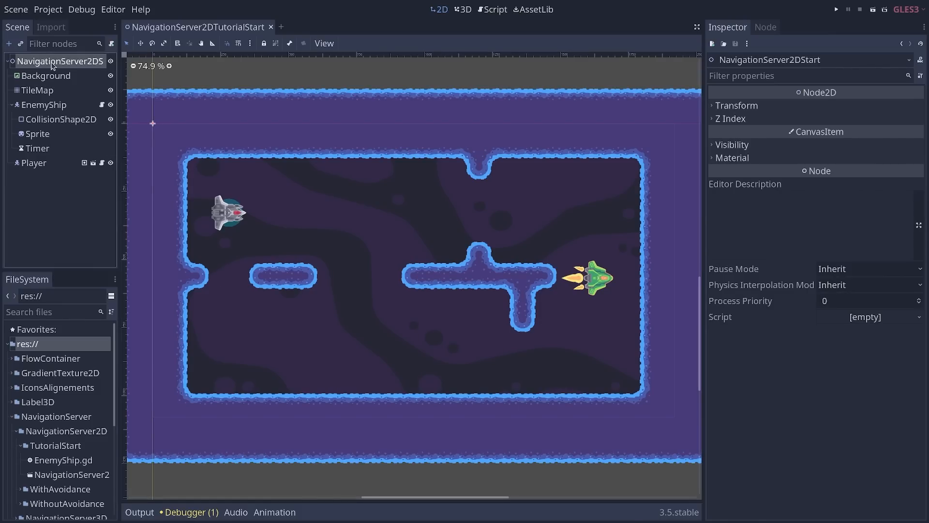
click(10, 43)
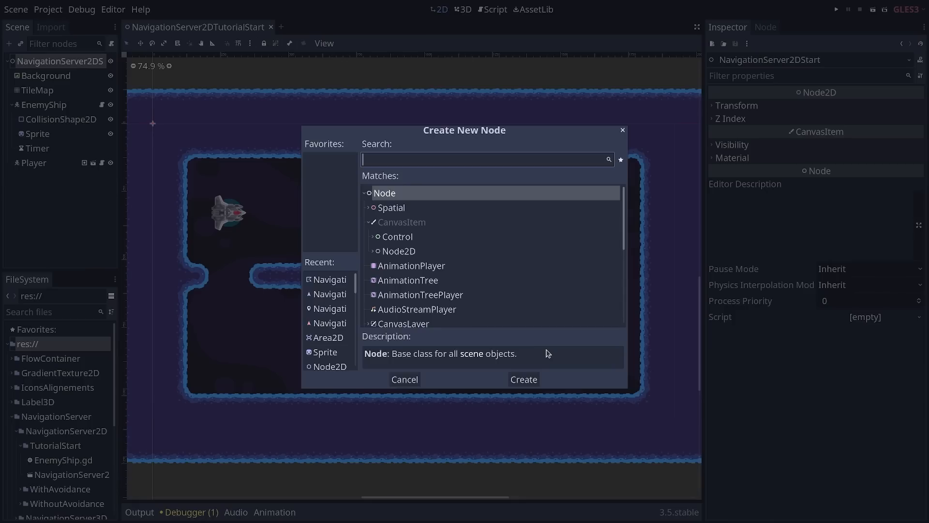
text(navig)
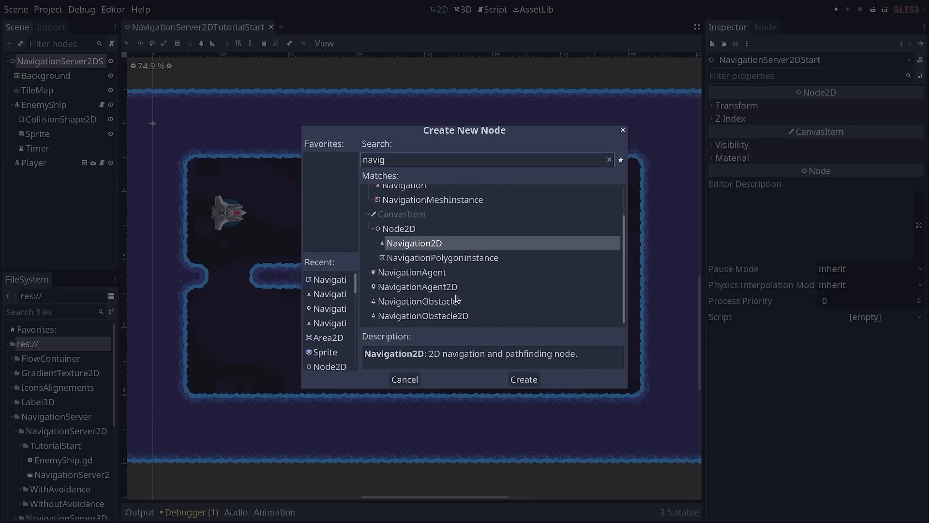
click(522, 379)
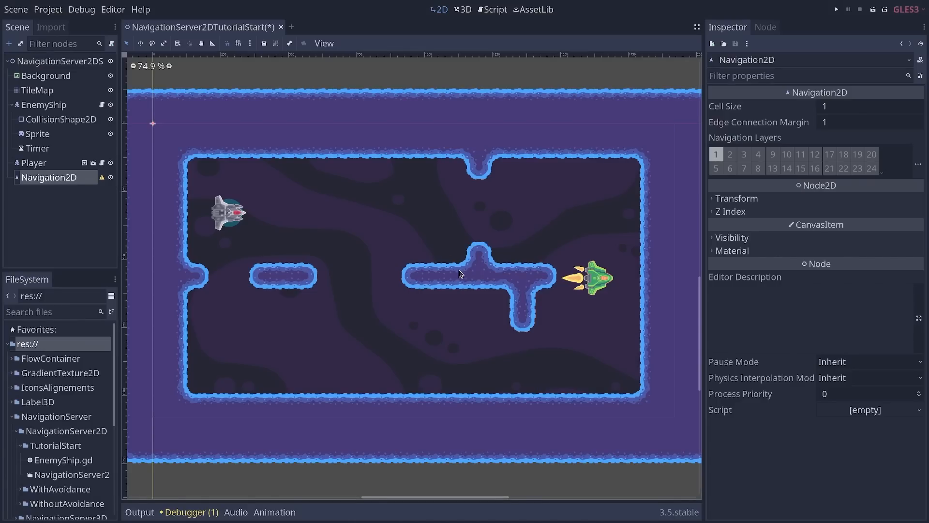
mouse_move(413, 232)
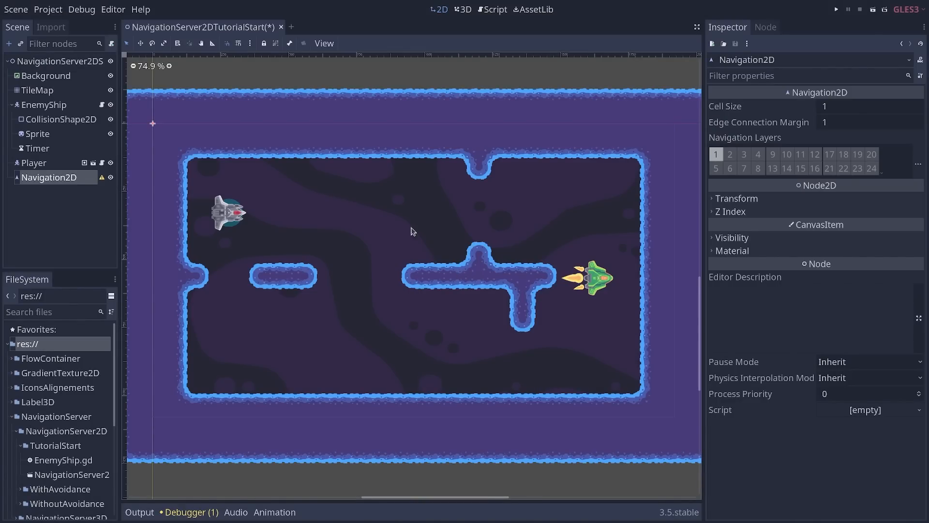
mouse_move(273, 271)
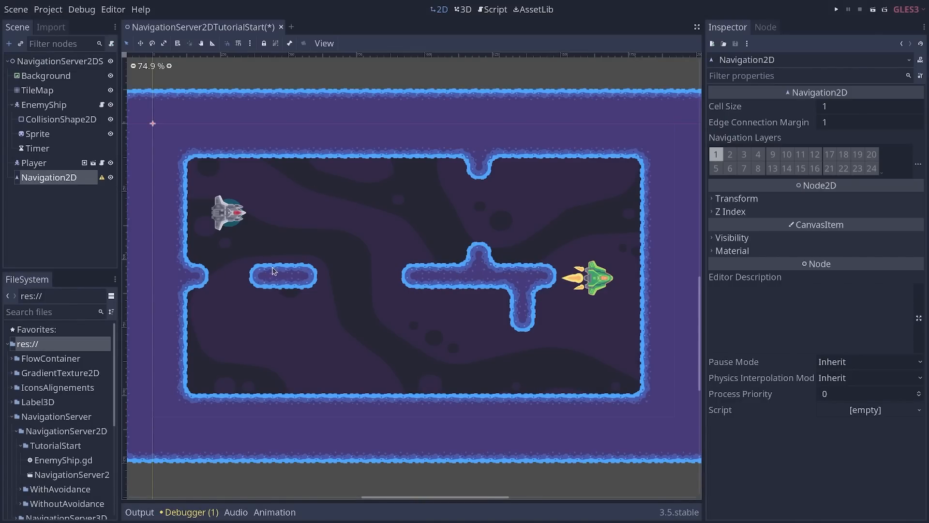
mouse_move(264, 238)
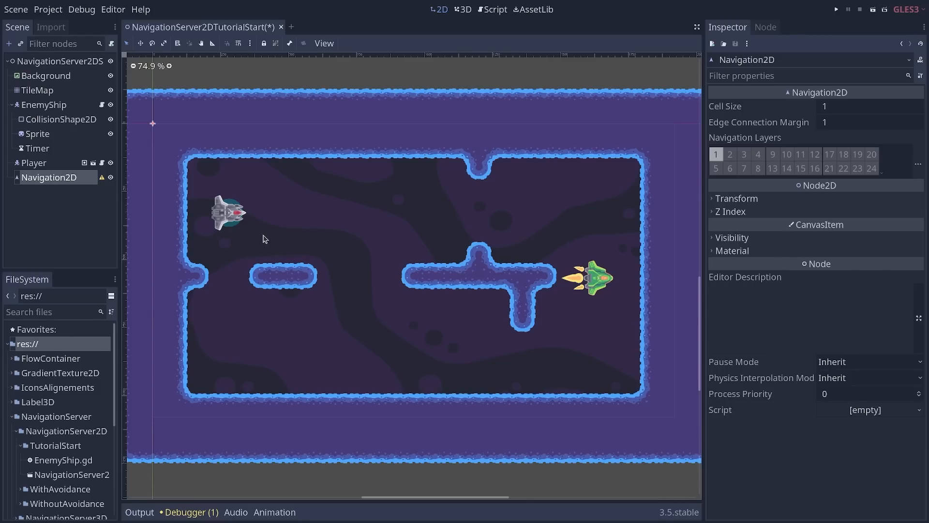
mouse_move(600, 283)
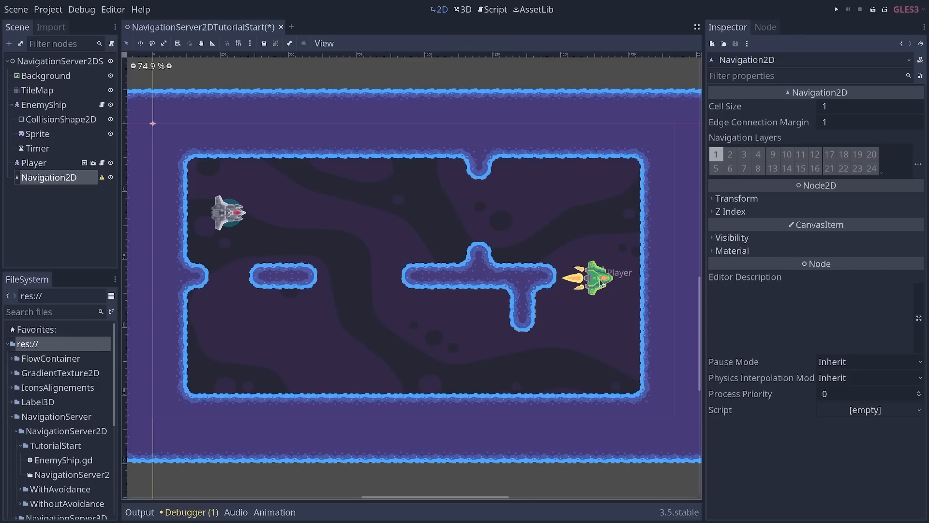
mouse_move(229, 250)
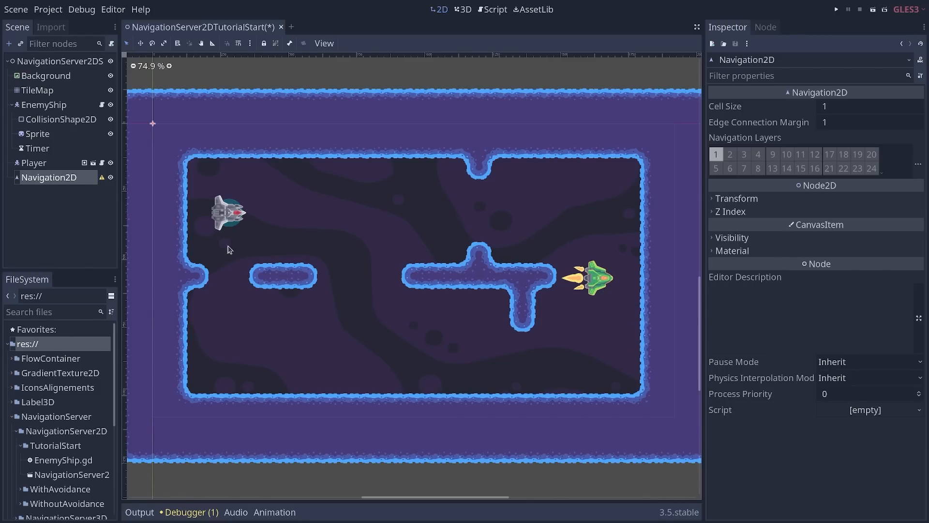
mouse_move(638, 216)
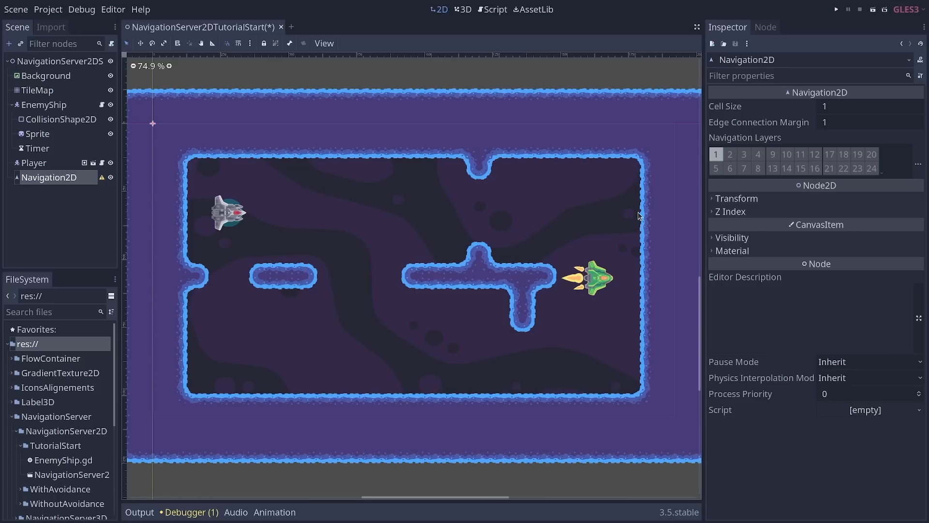
mouse_move(235, 216)
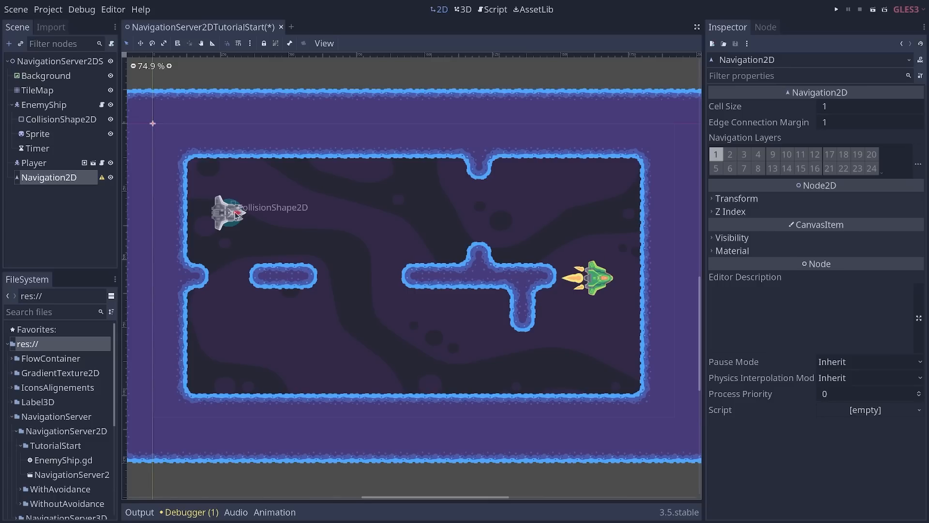
mouse_move(385, 358)
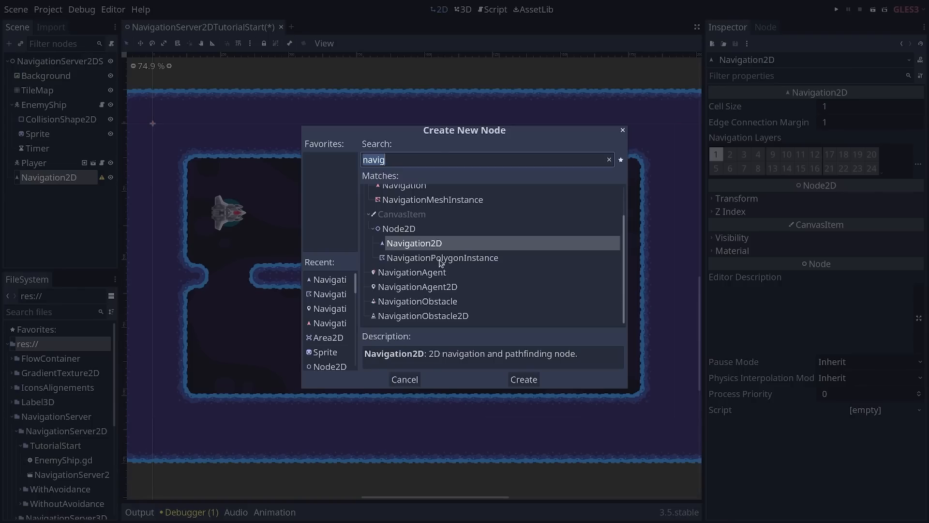
- Choose NavigationPolygonInstance in the Create New Node dialog and create it under Navigation2D
click(442, 257)
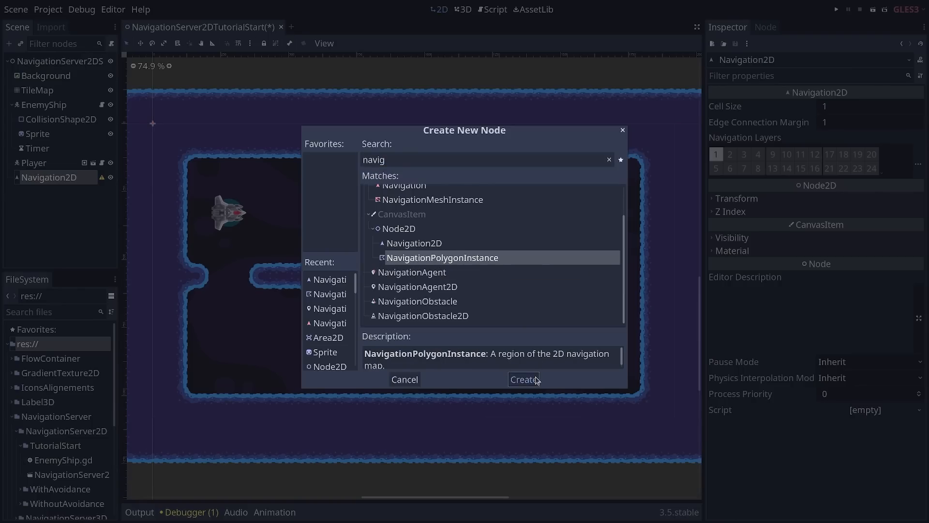
click(523, 379)
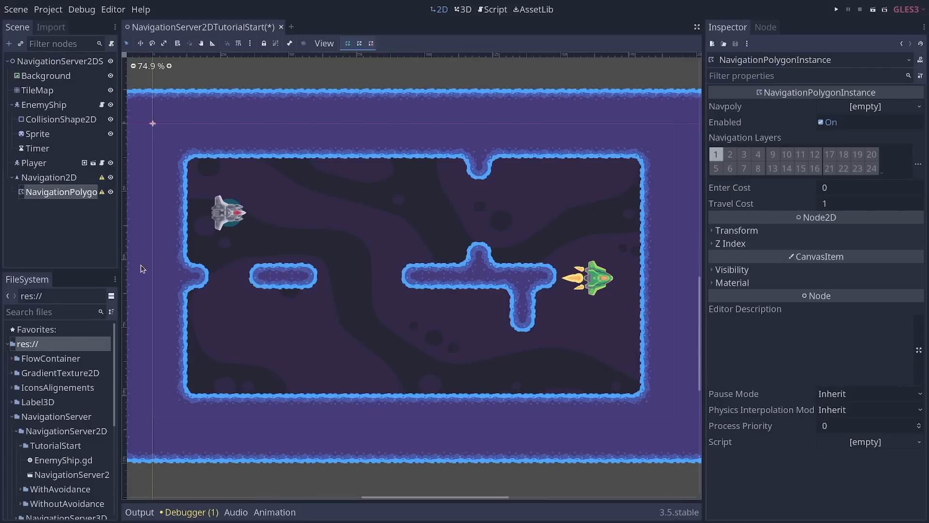
mouse_move(187, 218)
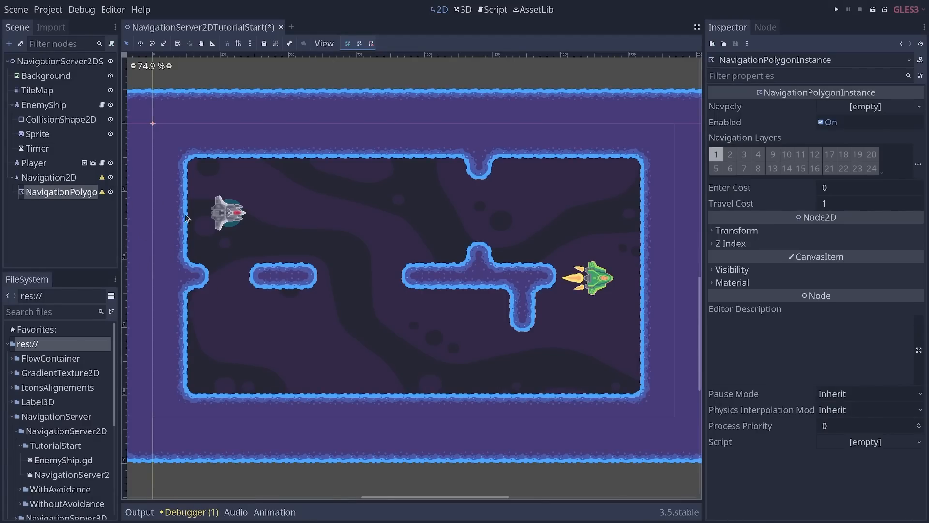
mouse_move(196, 295)
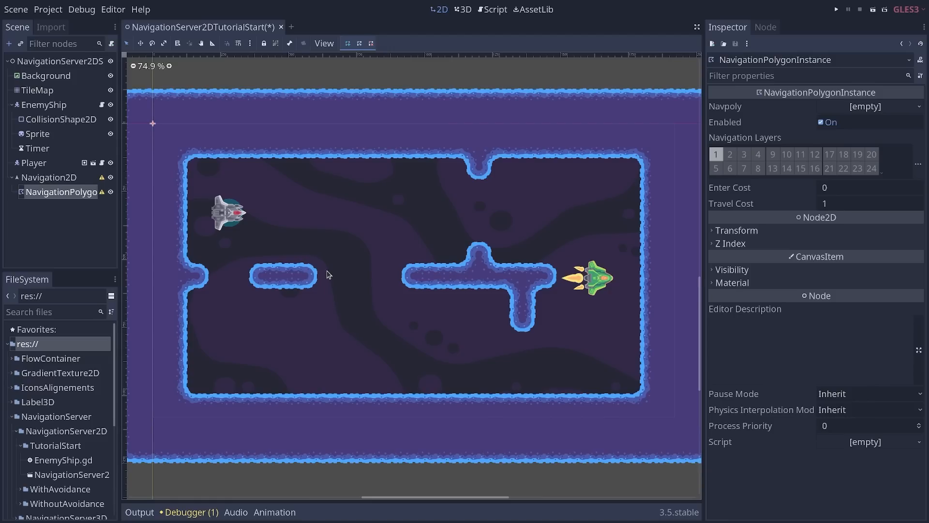
mouse_move(236, 264)
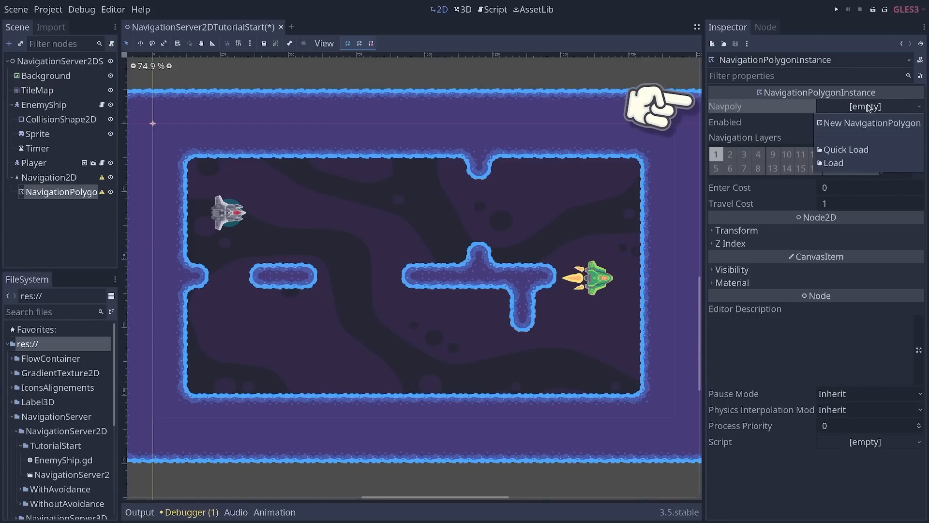
mouse_move(871, 122)
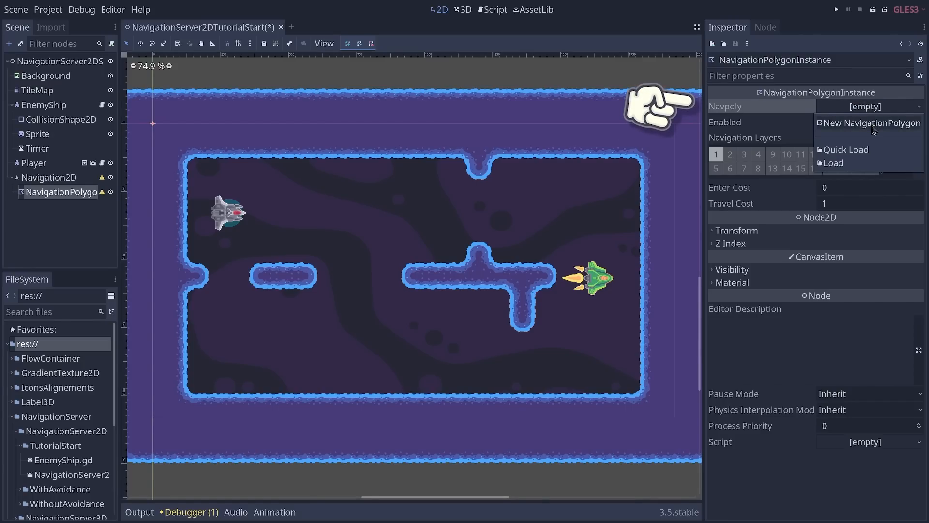
- Assign a New NavigationPolygon to Navpoly and enable the create-points tool
click(871, 123)
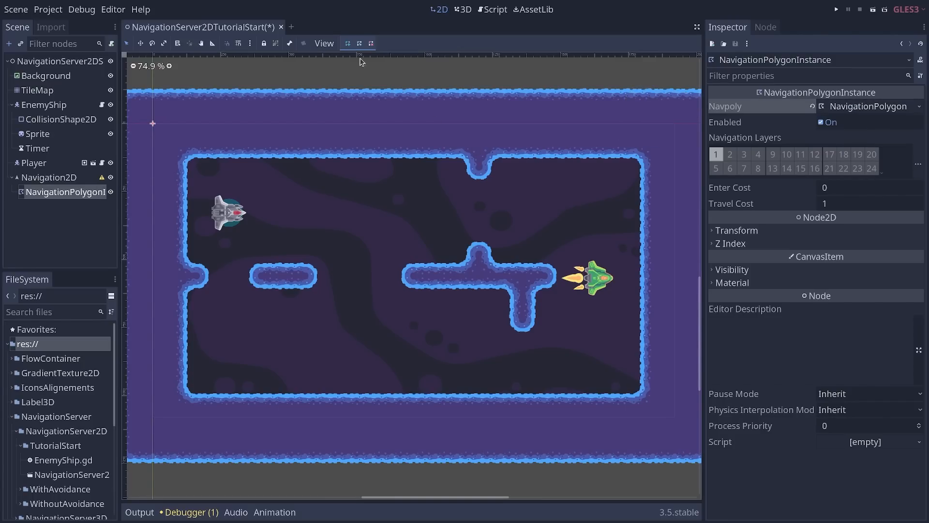
click(491, 229)
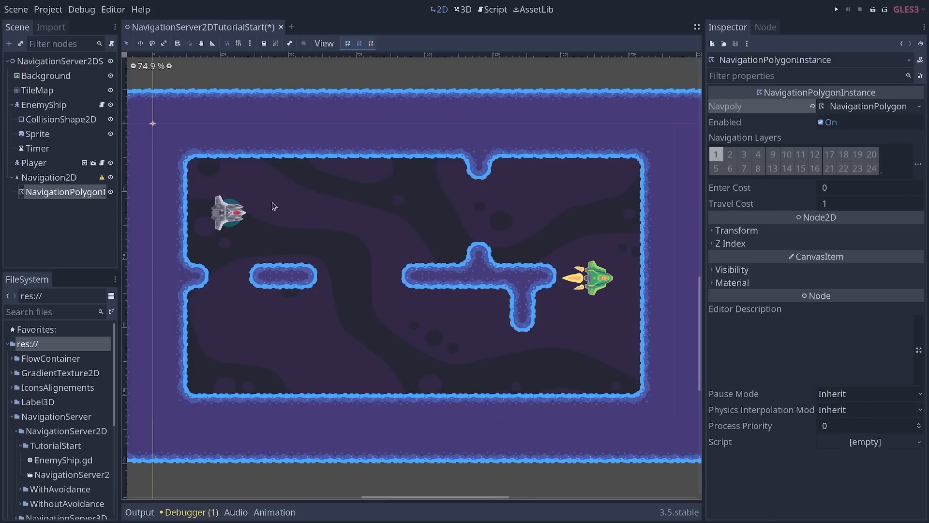
mouse_move(201, 176)
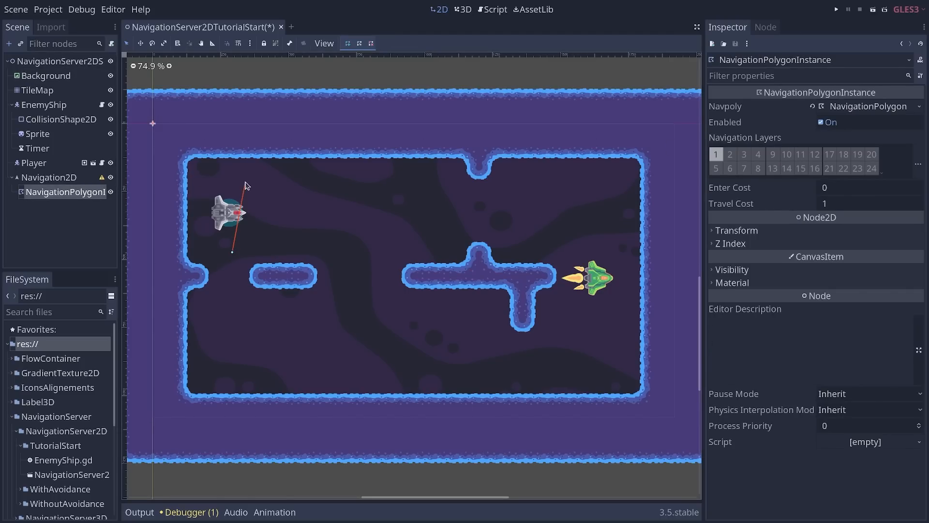
mouse_move(456, 190)
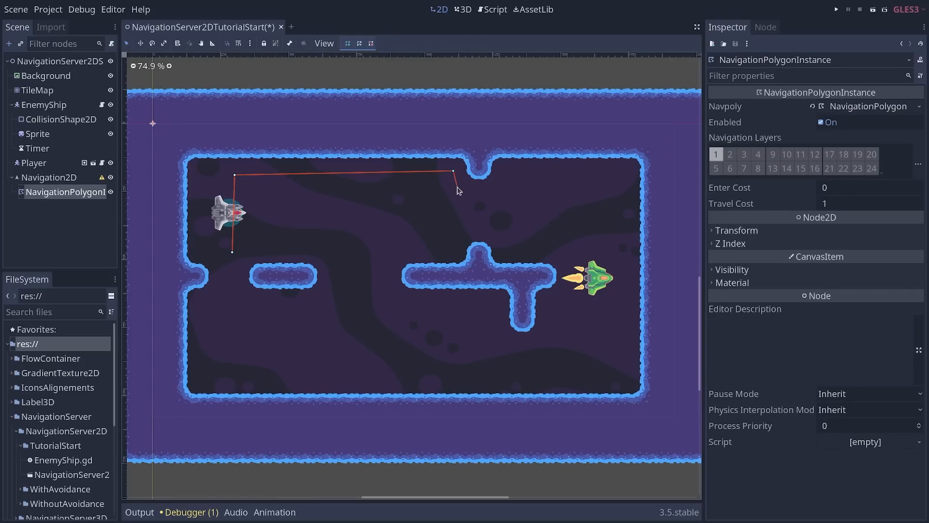
mouse_move(628, 173)
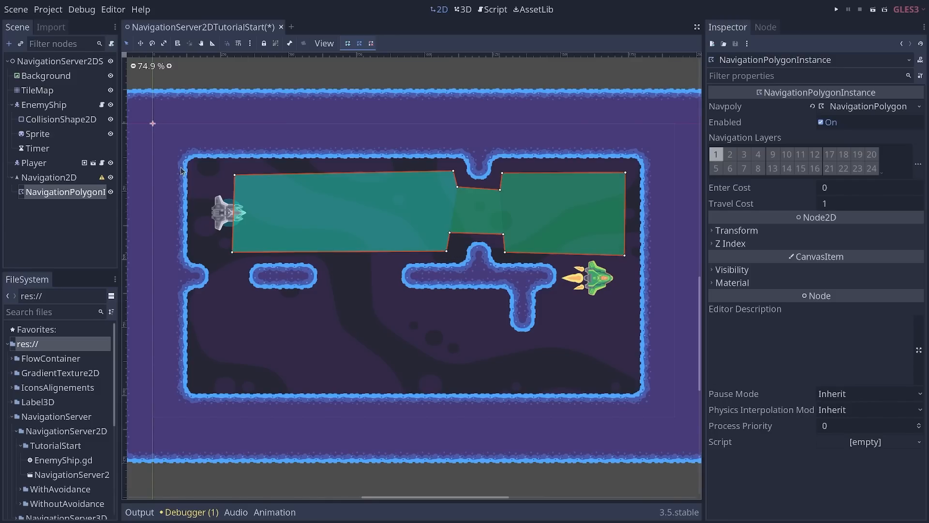
mouse_move(413, 179)
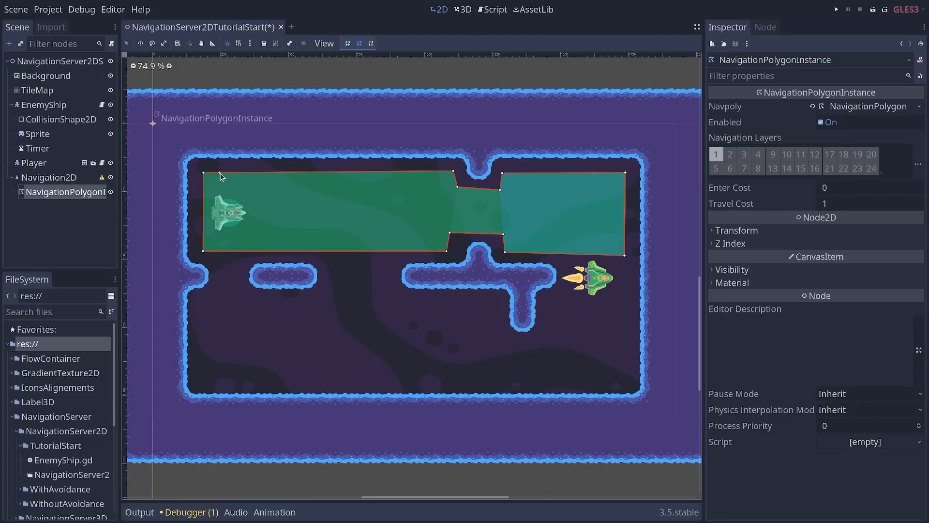
mouse_move(457, 169)
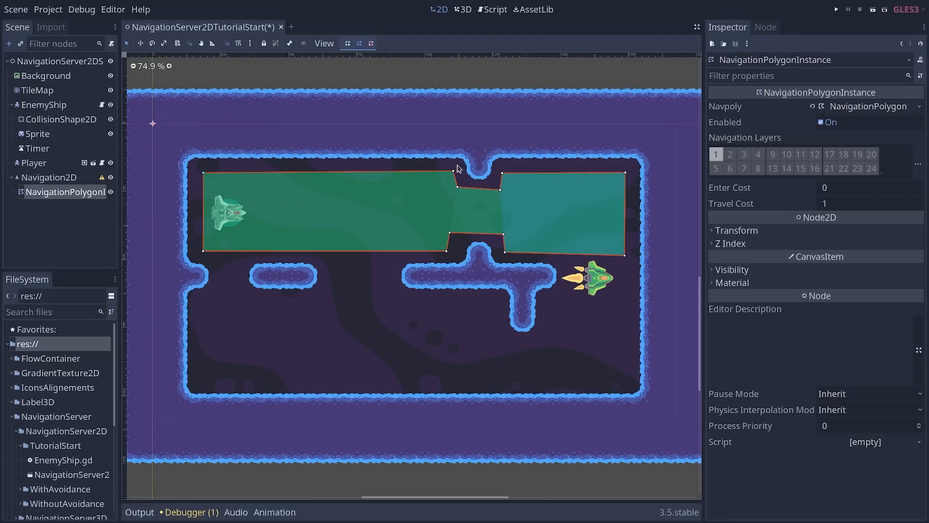
mouse_move(225, 310)
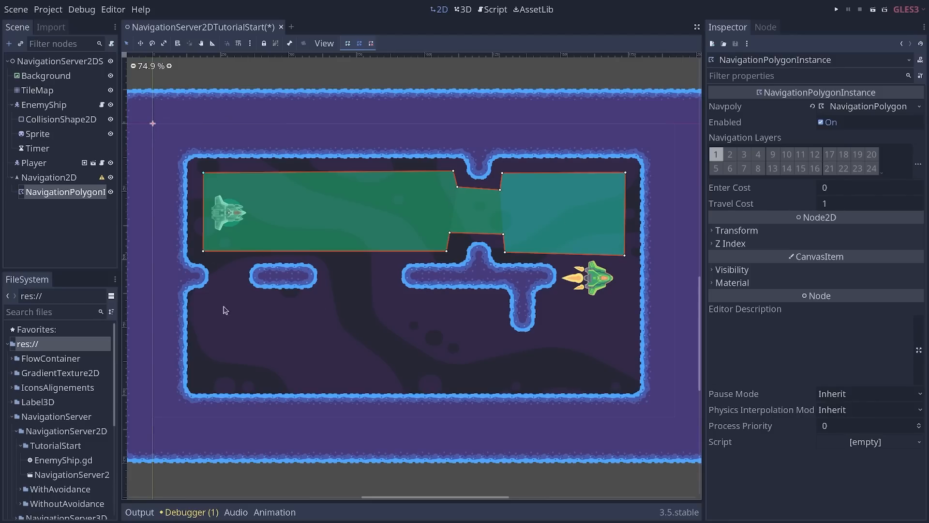
mouse_move(424, 297)
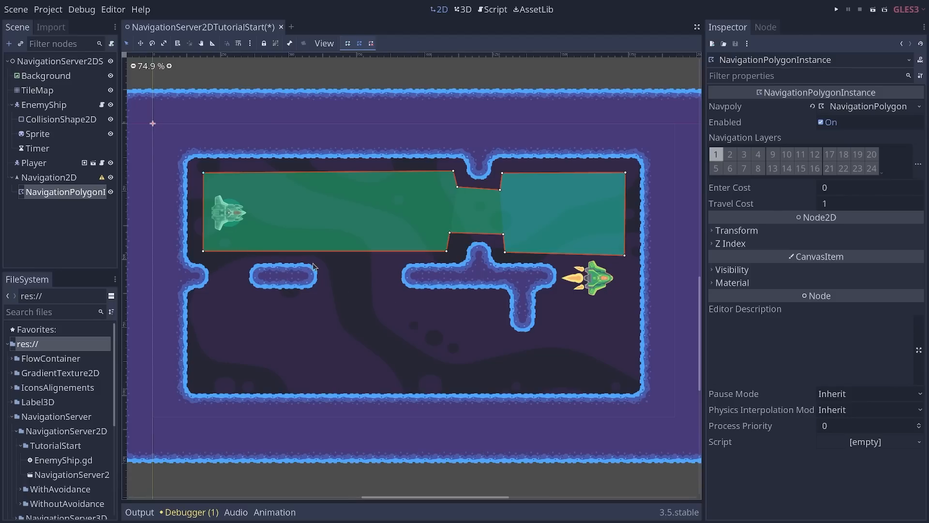
mouse_move(564, 296)
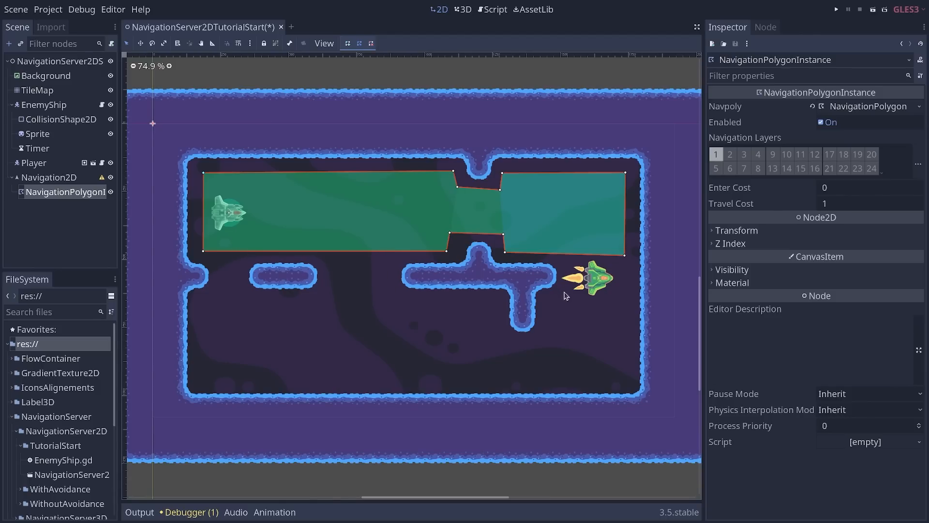
- Review the lower-floor, middle-gap and left-gap navigation polygons, zooming to check their edges
click(50, 177)
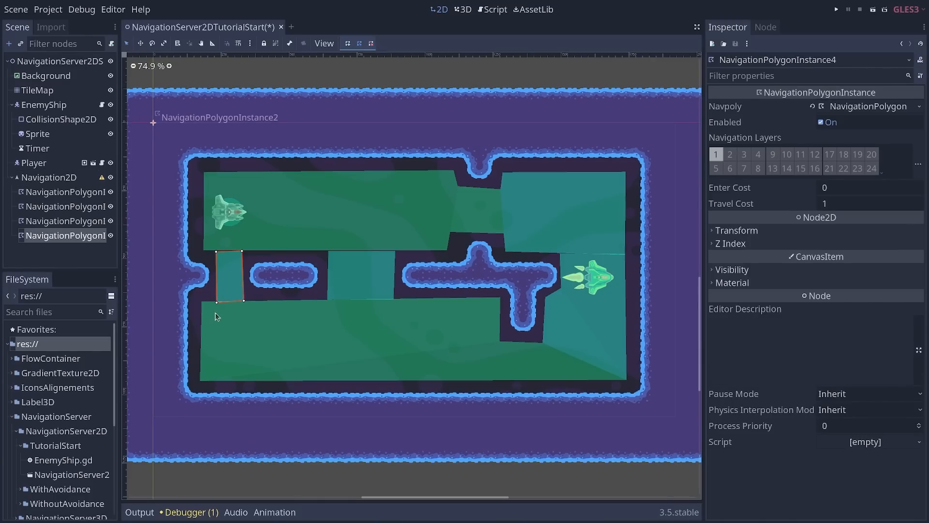
click(66, 206)
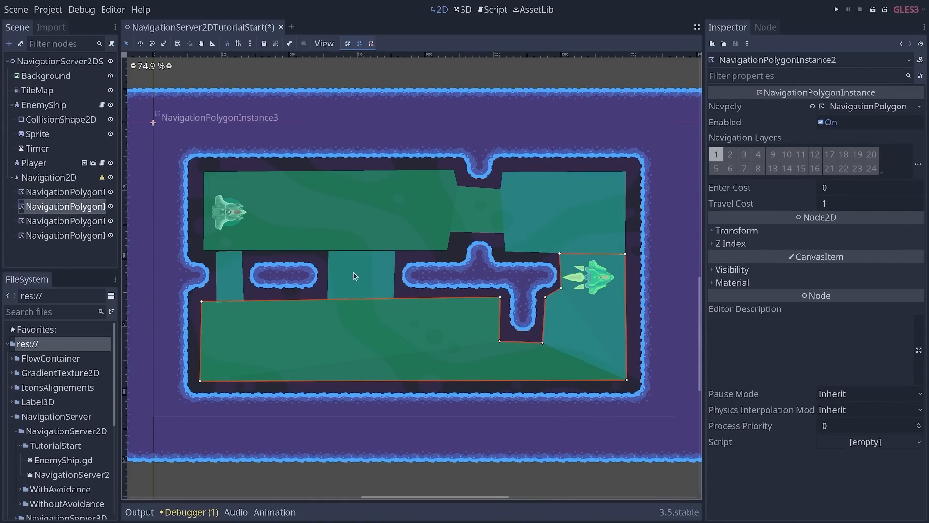
click(66, 221)
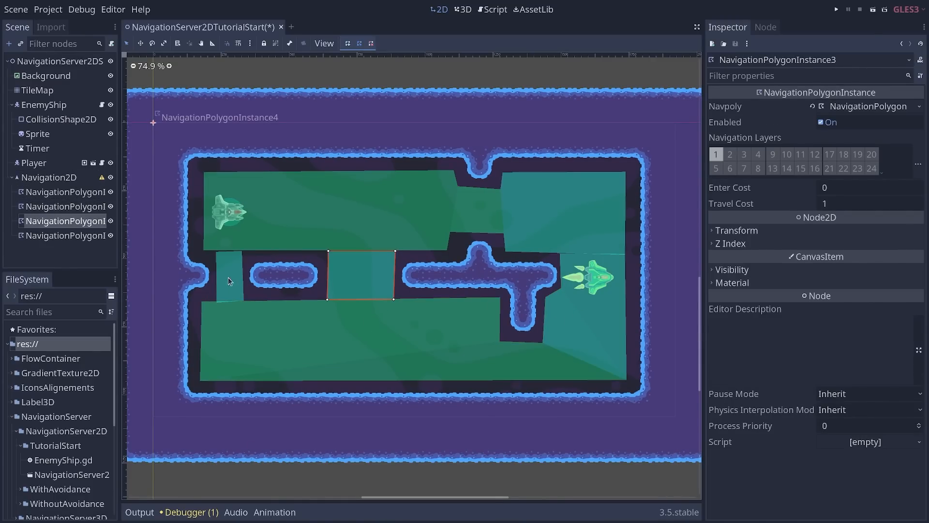
click(228, 273)
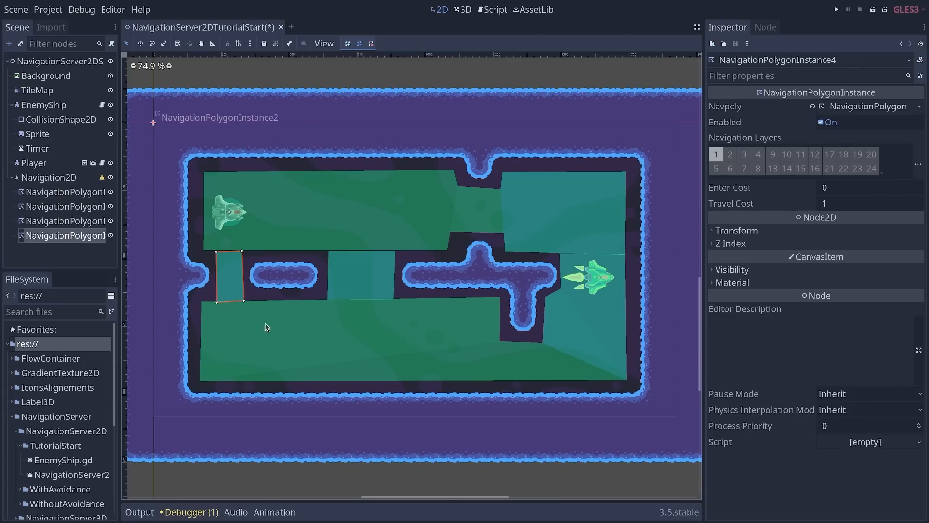
scroll(up, 3)
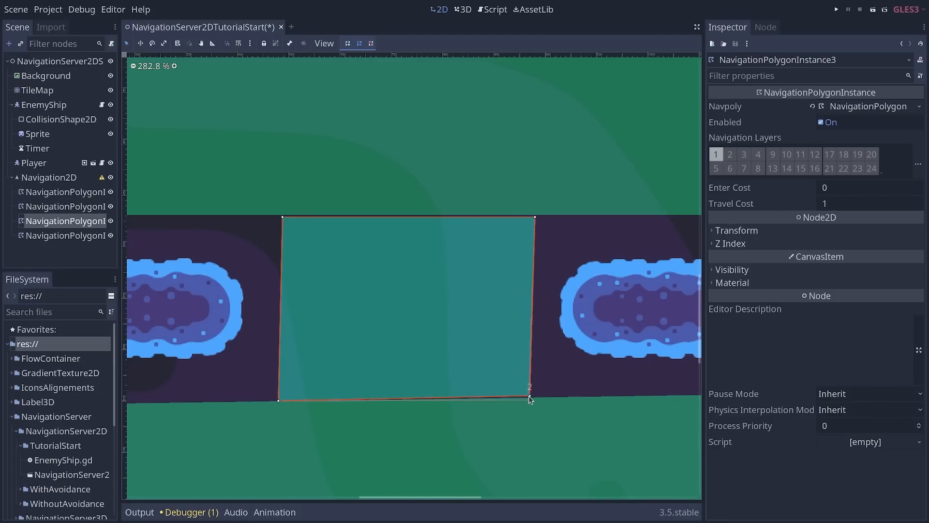
scroll(down, 3)
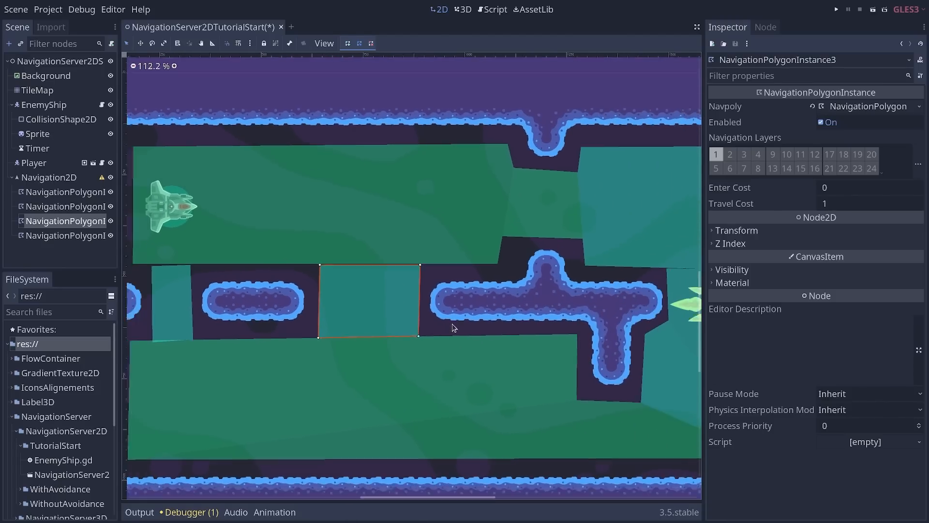
scroll(down, 3)
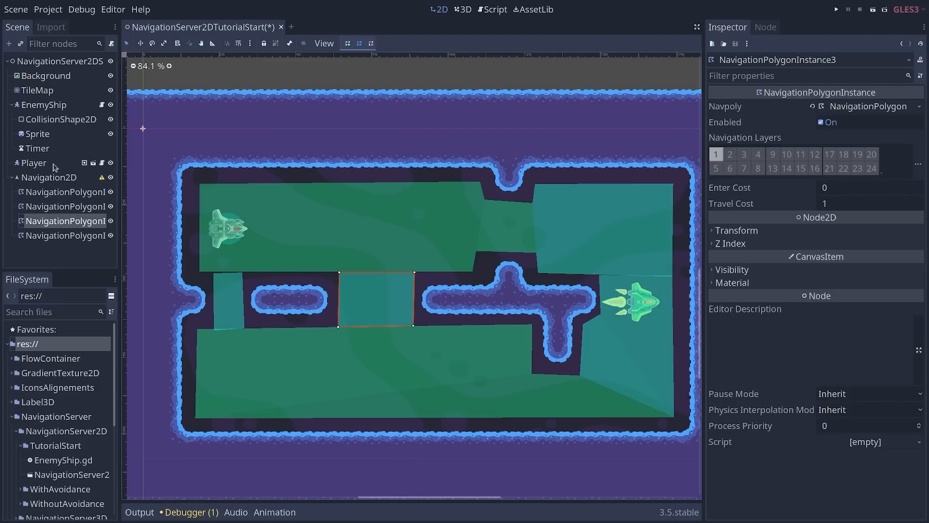
mouse_move(48, 177)
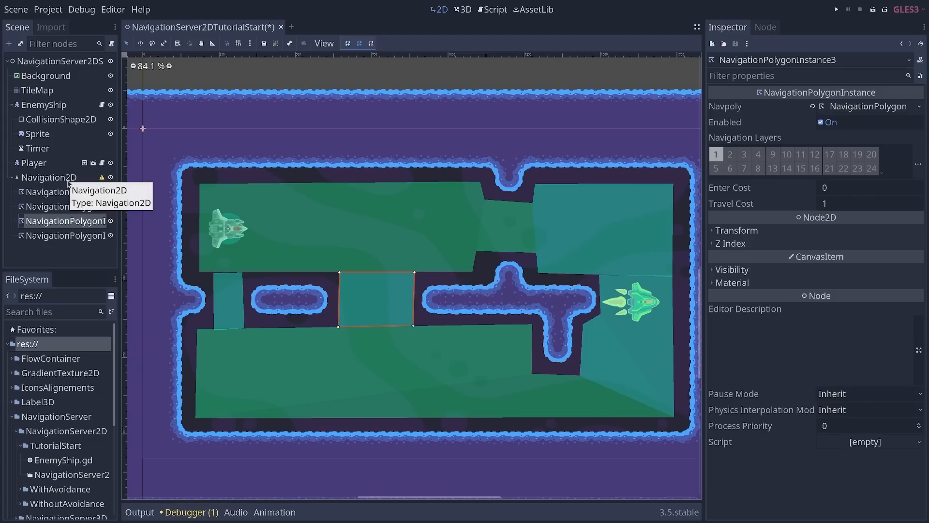
- Select Navigation2D and change its Edge Connection Margin from 1 to 10
click(50, 177)
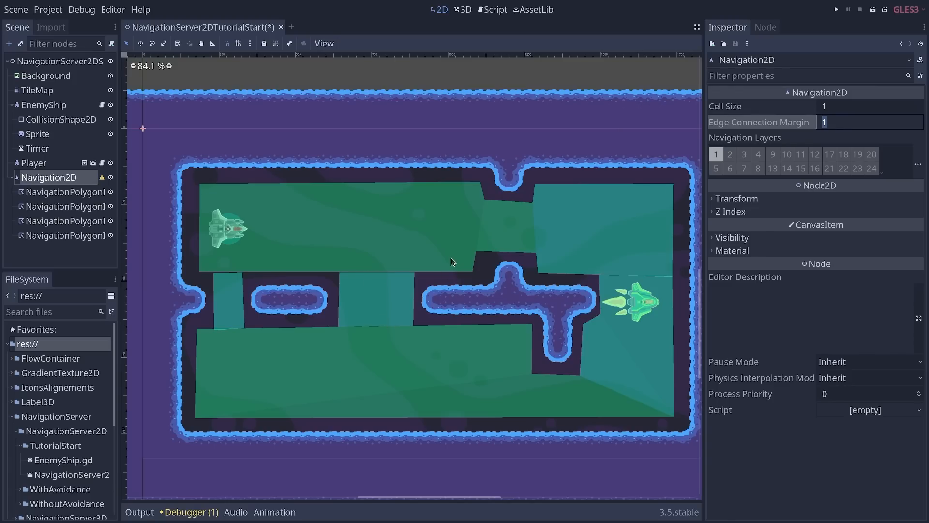
mouse_move(462, 272)
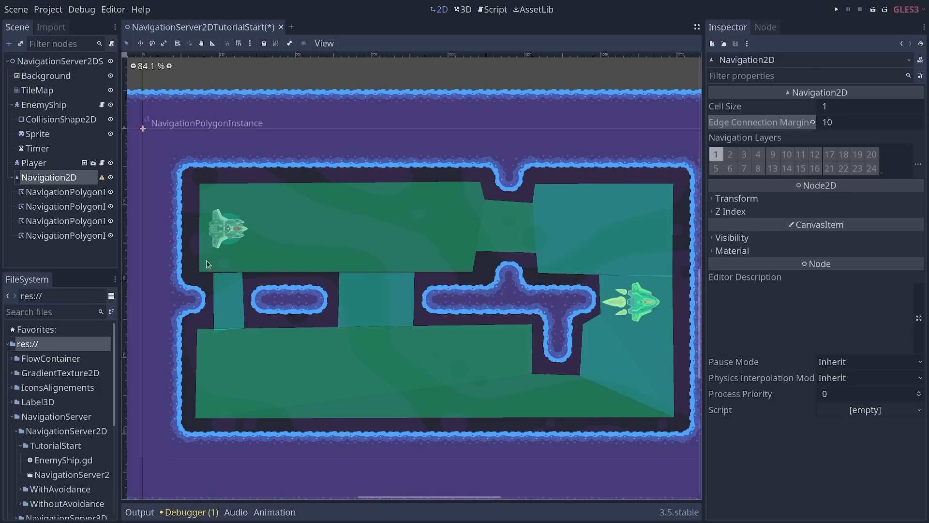
click(66, 192)
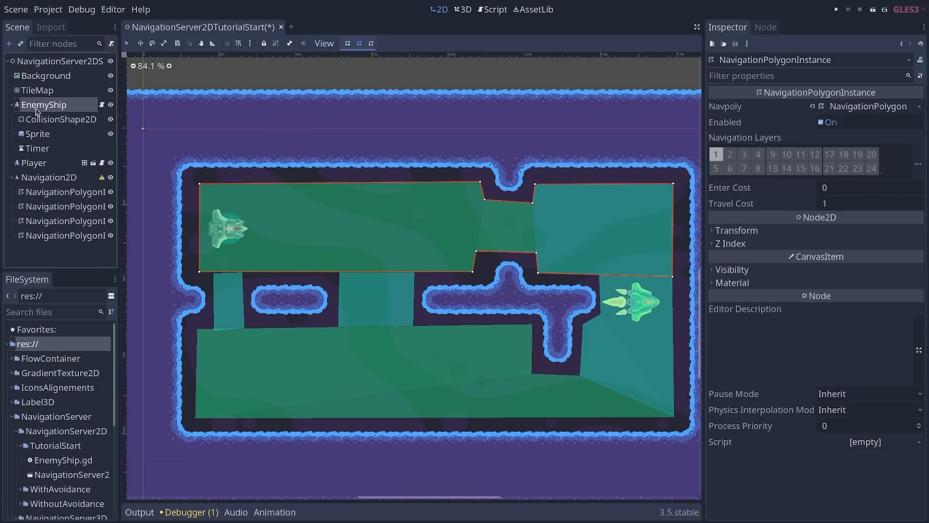
click(44, 105)
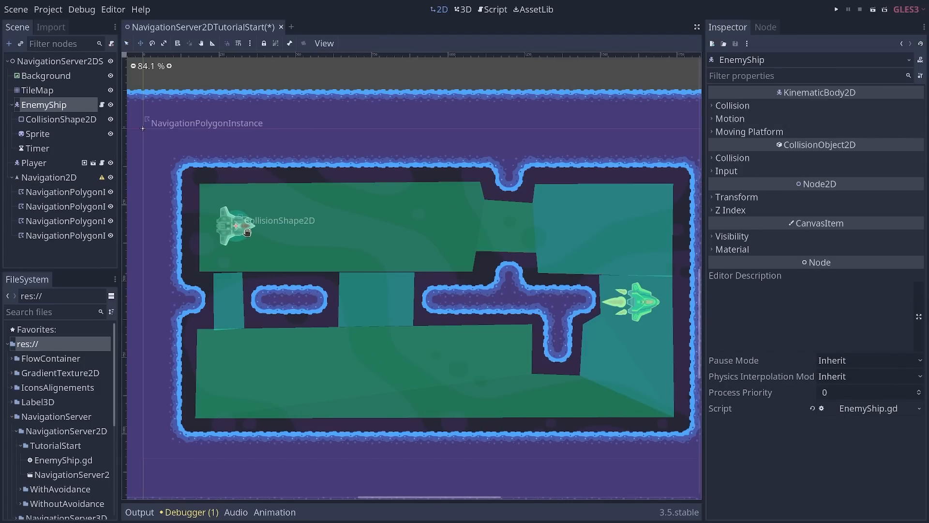
click(49, 177)
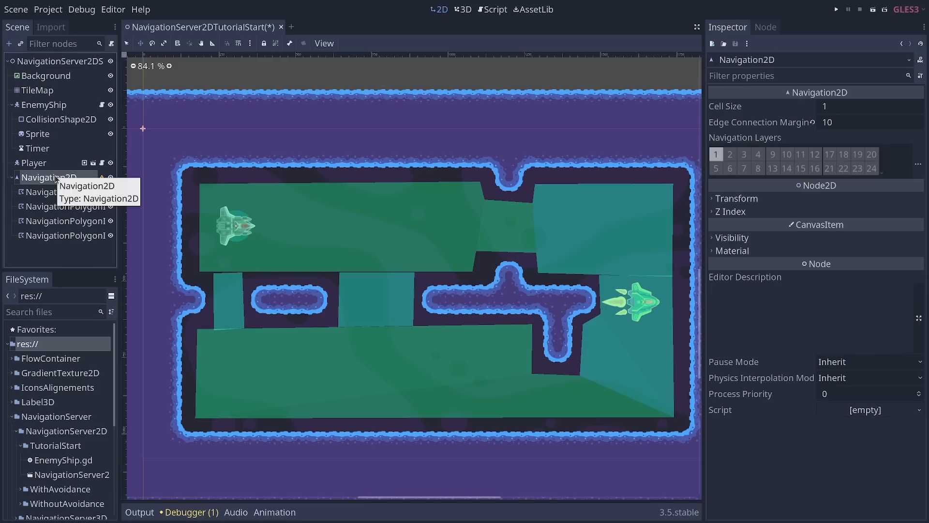
- Select EnemyShip and create a NavigationAgent2D child node beneath it
click(44, 105)
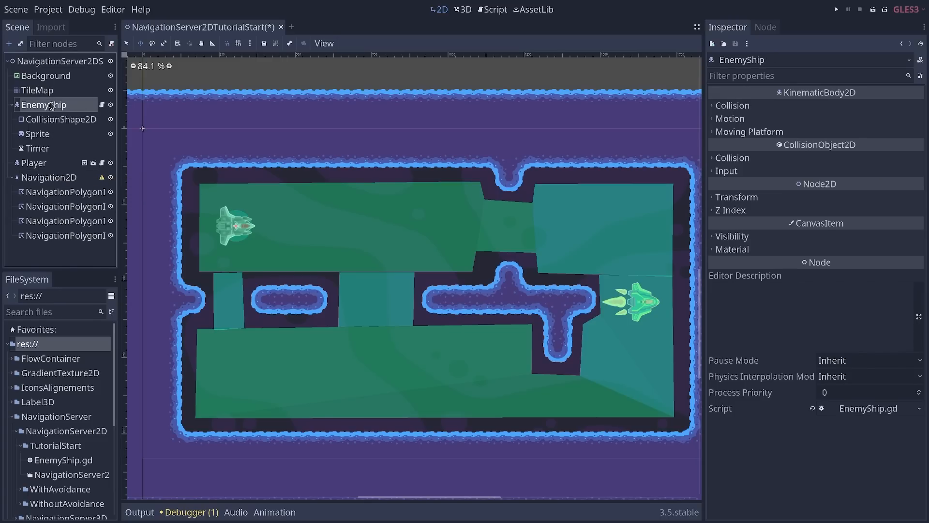
mouse_move(61, 119)
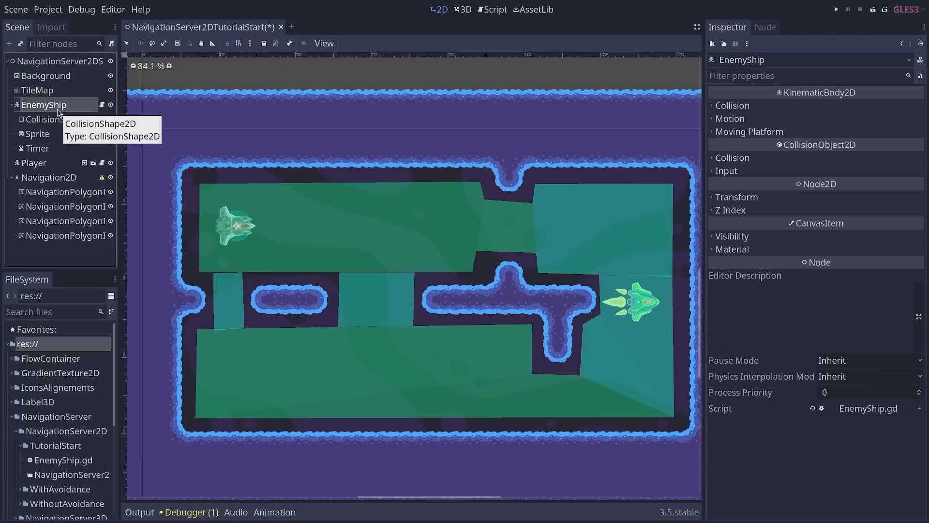
click(50, 177)
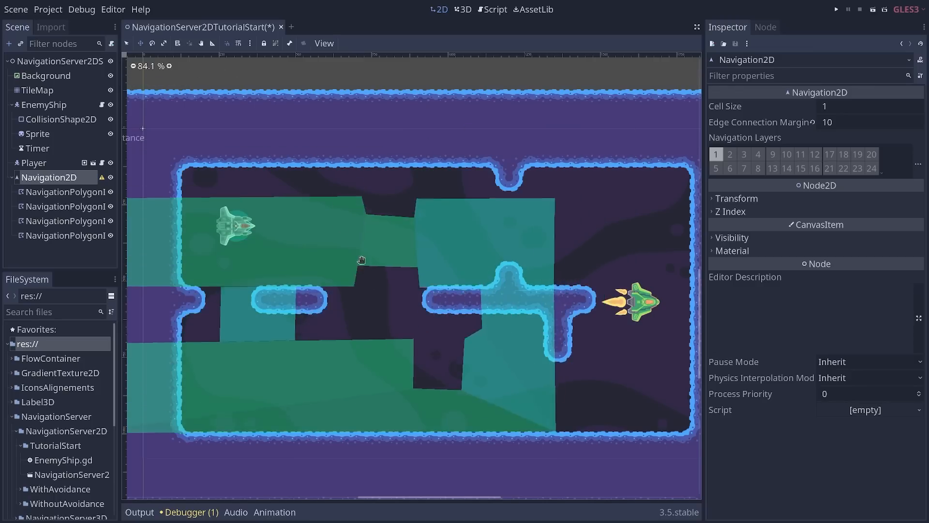
click(44, 105)
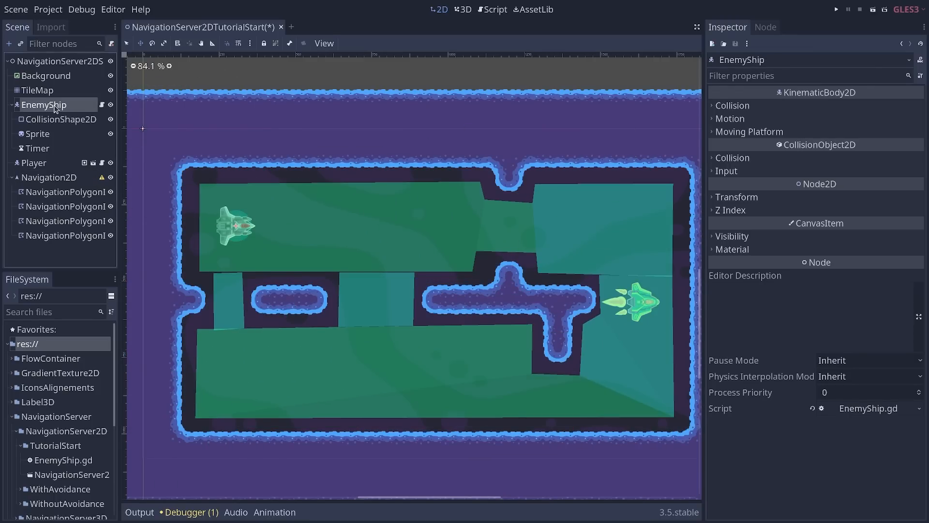
mouse_move(352, 208)
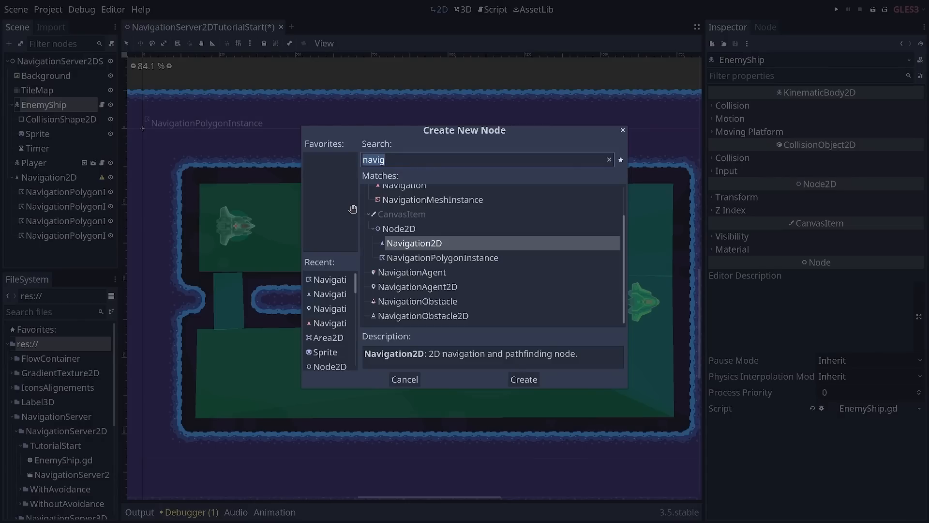
click(418, 286)
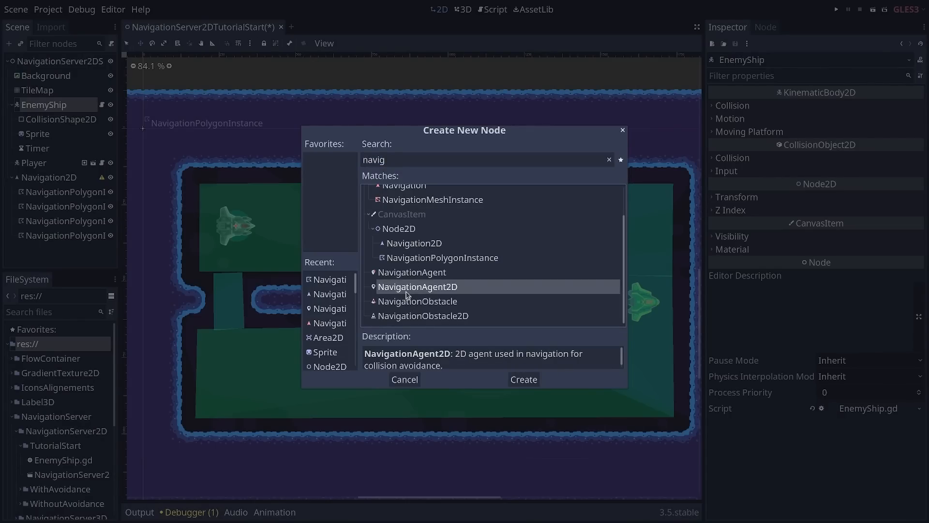
click(522, 379)
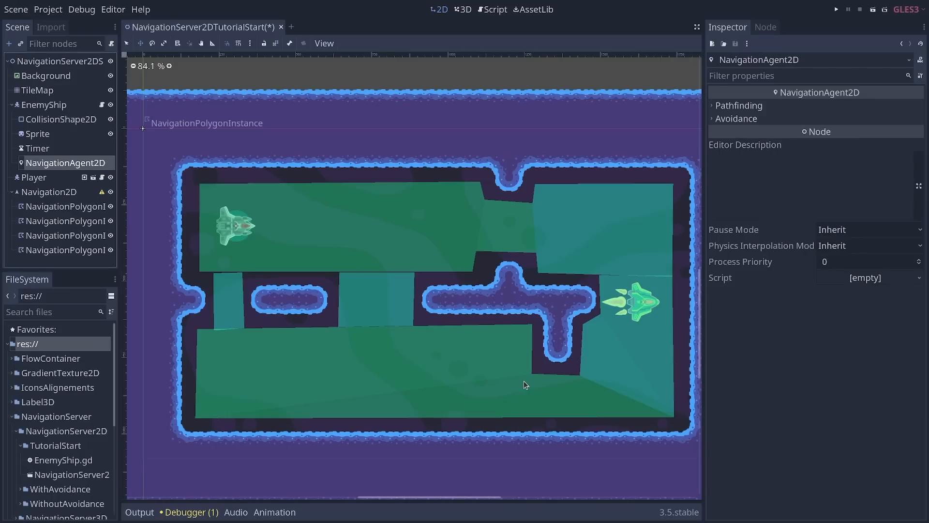
- Expand the agent's Pathfinding section, then reparent EnemyShip under Navigation2D
click(738, 105)
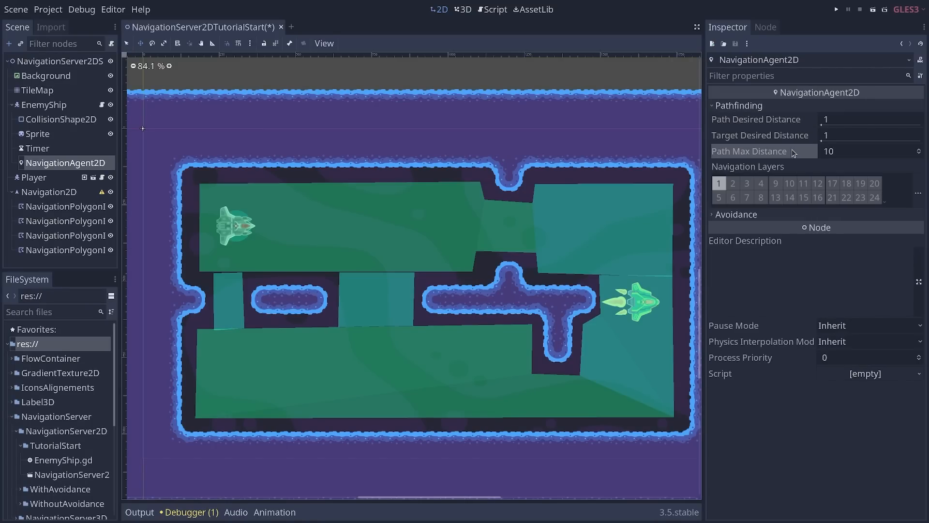
mouse_move(776, 158)
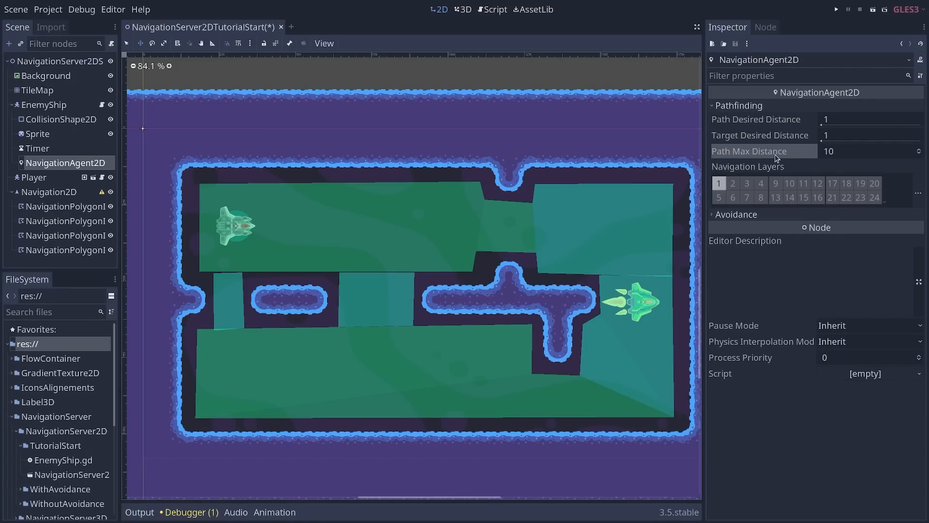
mouse_move(798, 150)
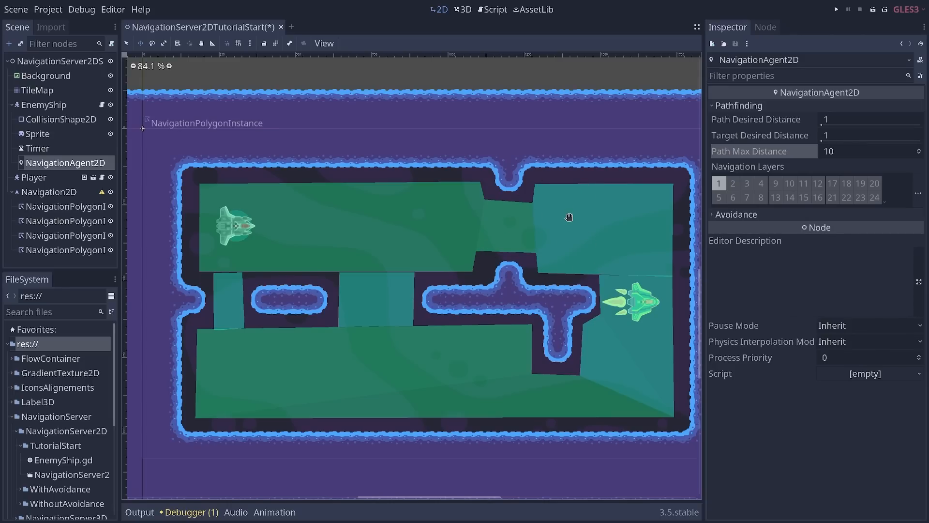
mouse_move(365, 211)
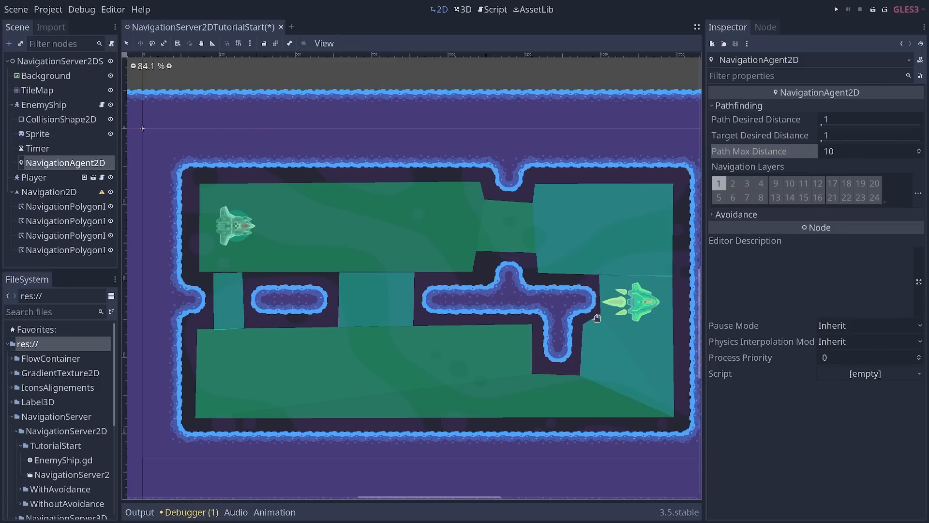
mouse_move(851, 156)
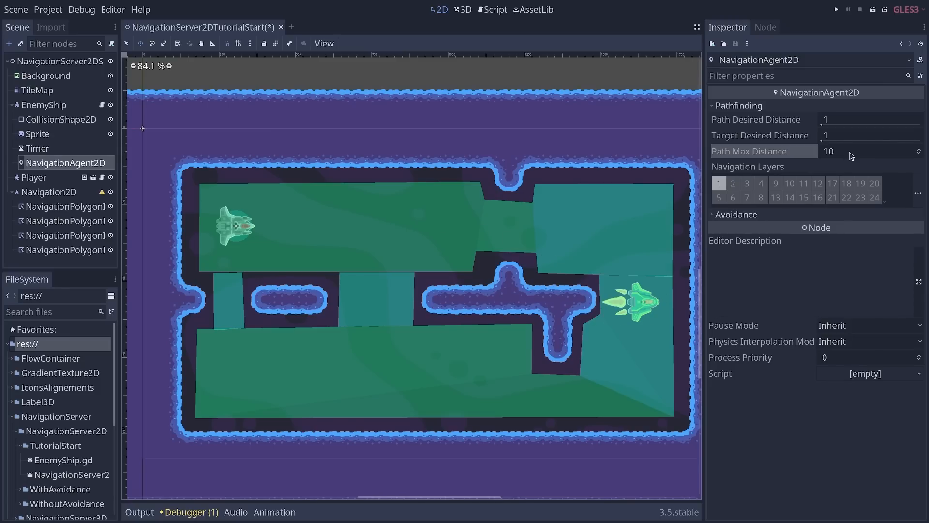
mouse_move(848, 242)
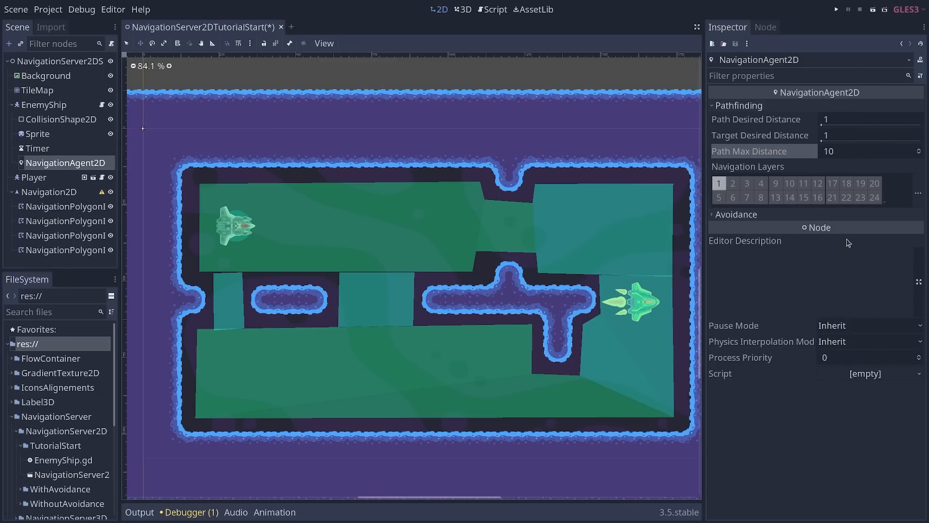
mouse_move(380, 249)
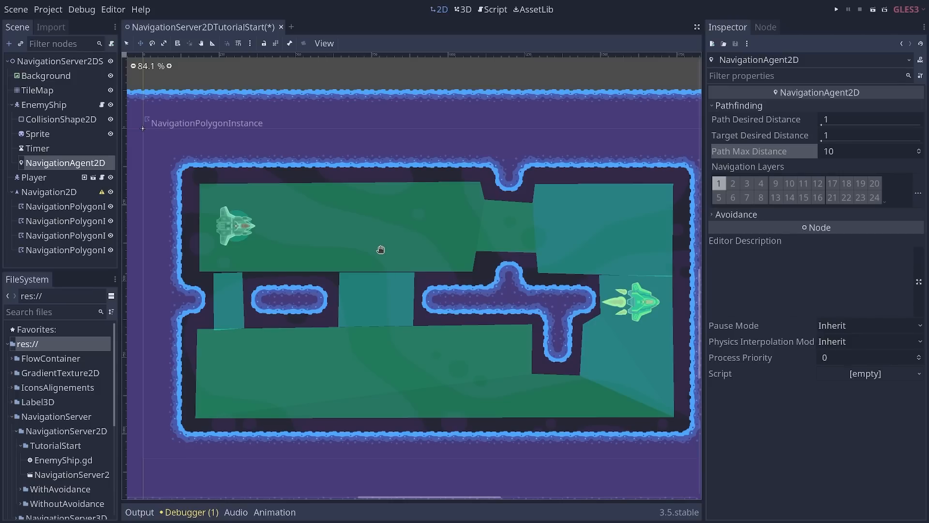
click(45, 104)
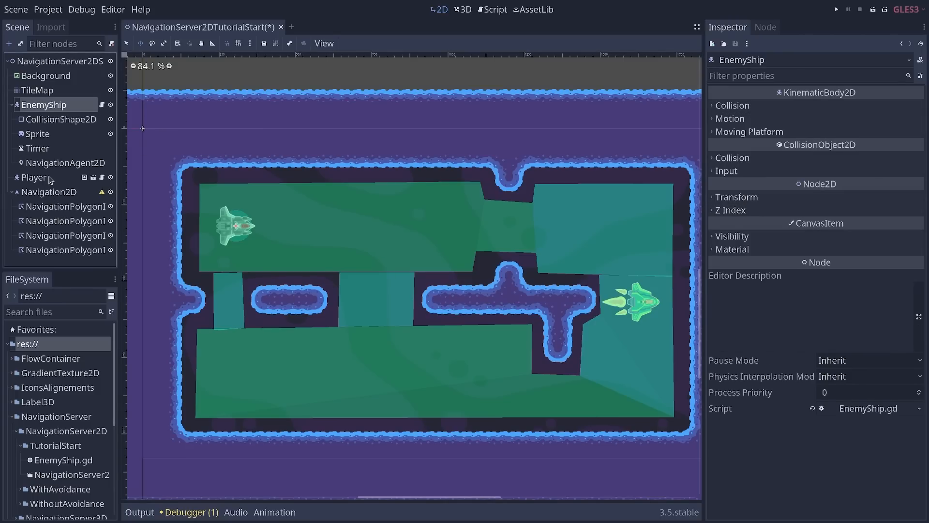
click(65, 162)
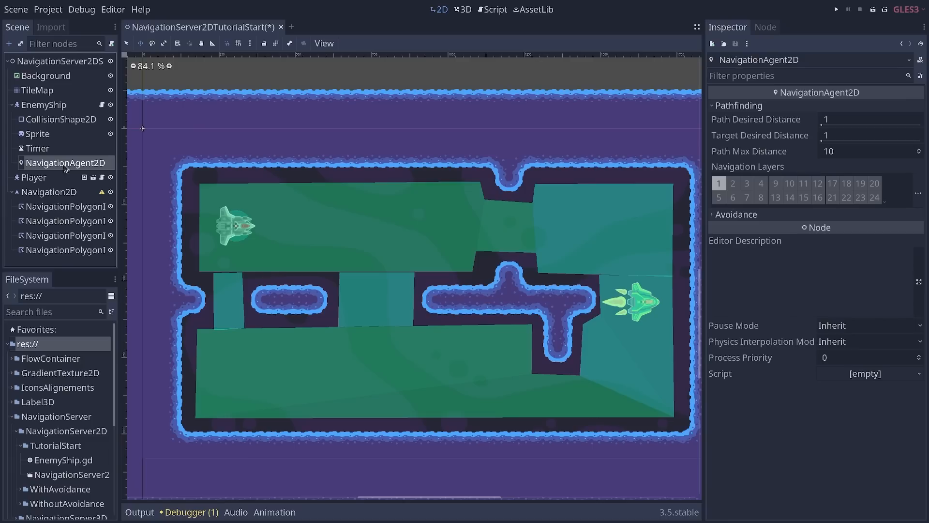
click(50, 192)
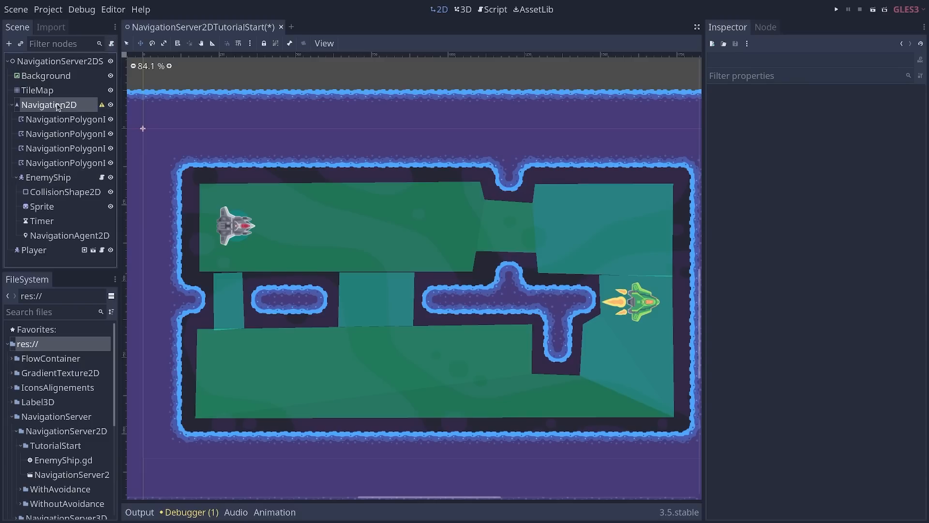
click(50, 104)
text(navigation)
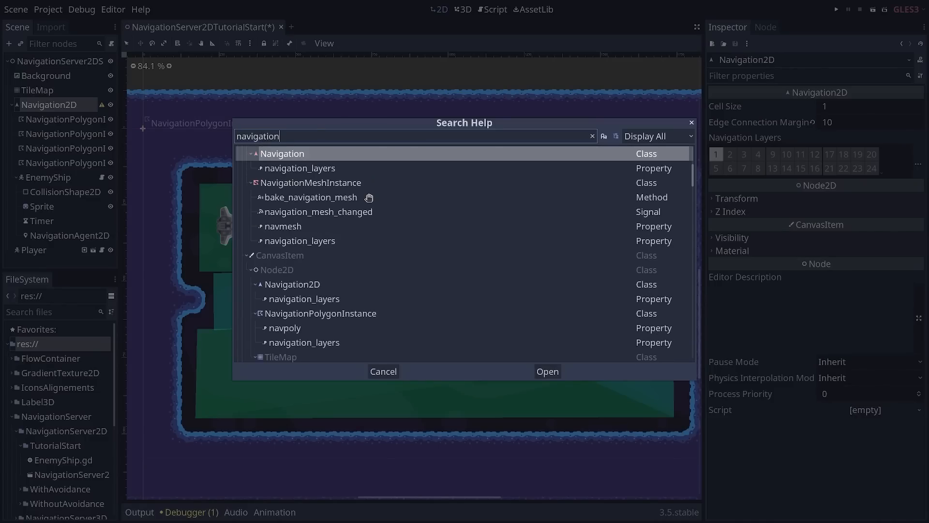
click(382, 371)
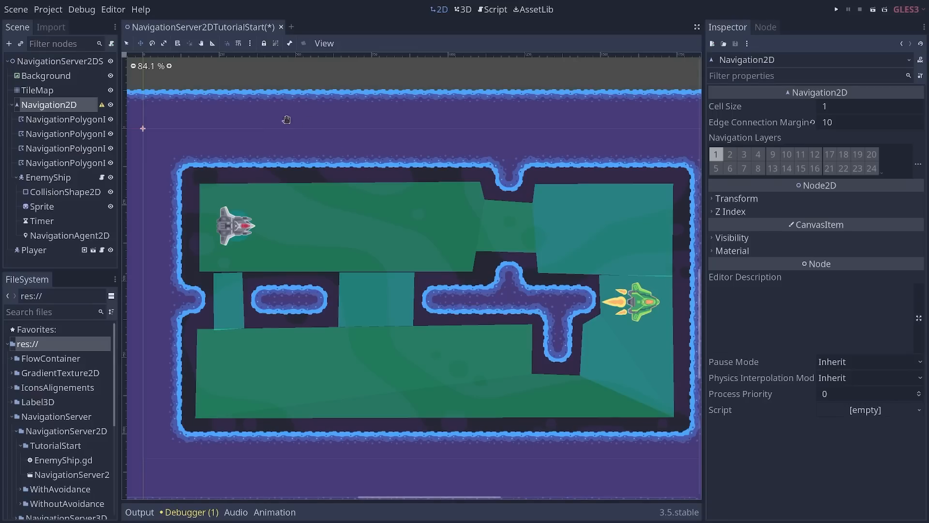
click(70, 235)
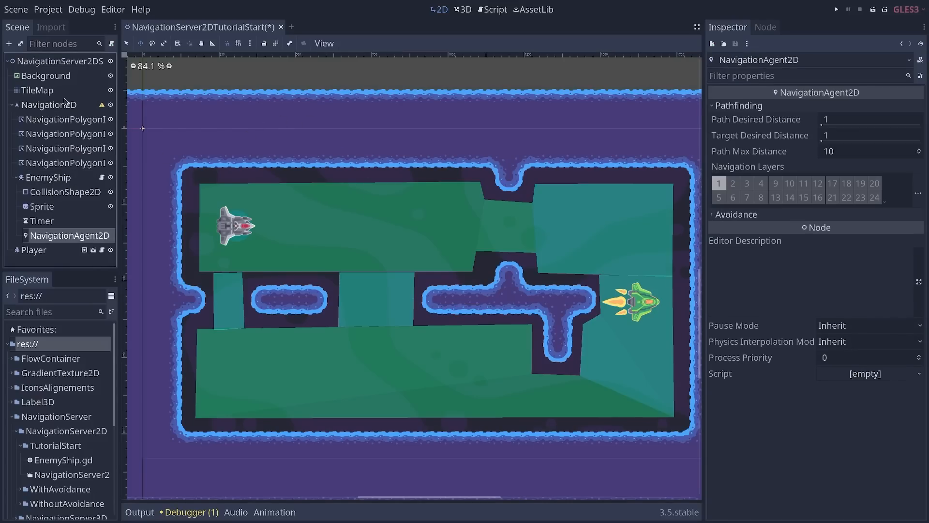
click(47, 104)
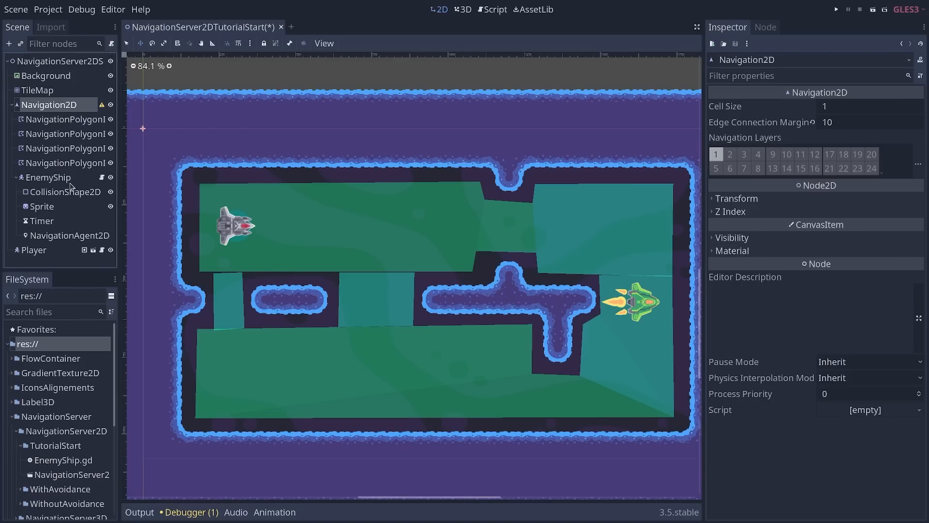
click(49, 177)
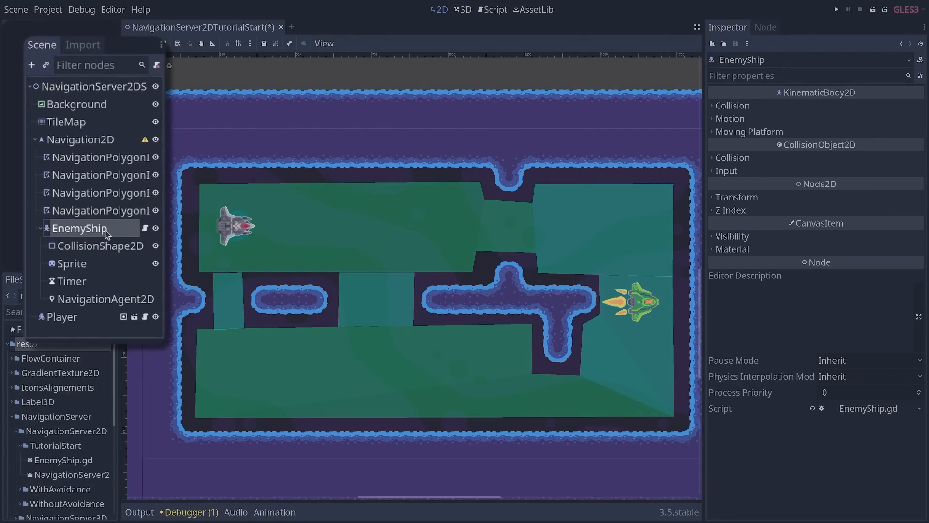
mouse_move(85, 307)
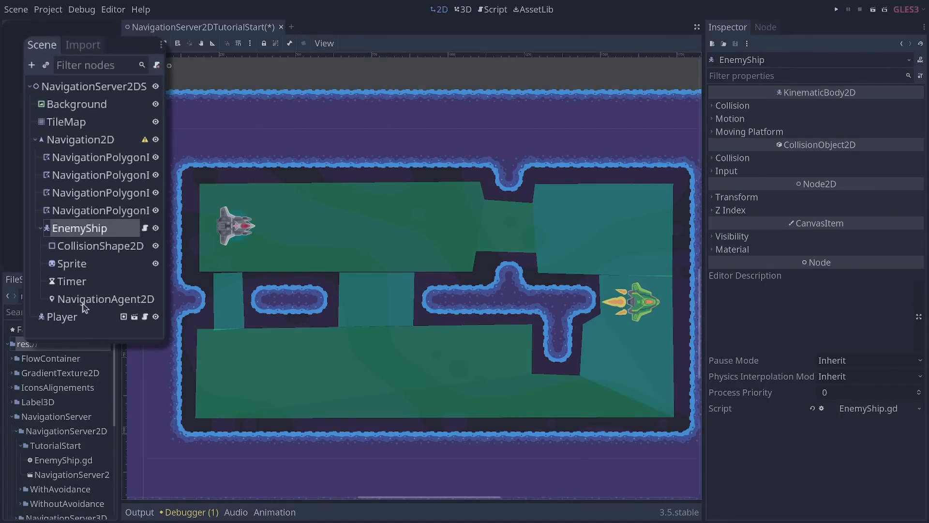
click(106, 298)
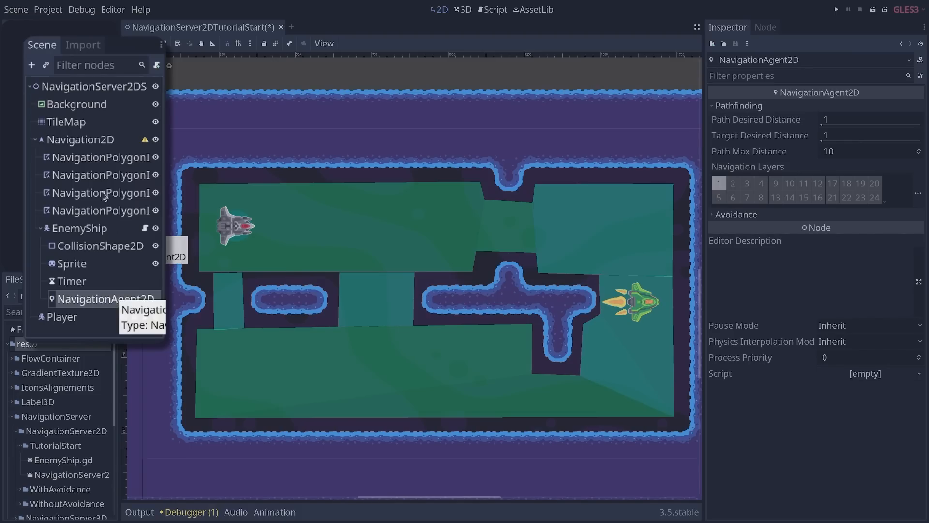
click(81, 139)
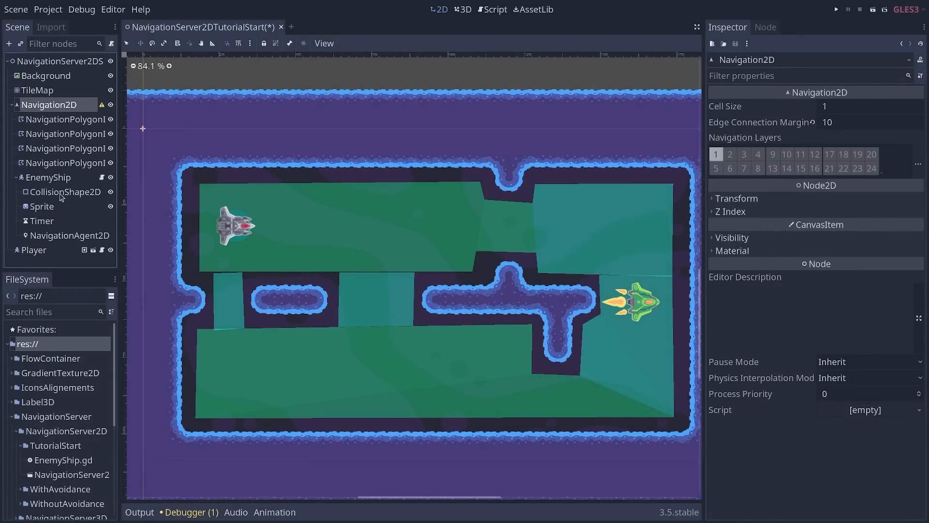
click(48, 177)
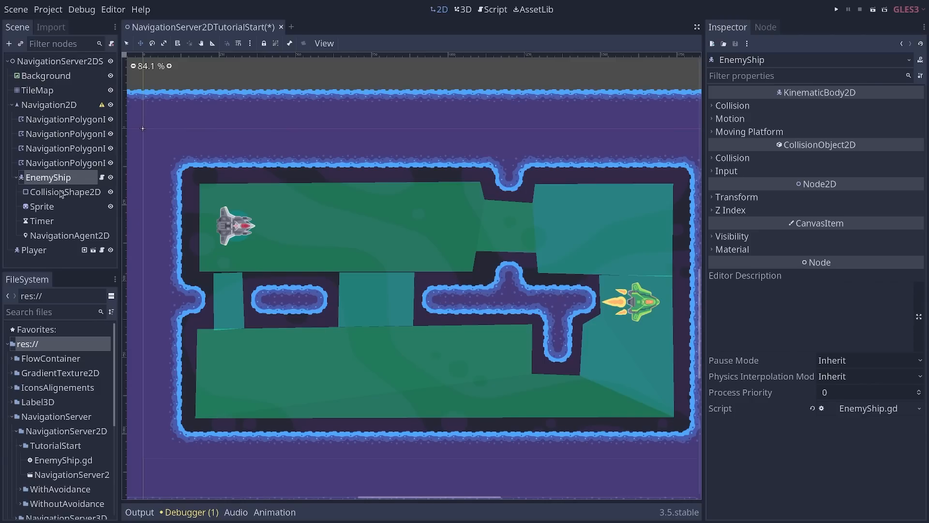
mouse_move(399, 280)
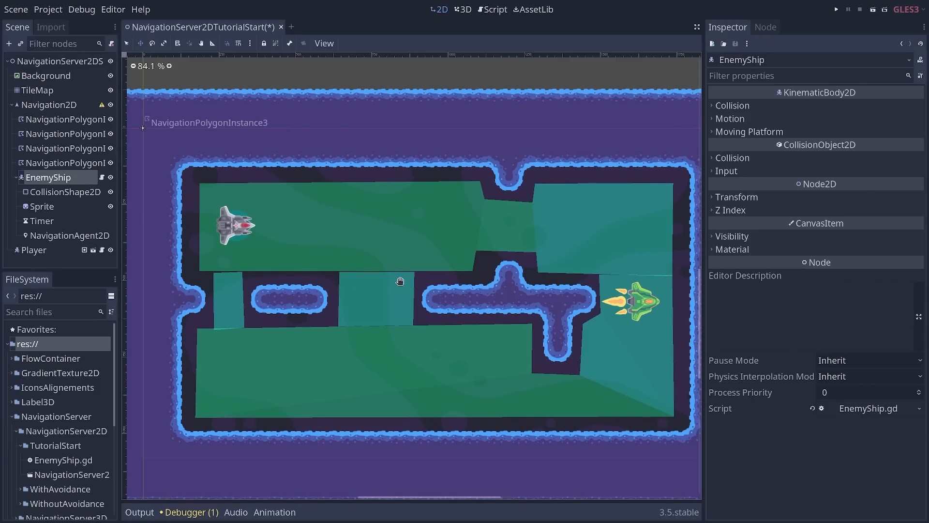
- Save the scene and open EnemyShip.gd in the script editor
key(ctrl+s)
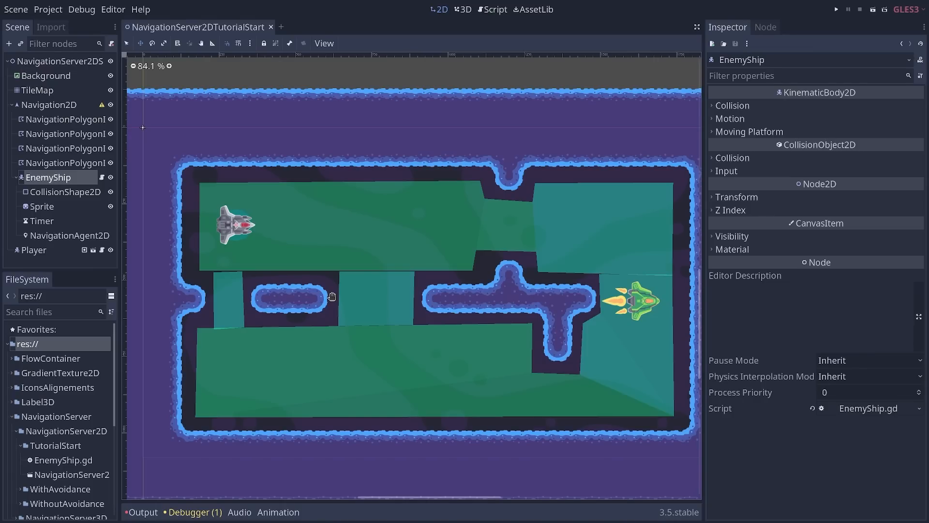
click(34, 250)
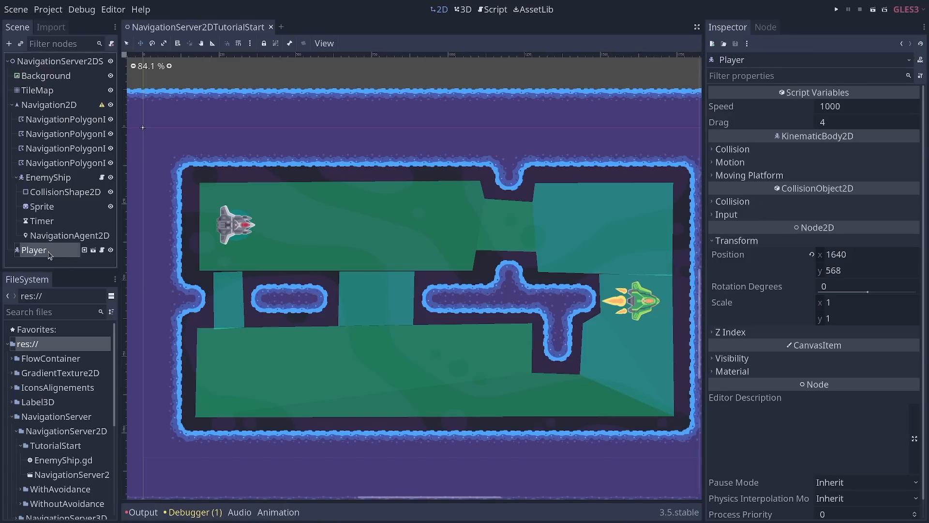
mouse_move(105, 188)
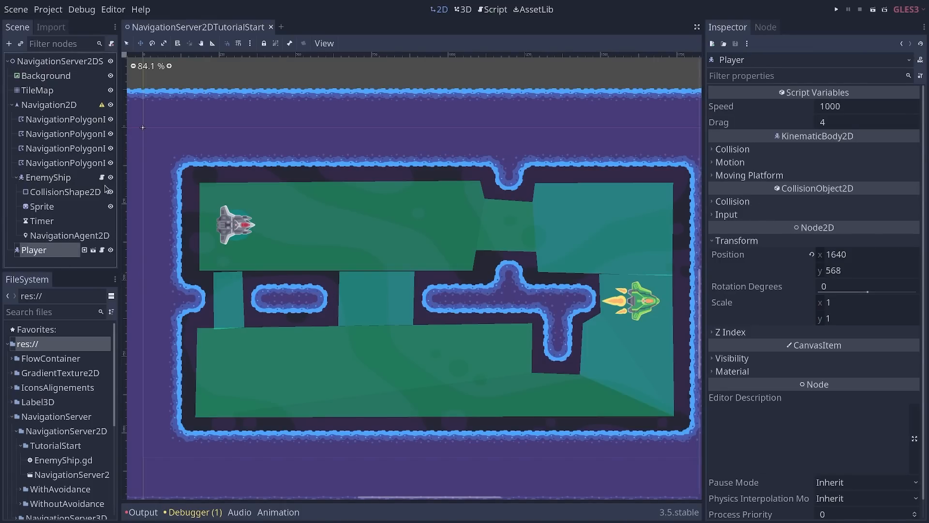
click(493, 9)
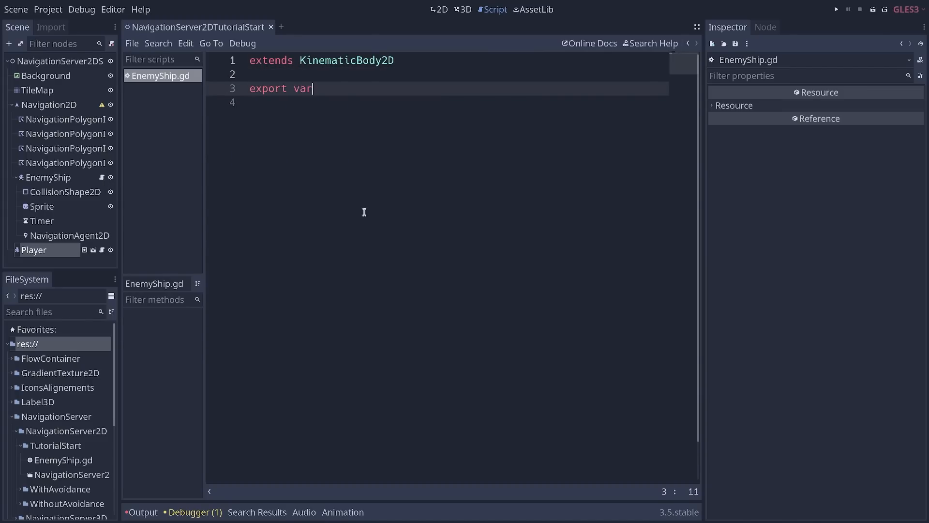
- Add 'export var path_to_player := NodePath()' and view EnemyShip's new Path To Player property
text(path_to_)
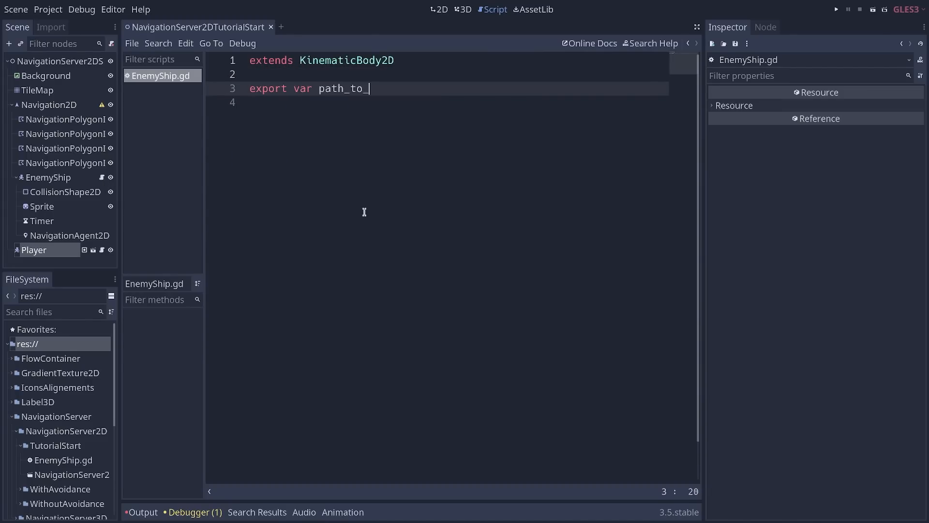
text(plaer)
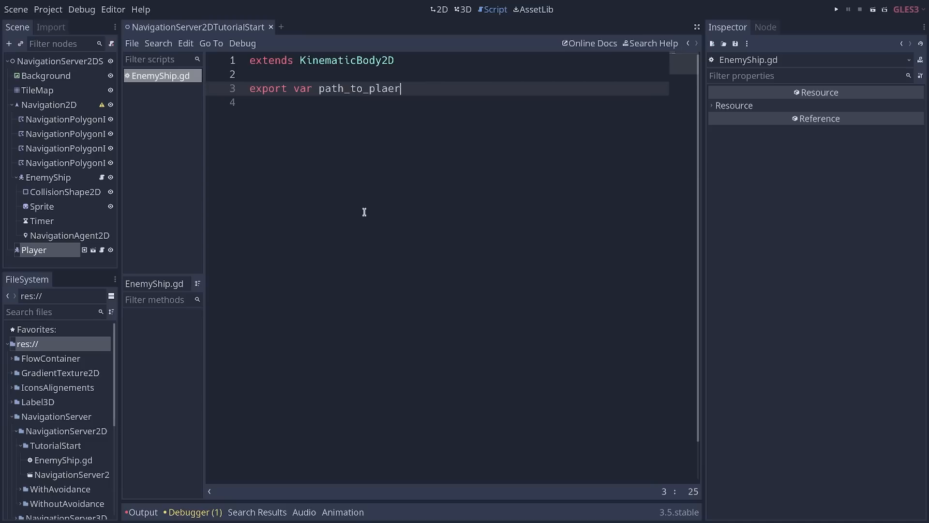
text(yer := N)
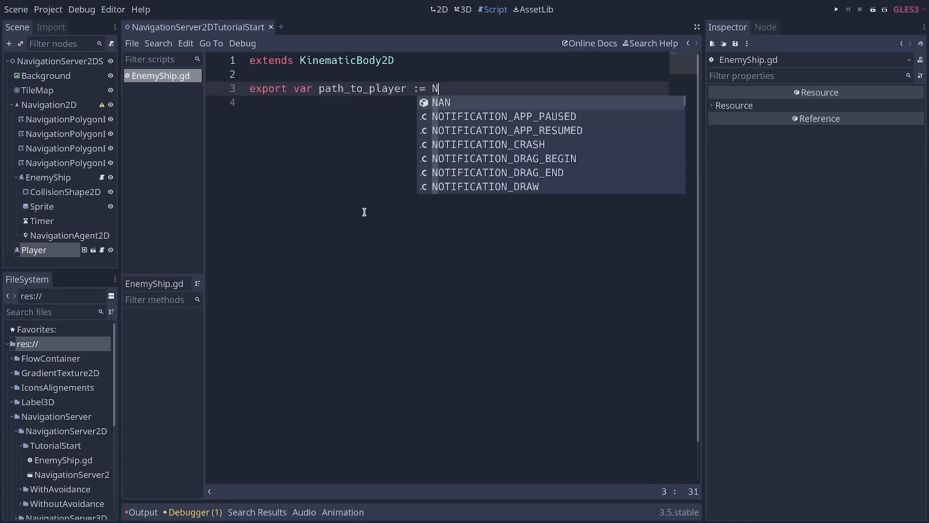
text(odePath())
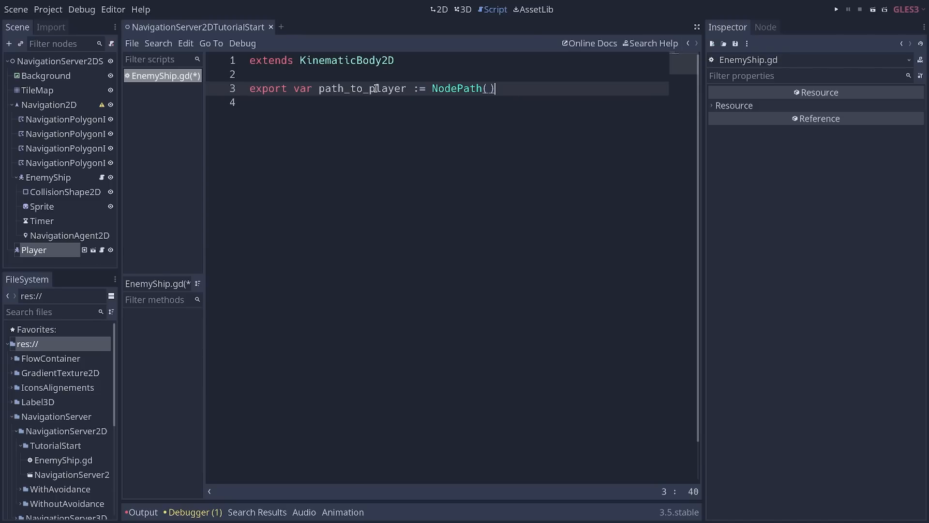
mouse_move(358, 97)
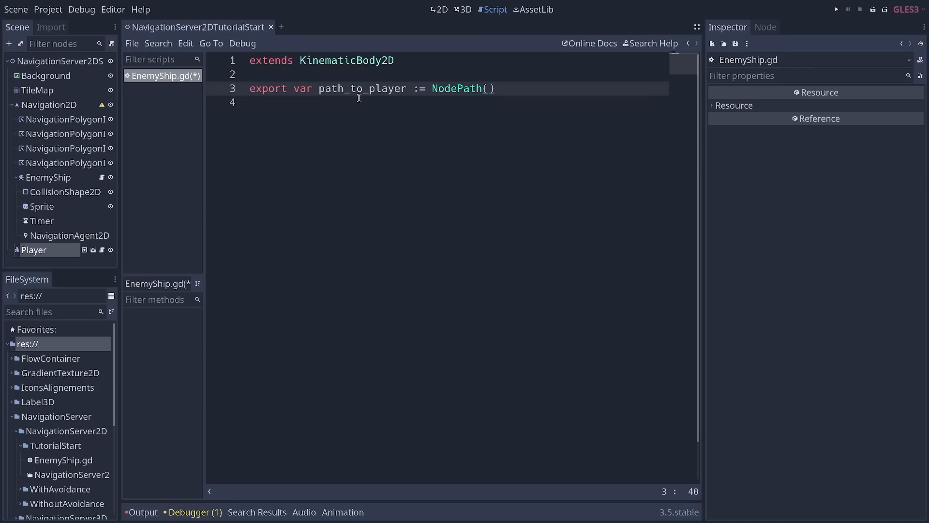
click(34, 250)
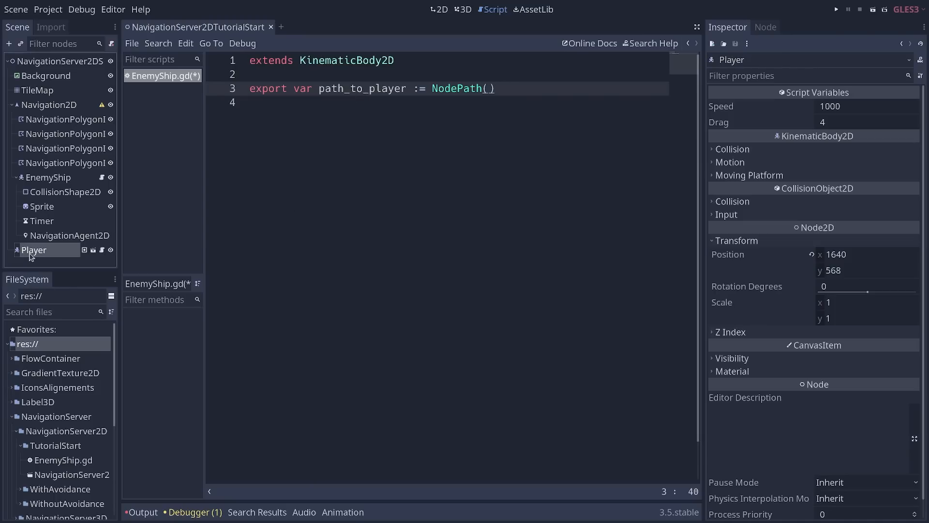
click(49, 177)
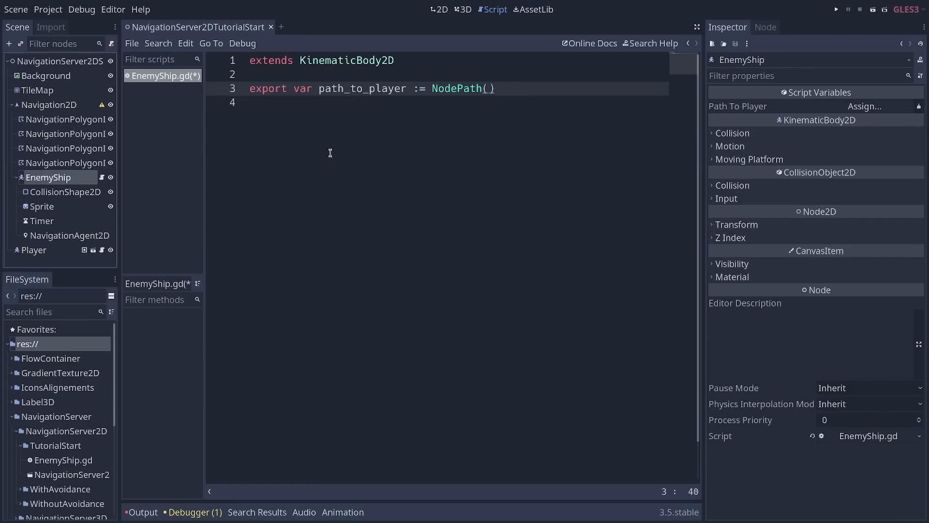
- Assign the Player node to EnemyShip's Path To Player property via the Select a Node dialog
click(863, 106)
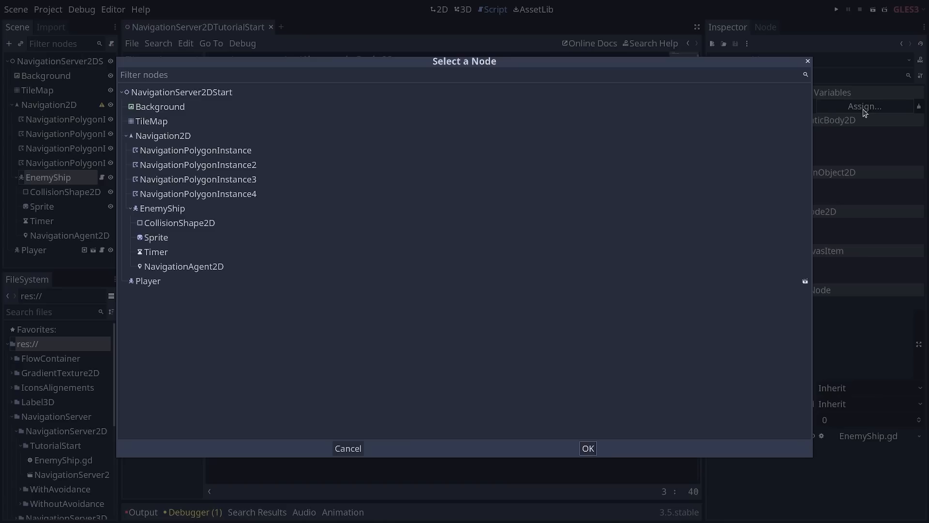
click(148, 280)
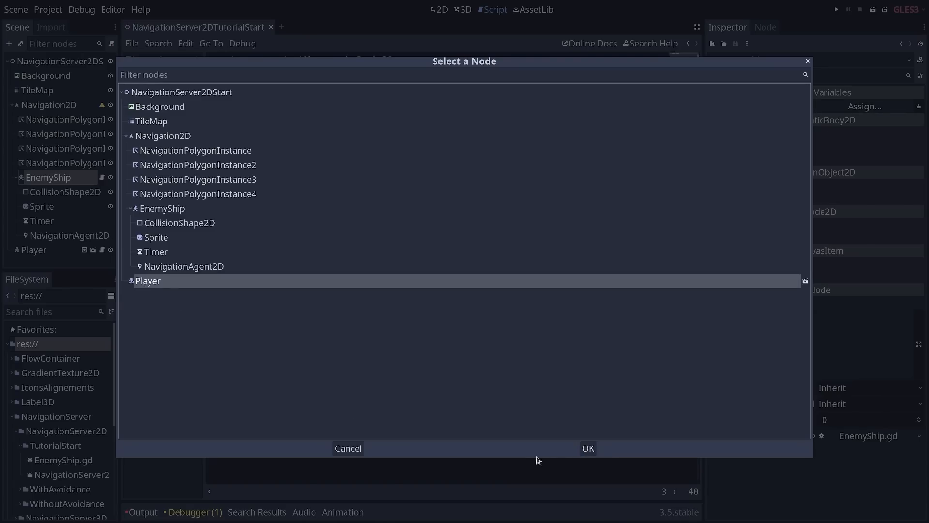
click(586, 448)
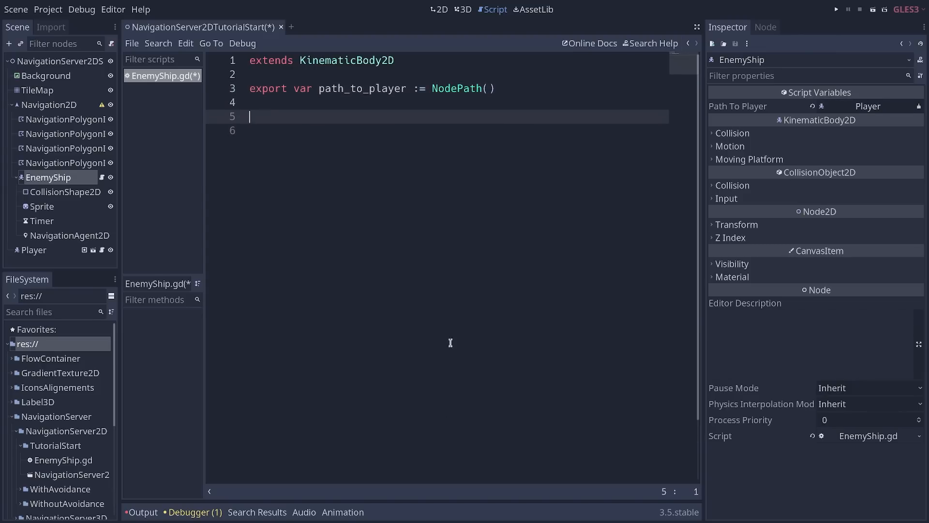
- Add 'onready var _player := get_node(path_to_player)' below the export line
text(onready)
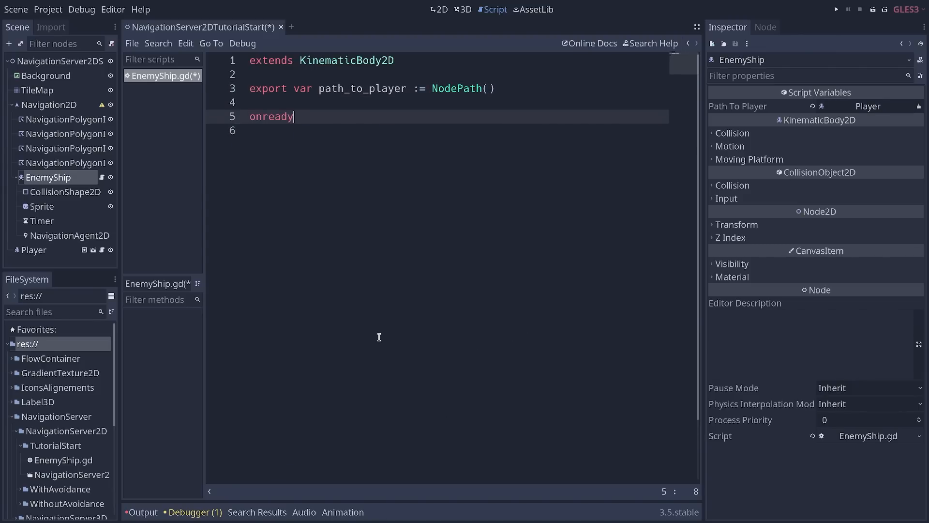
text(var)
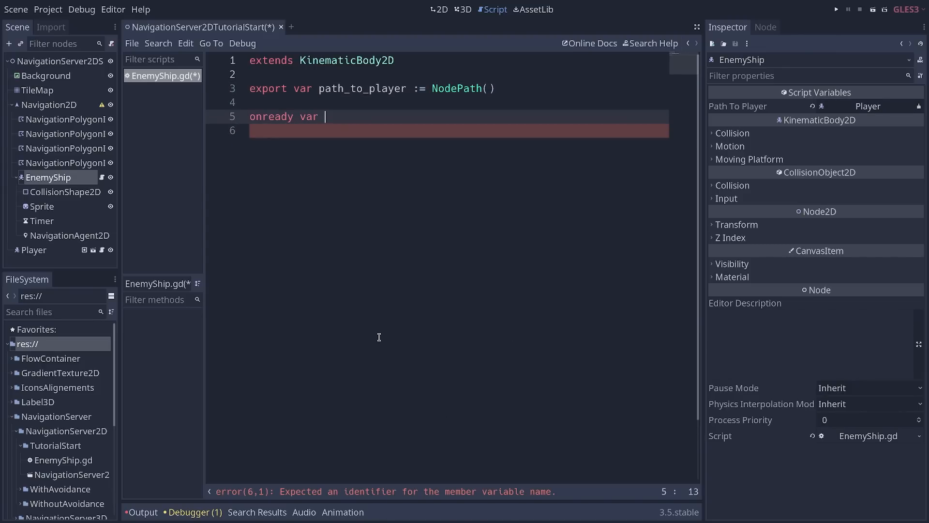
text(_player)
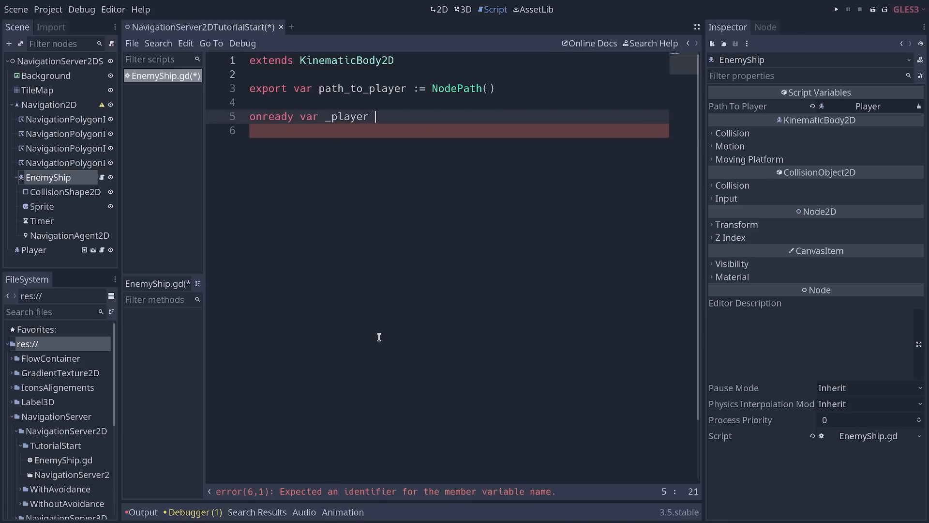
text(:= get_node()
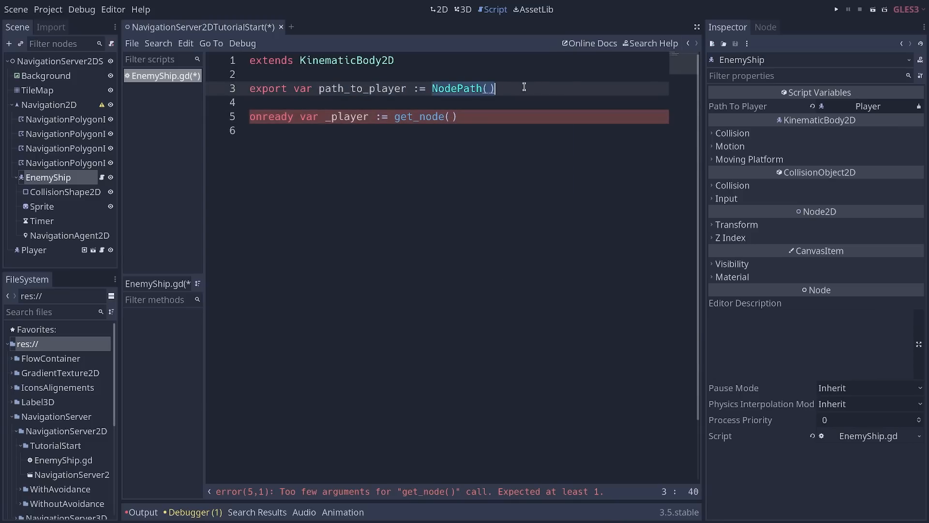
text(path_to_player)
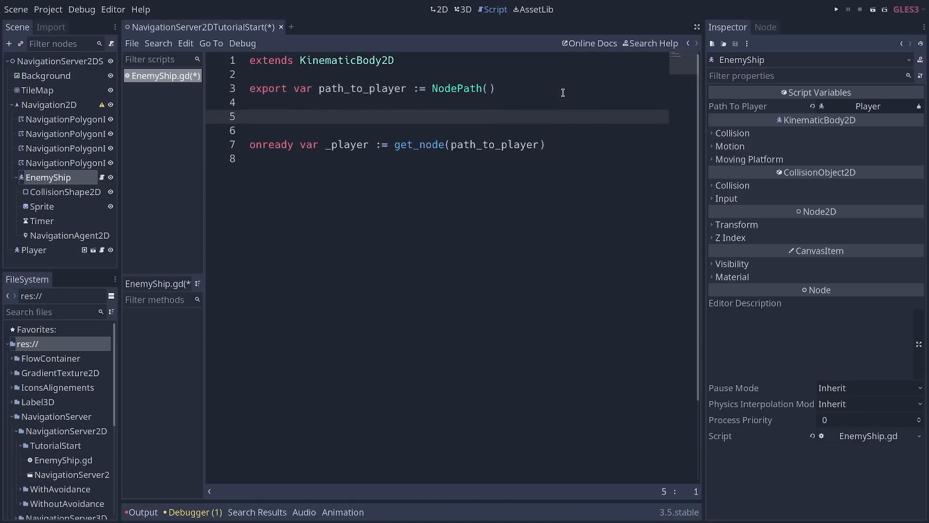
click(250, 116)
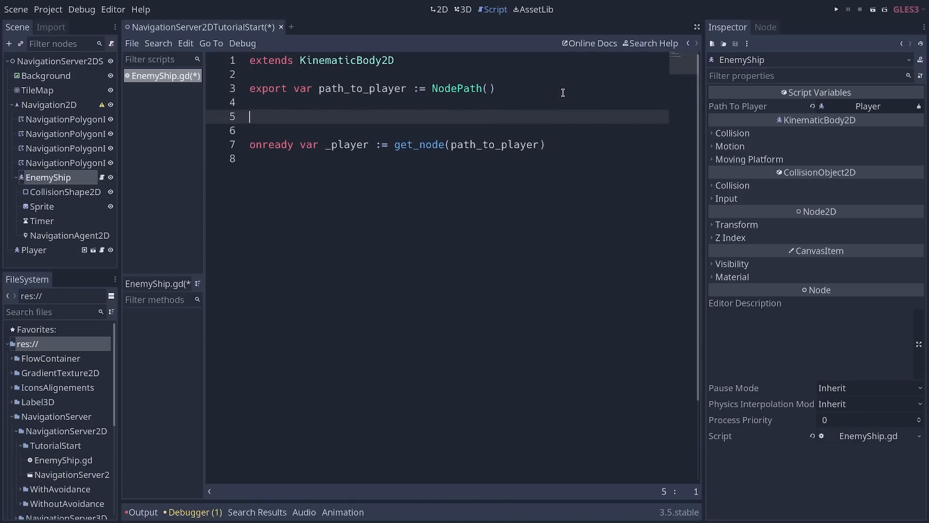
click(71, 235)
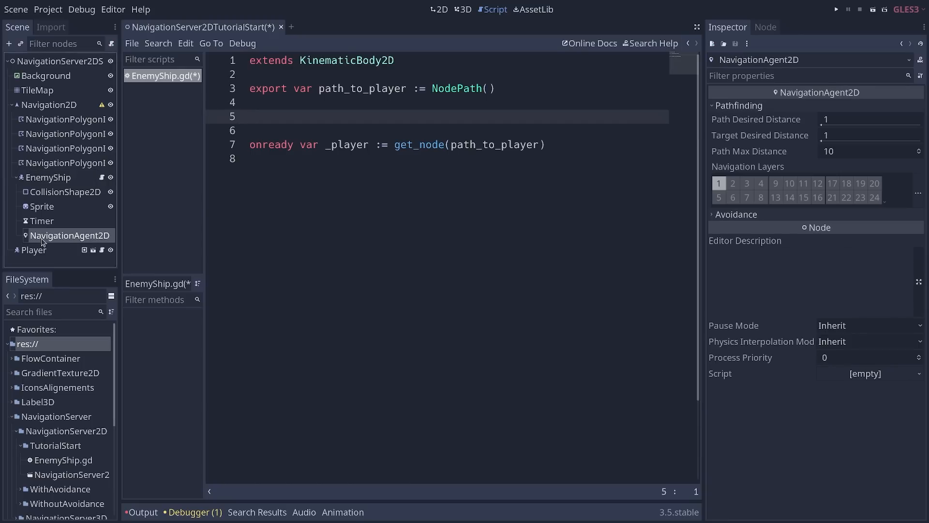
mouse_move(70, 235)
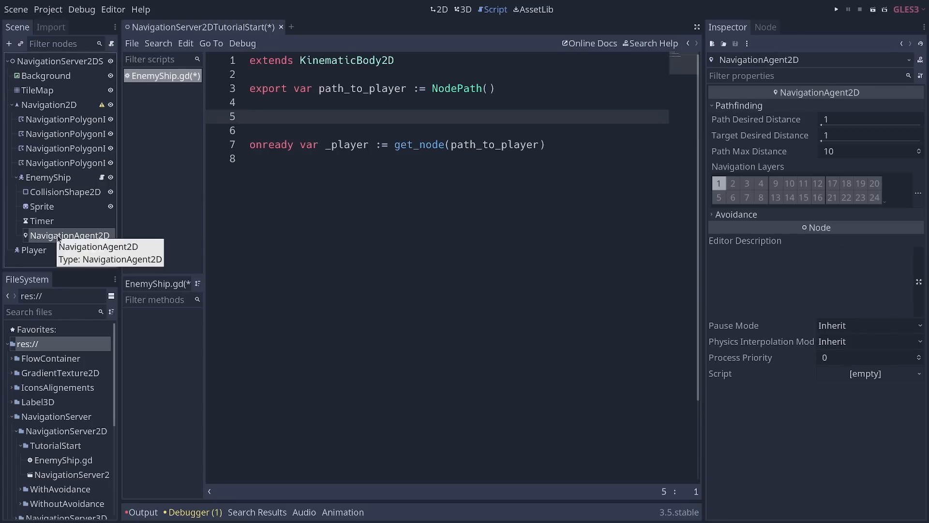
mouse_move(70, 237)
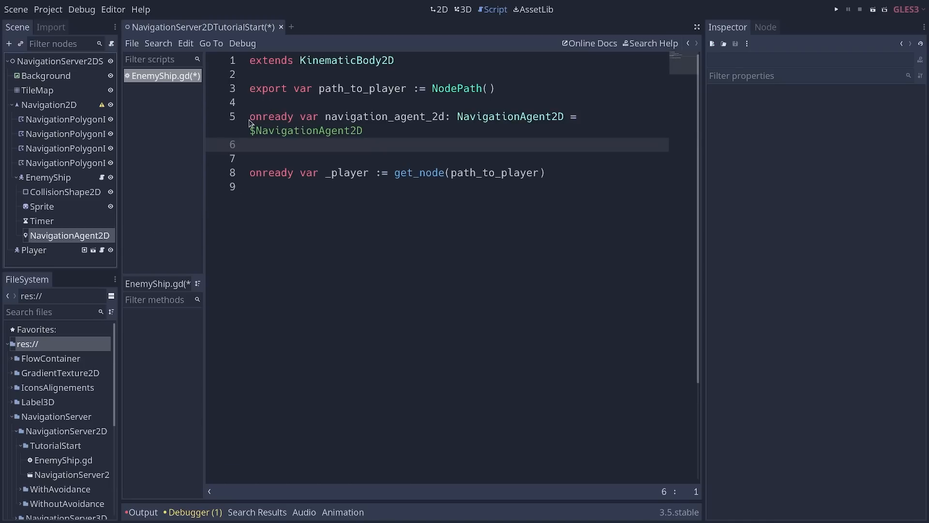
- Add an onready _agent NavigationAgent2D reference and an empty _ready() function
click(400, 116)
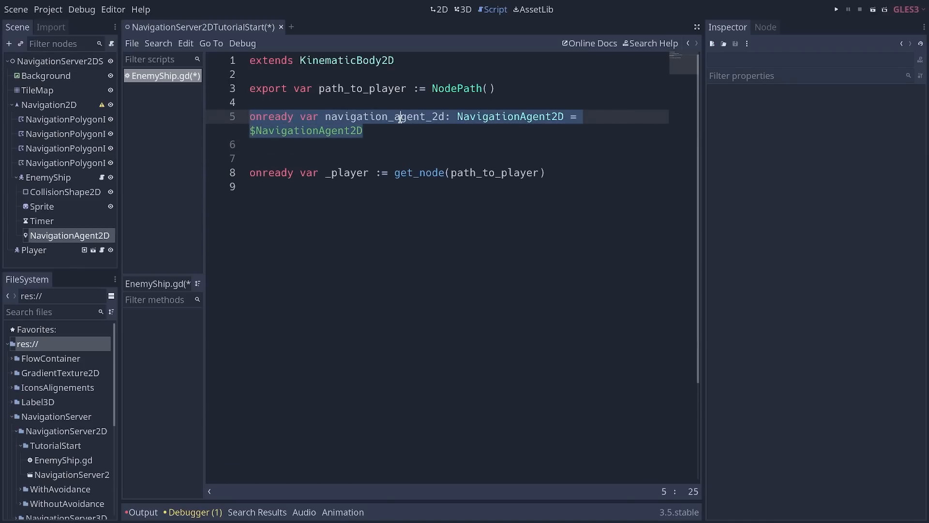
text(_agent)
text(func _ready() -> void:)
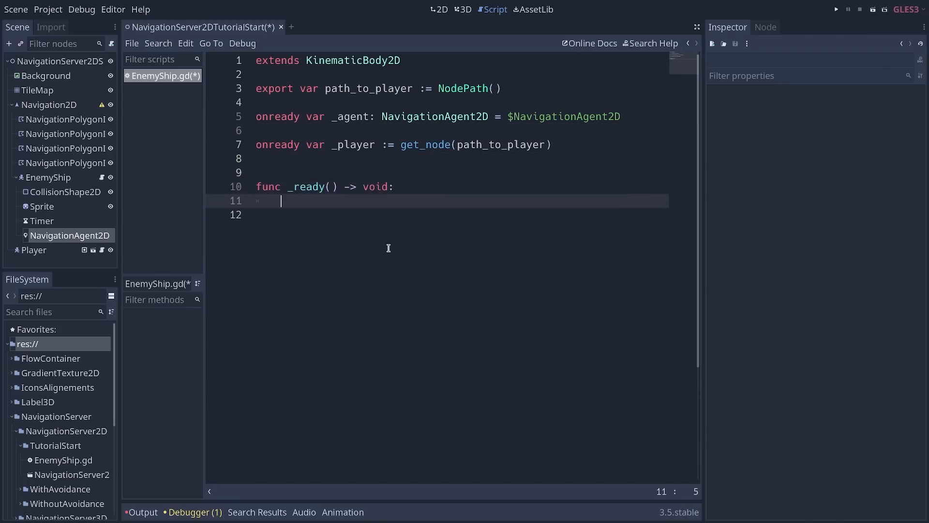
- In _ready(), write '_agent.set_target_location(_player.global_position)'
text(_agent)
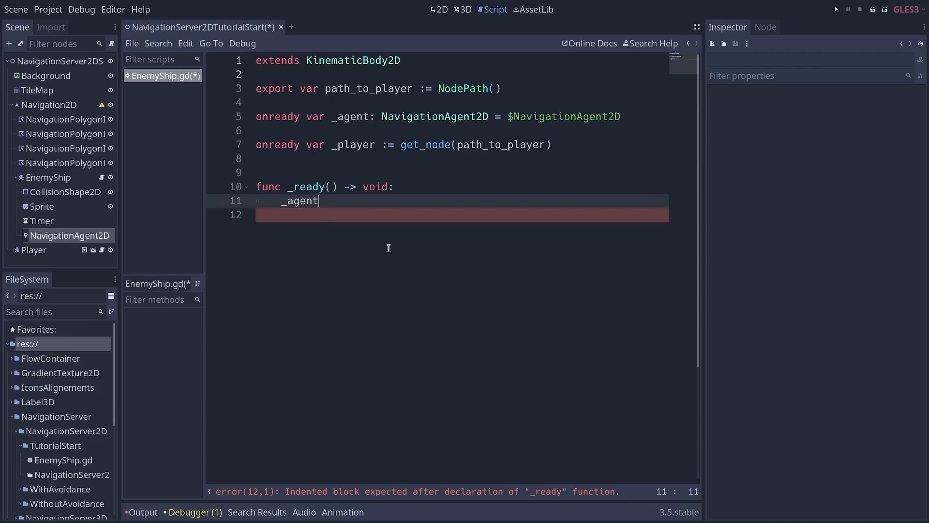
text(.set_target_location()
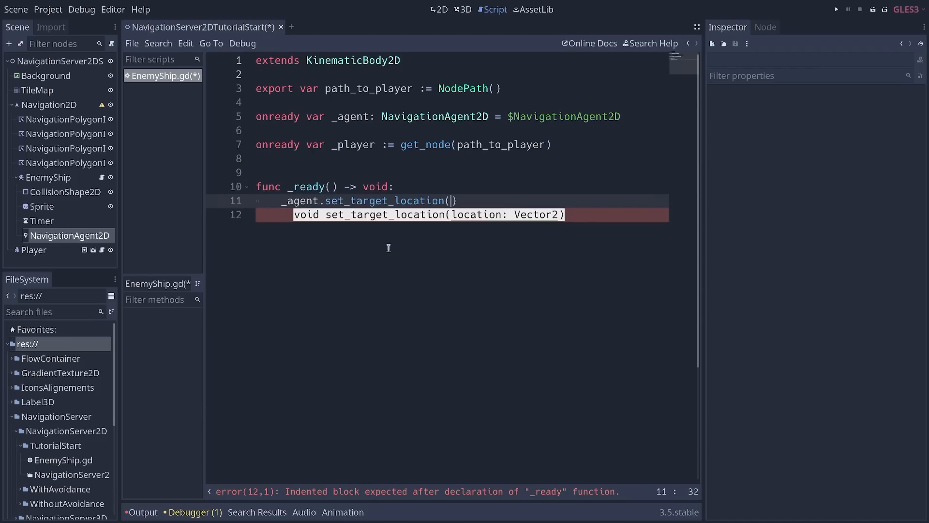
text(_player.global)
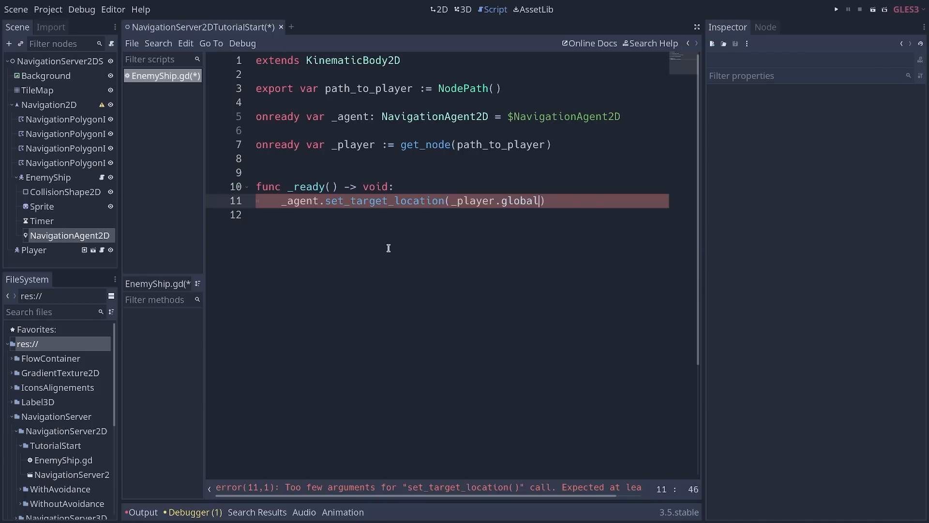
text(_position)
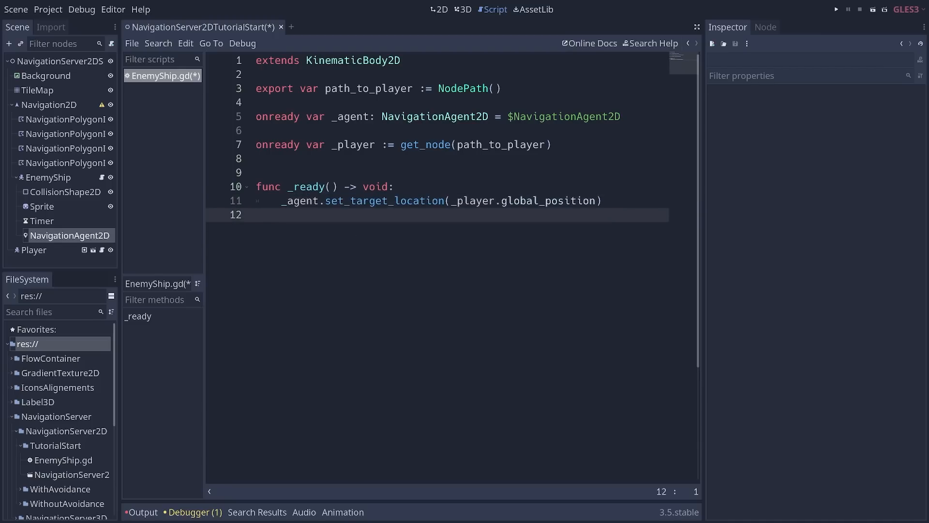
- Create a _physics_process() function from the autocompletion suggestion
text(func _)
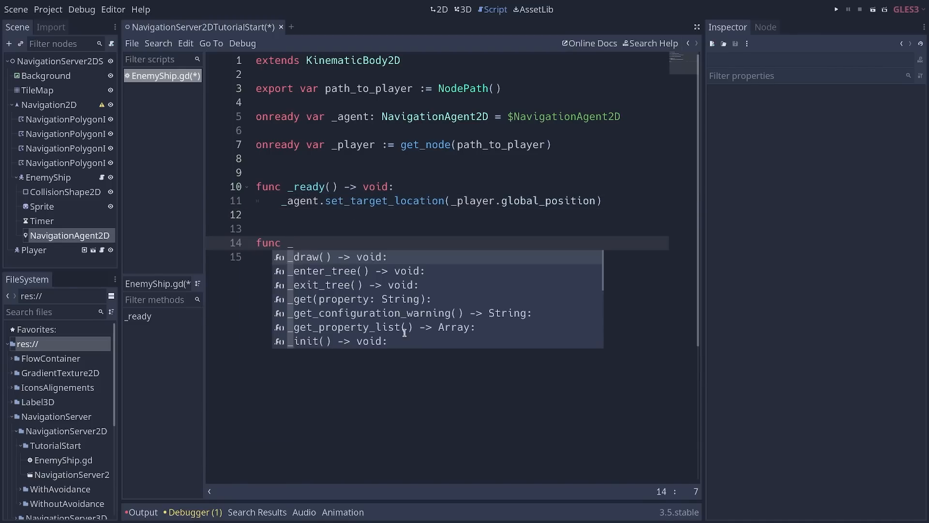
text(_)
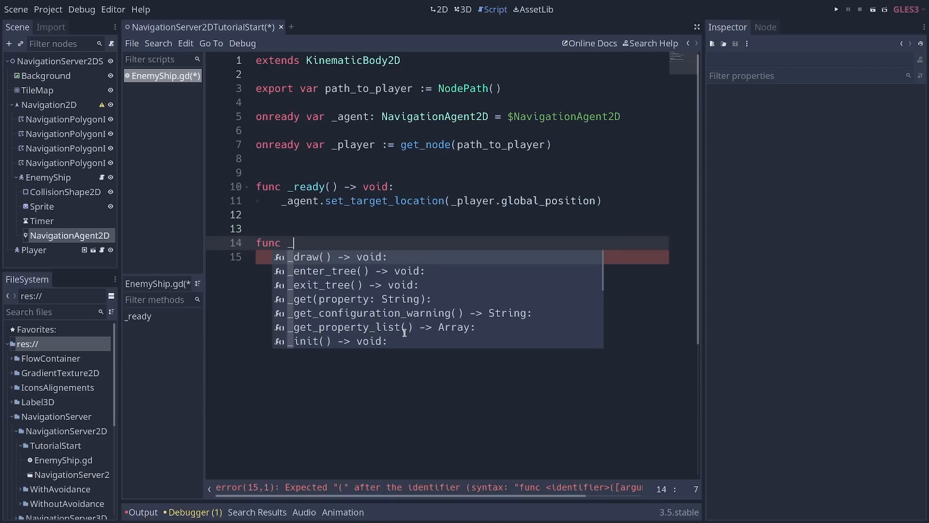
text(phy)
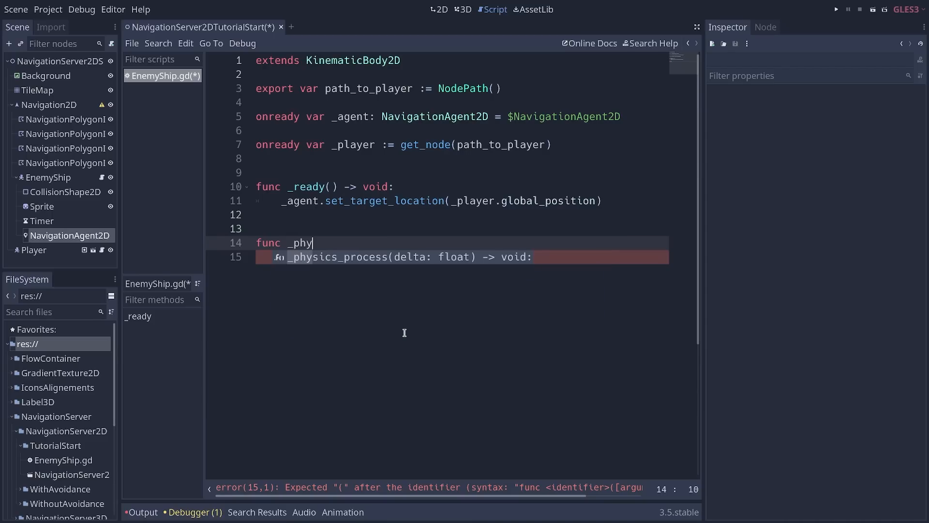
key(Return)
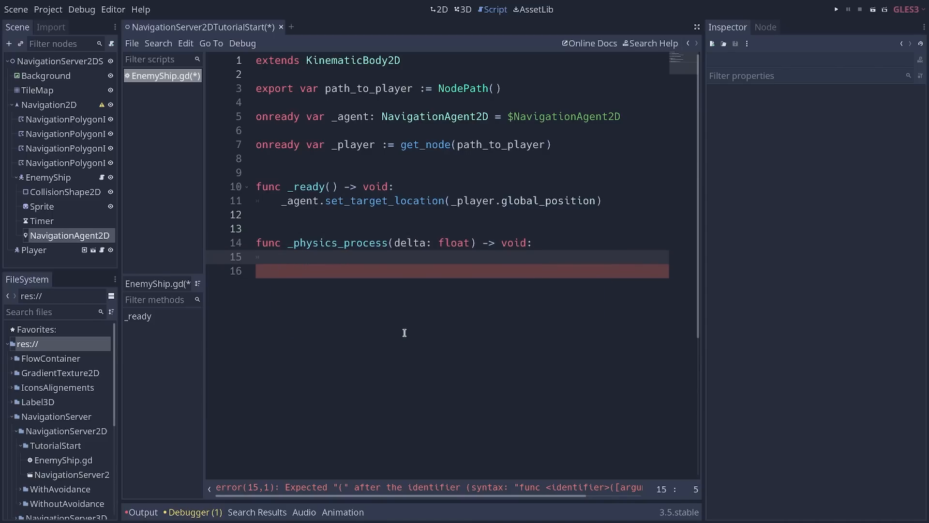
click(281, 257)
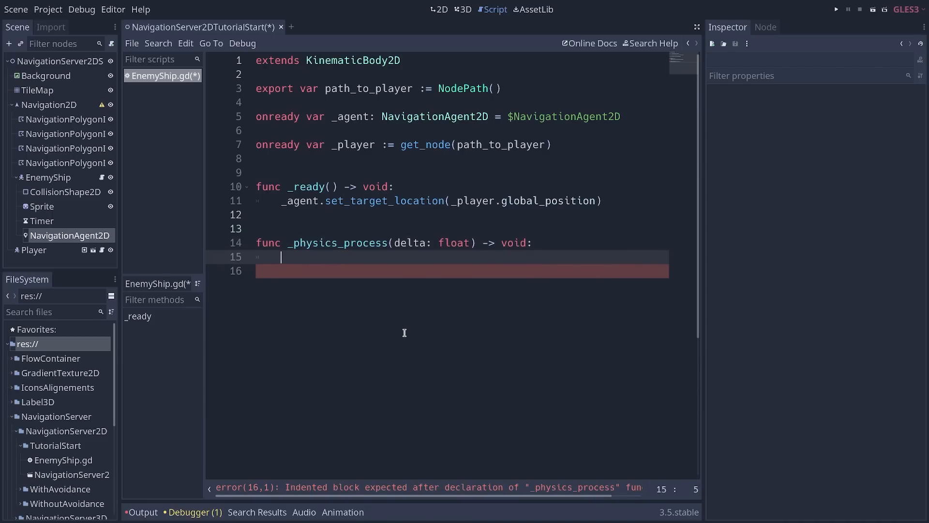
- In its body, write 'var direction := global_position.direction_to(_agent.get_next_location())'
text(_agent.)
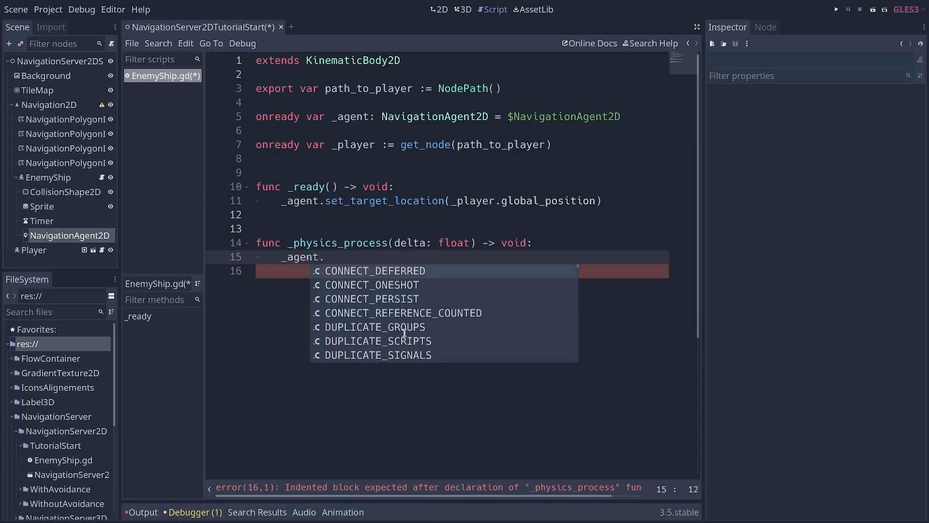
text(get_next_location())
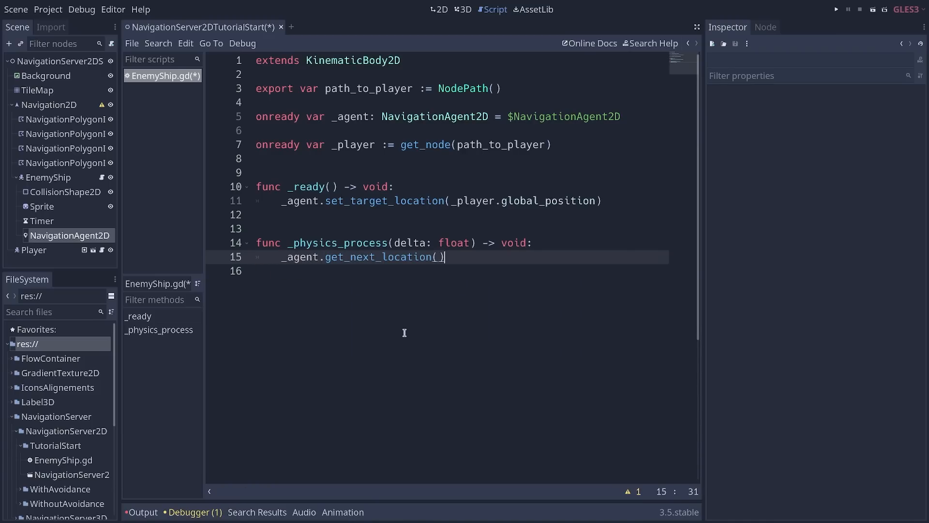
click(283, 257)
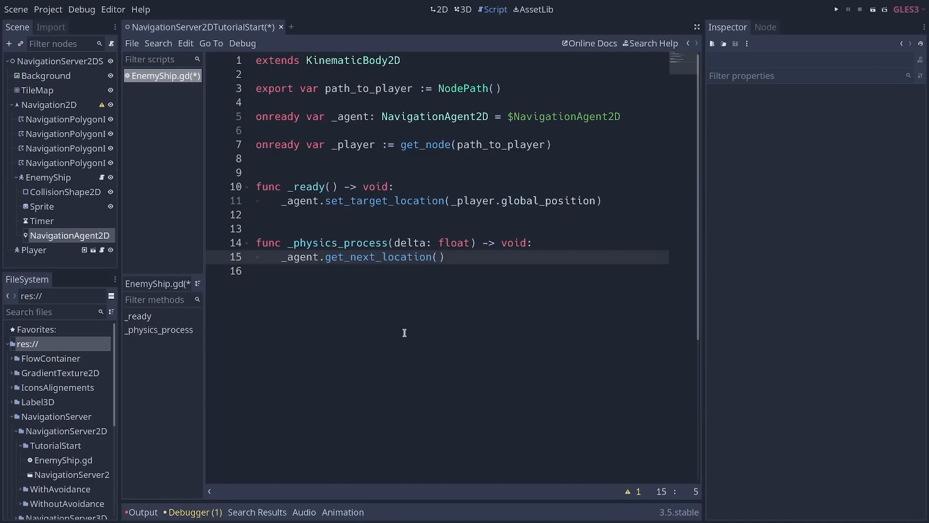
click(282, 256)
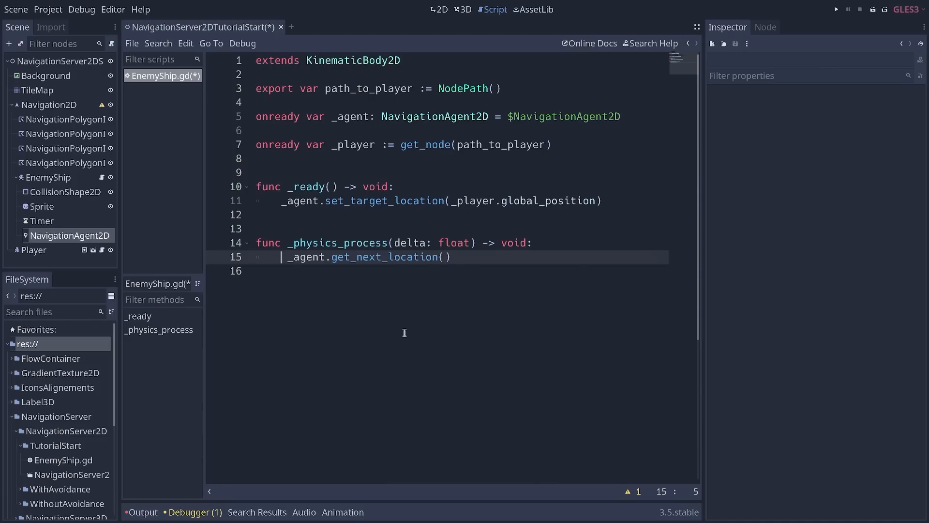
text(var direction :=)
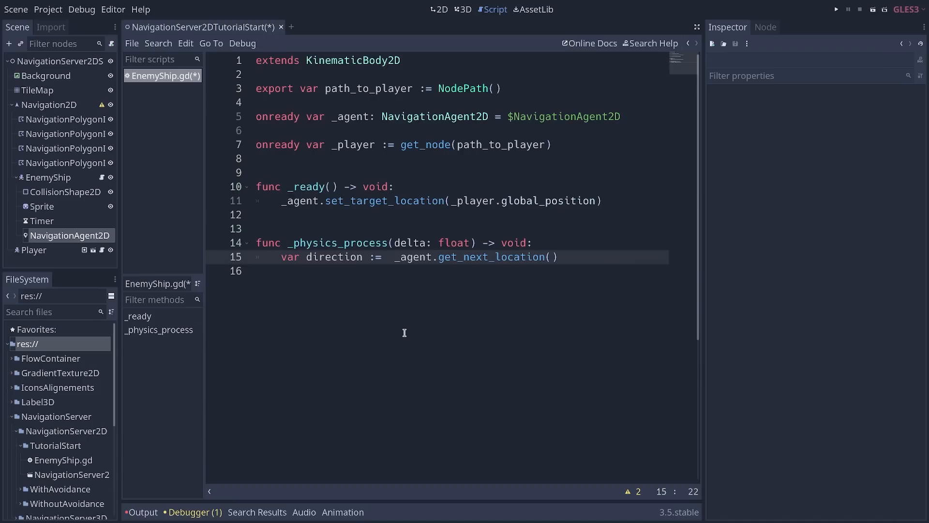
text(global_position)
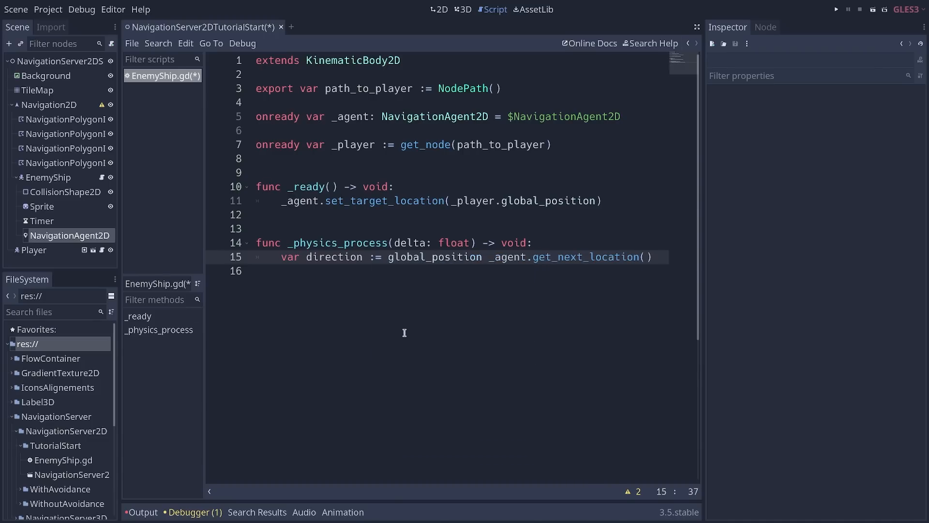
text(.d)
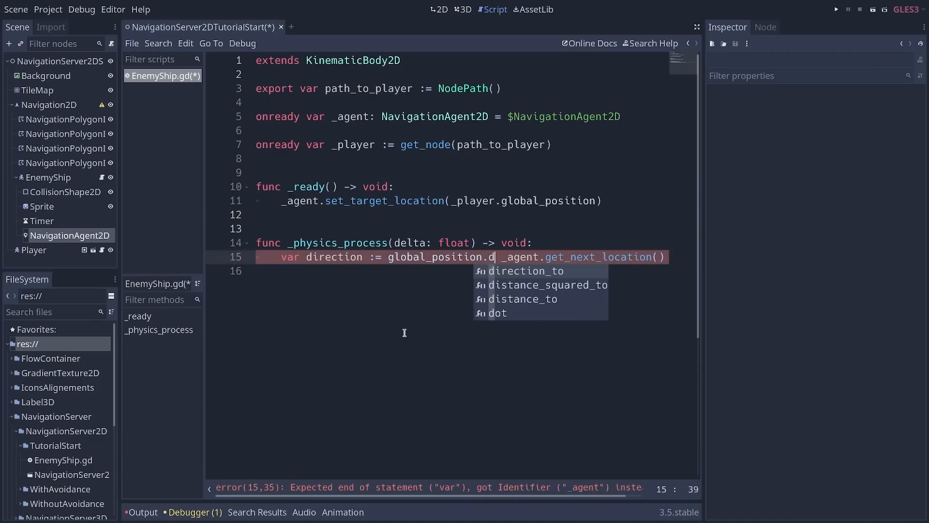
click(526, 271)
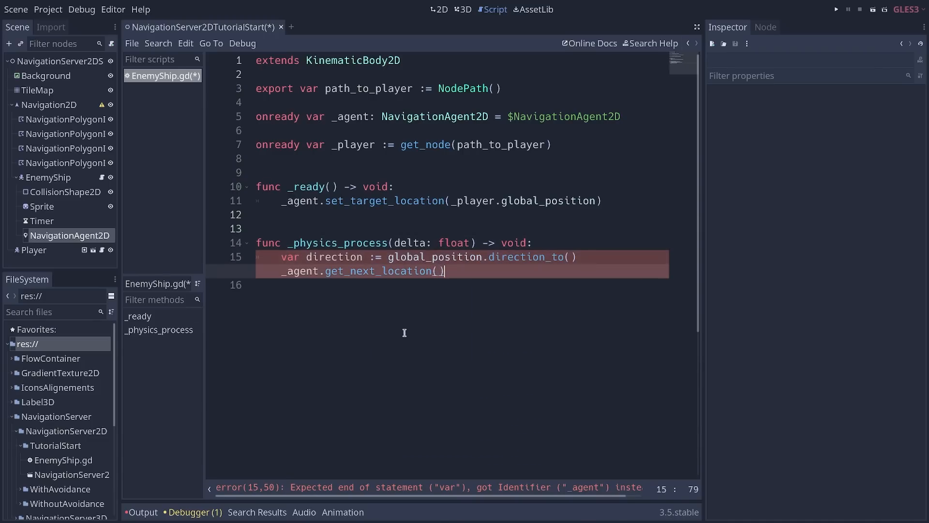
key(Backspace)
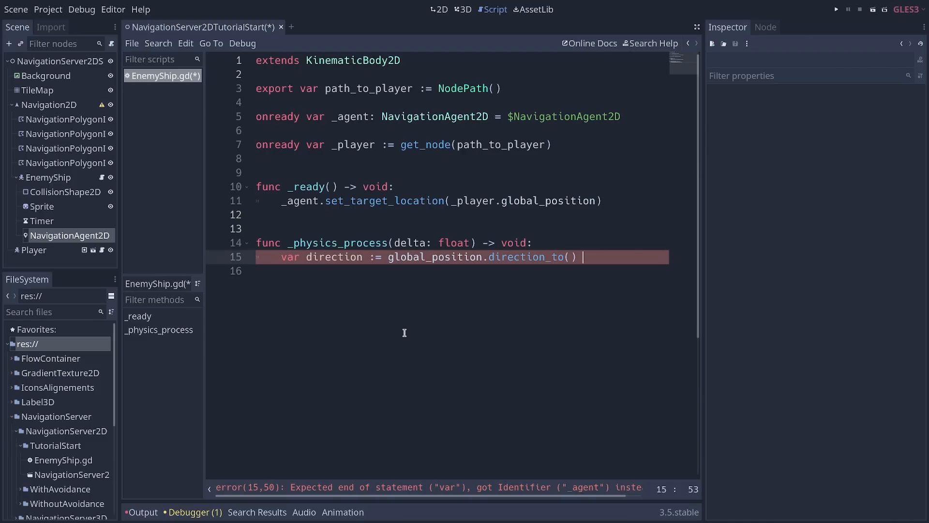
text(_agent.get_next_location())
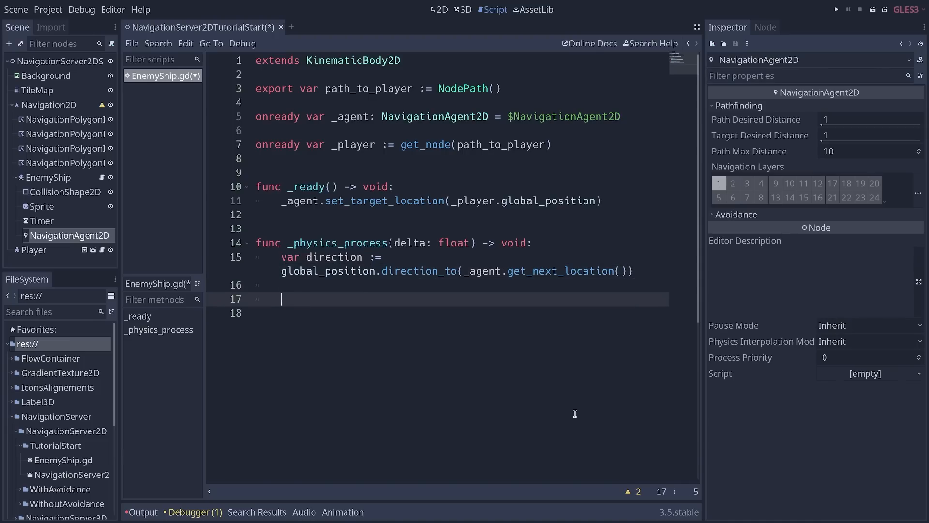
- Declare 'var _velocity := Vector2.ZERO' below the exported path_to_player variable
click(282, 116)
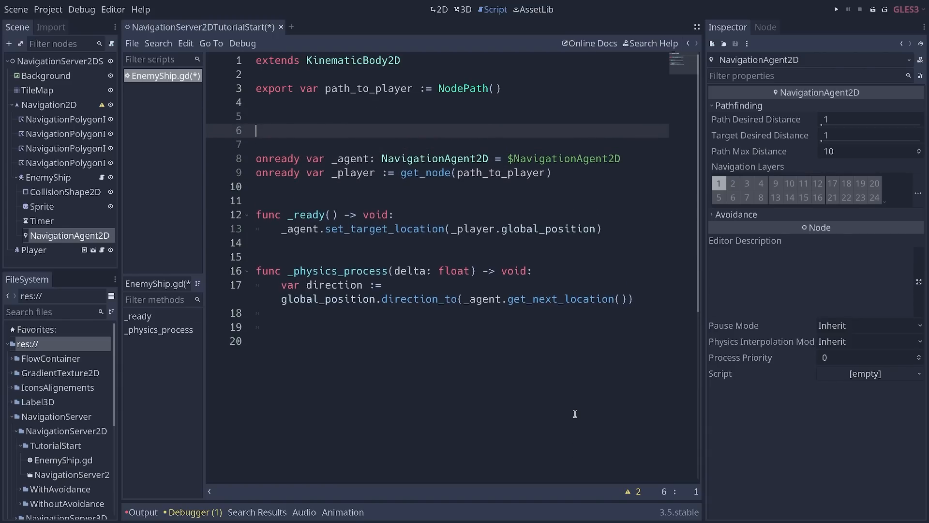
text(var)
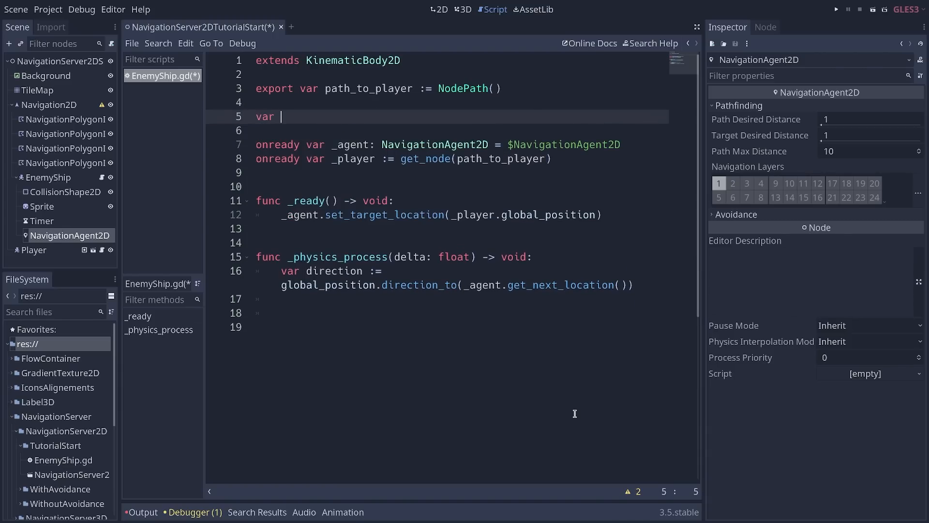
text(_velo)
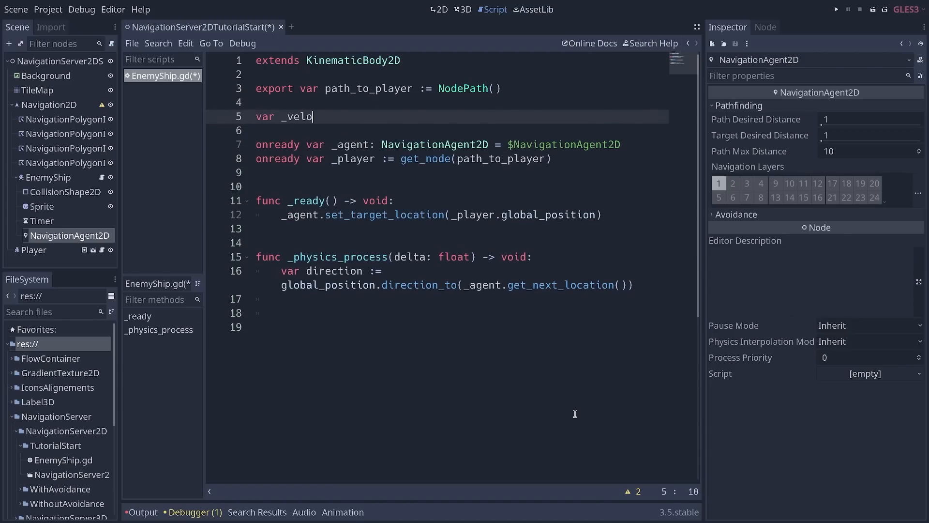
text(city)
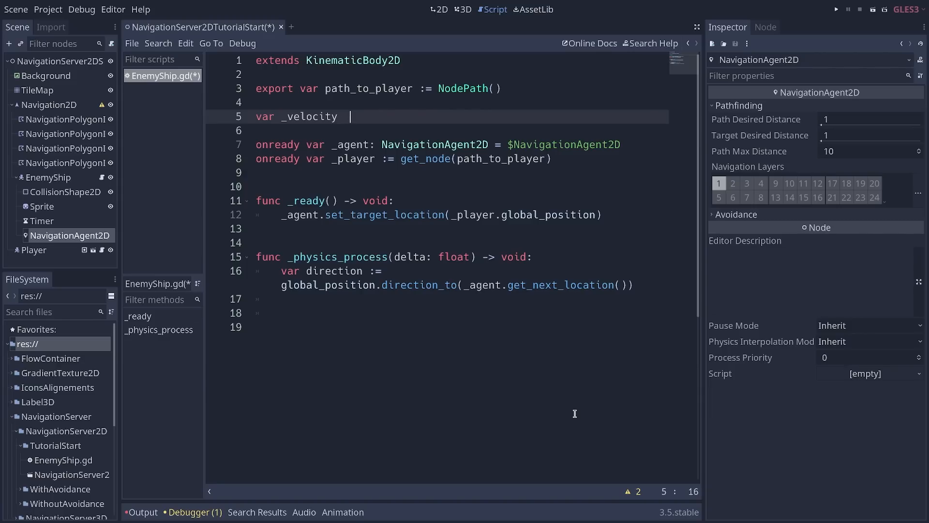
text(:= Vector2.ZERO)
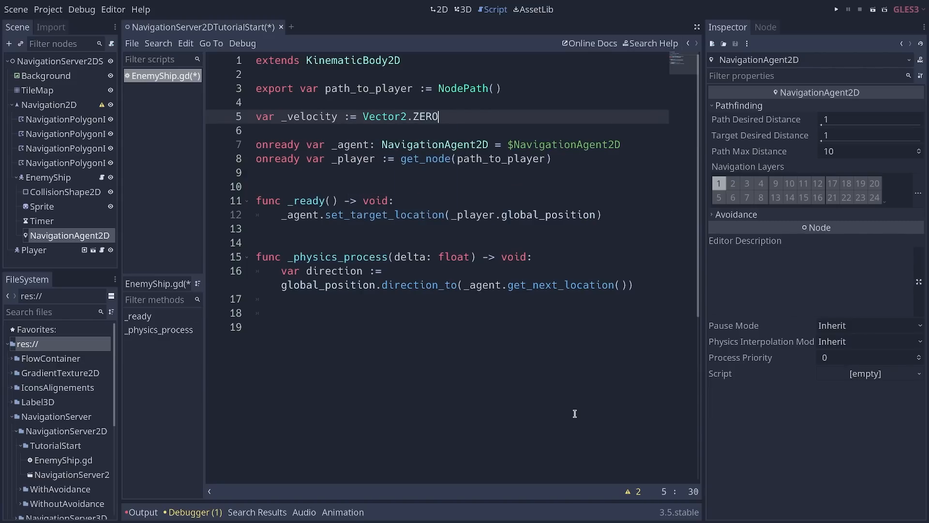
click(404, 312)
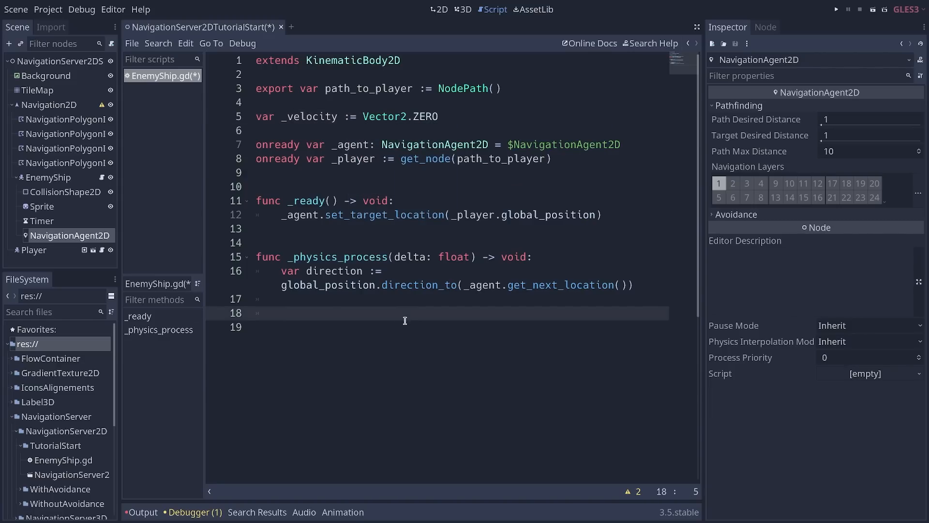
- Add steering code in _physics_process that moves _velocity toward a desired velocity
click(256, 312)
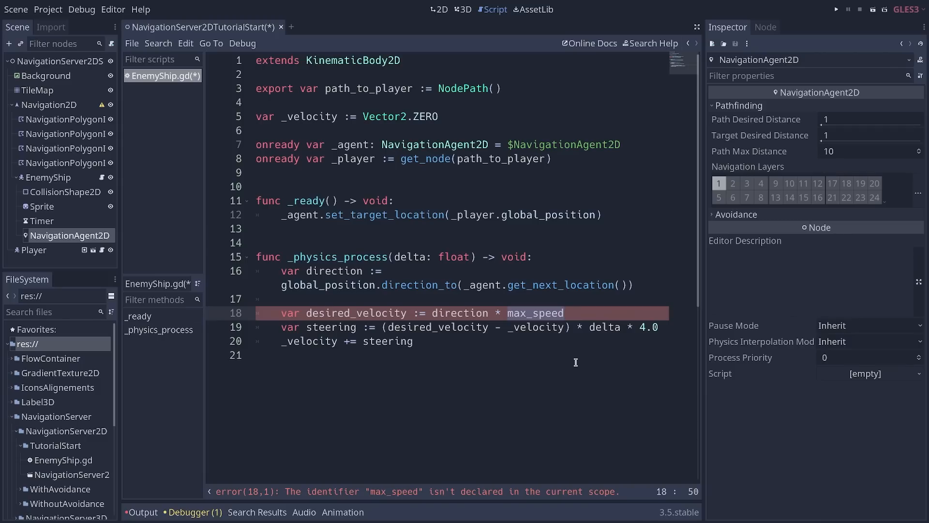
text(500.0)
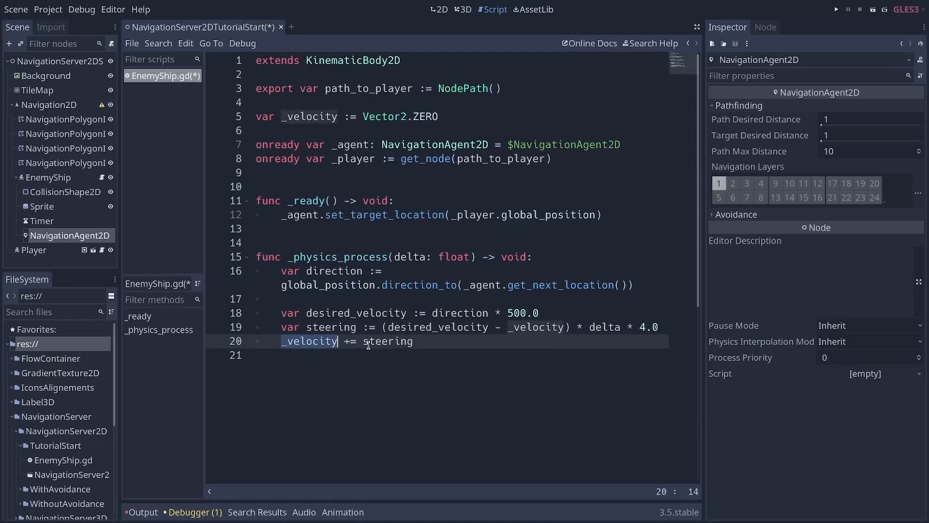
key(Return)
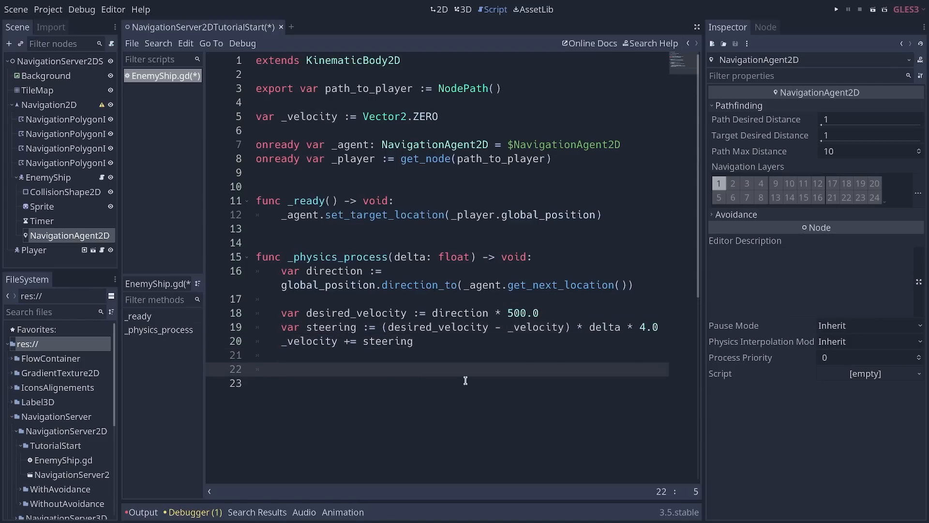
- Write '_velocity = move_and_slide(_velocity)' on line 22 and run the scene
click(282, 368)
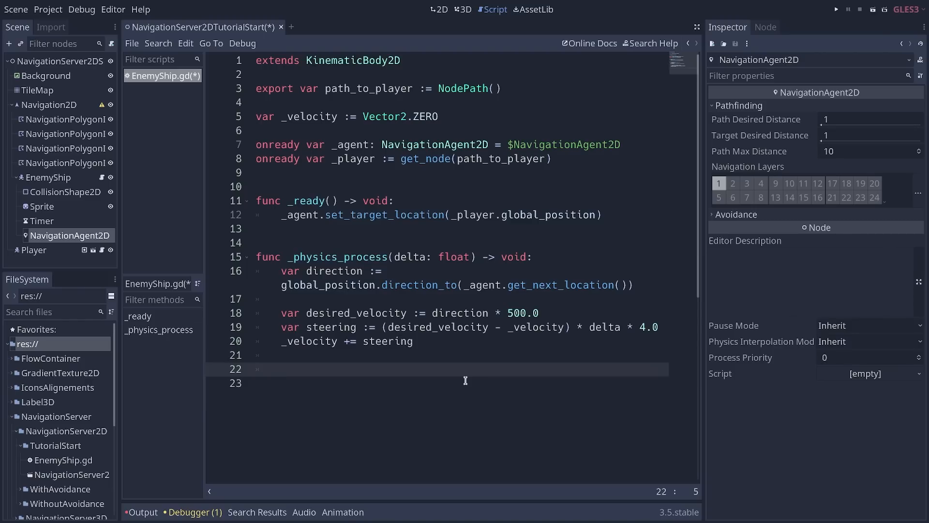
click(281, 367)
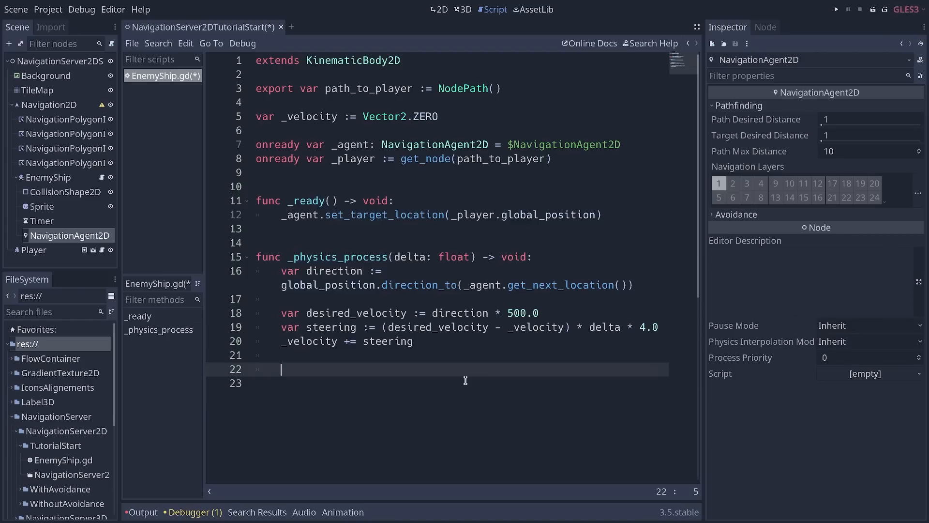
text(m)
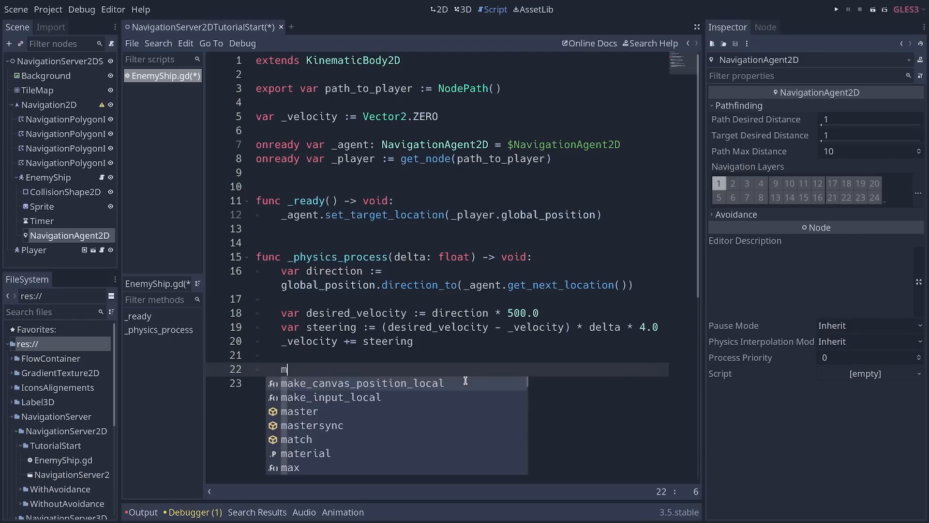
text(ove_and_slide()
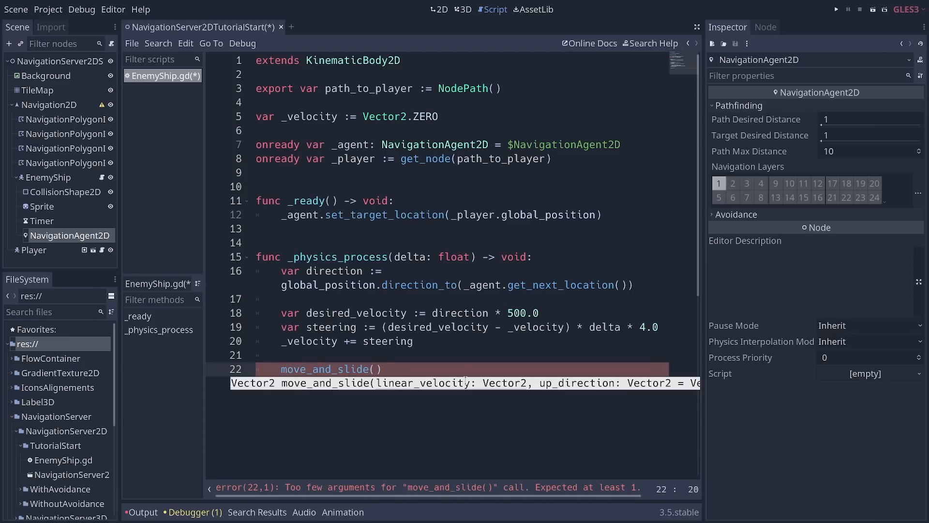
text(_velocity)
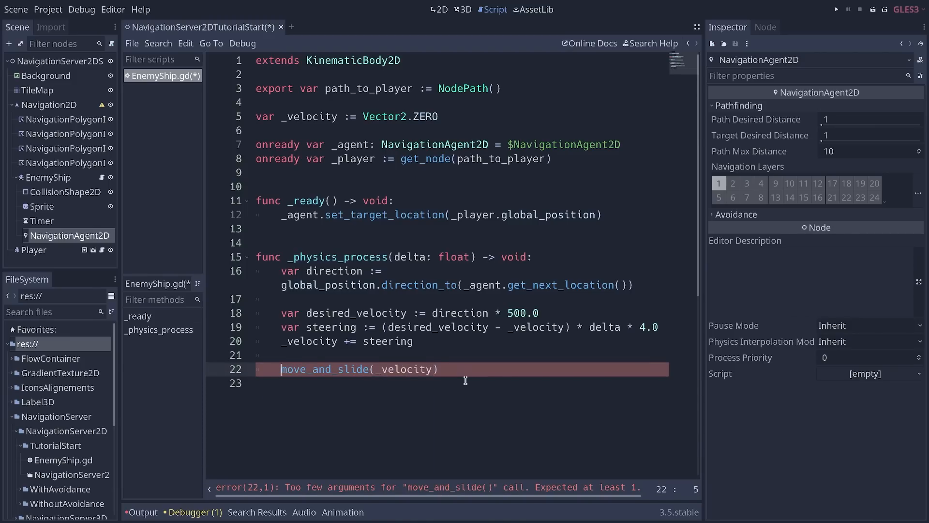
text(v_)
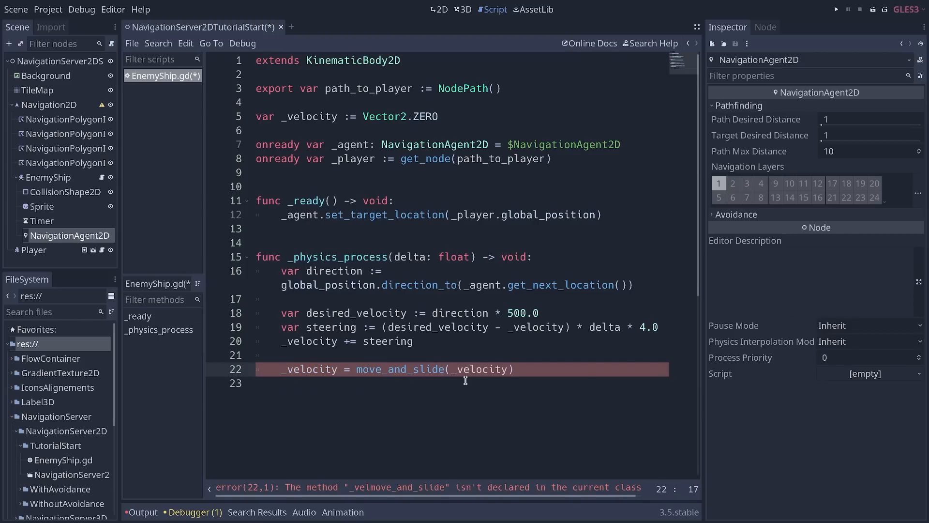
click(512, 369)
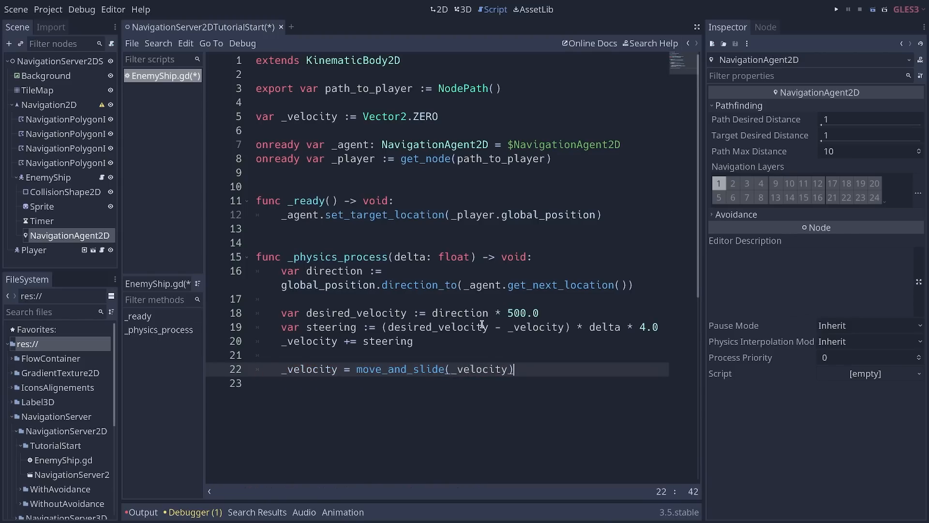
click(836, 8)
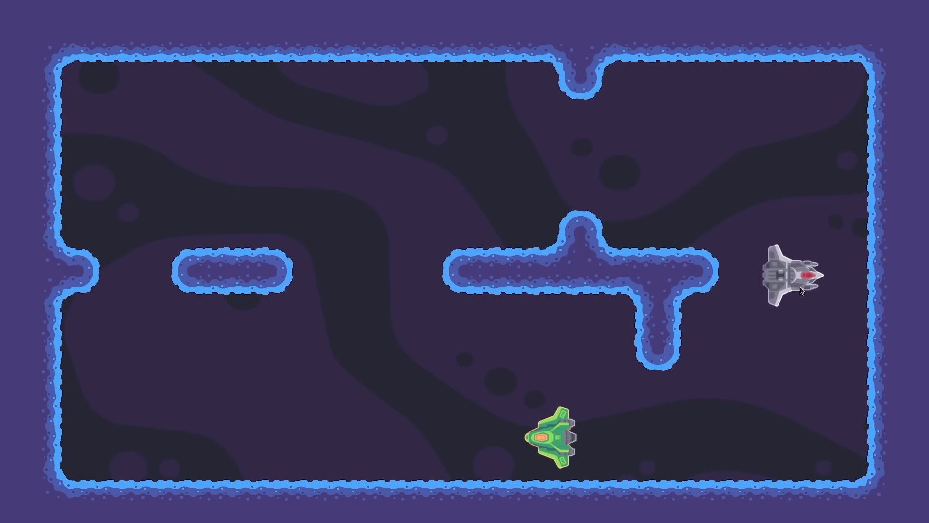
mouse_move(802, 350)
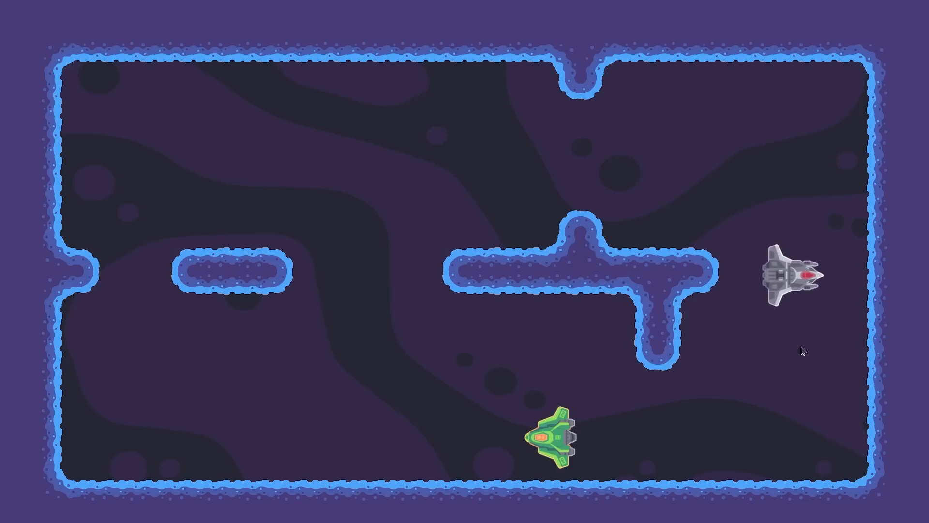
mouse_move(788, 336)
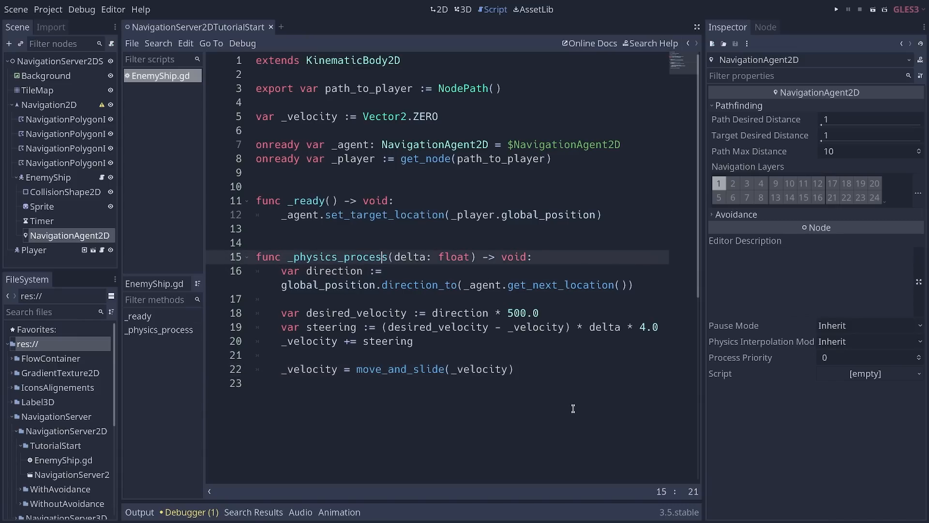
- Return early from _physics_process when _agent.is_navigation_finished(), save, and rerun the scene
key(Return)
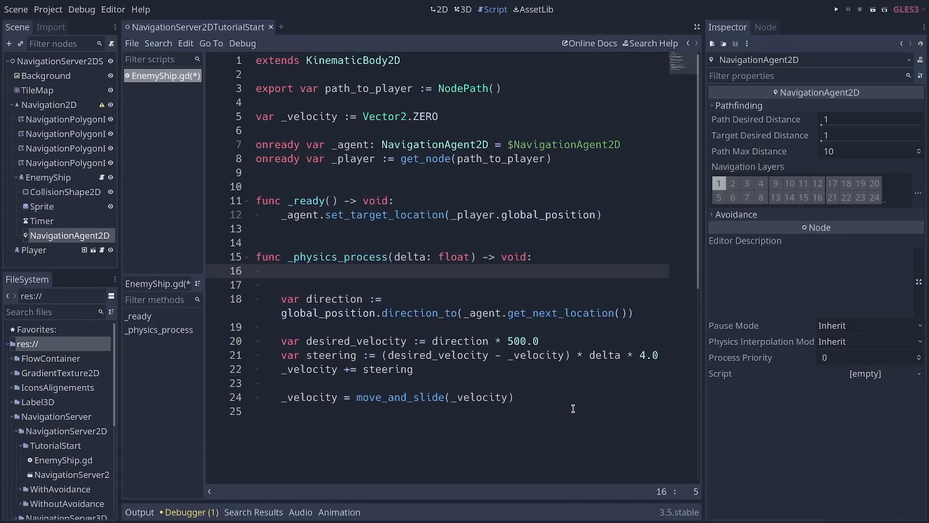
text(if _agen)
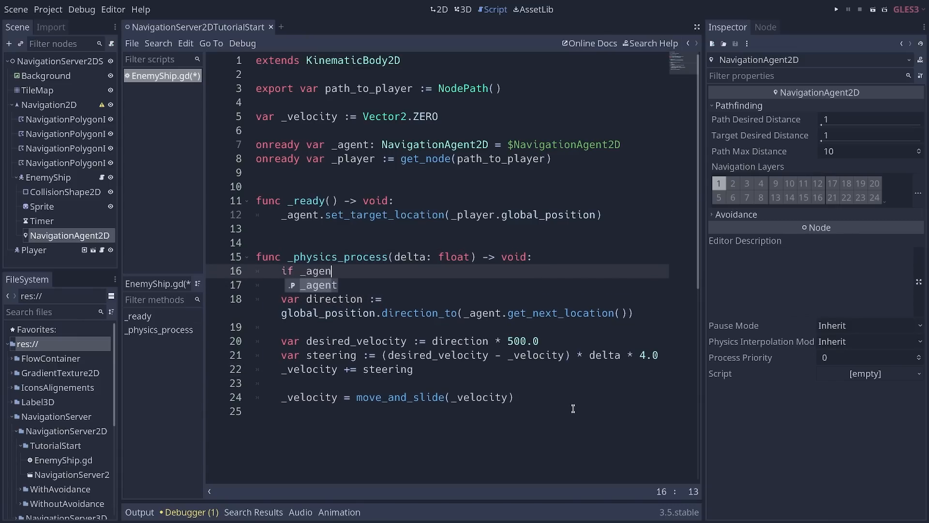
text(t.is_navigation_finished()
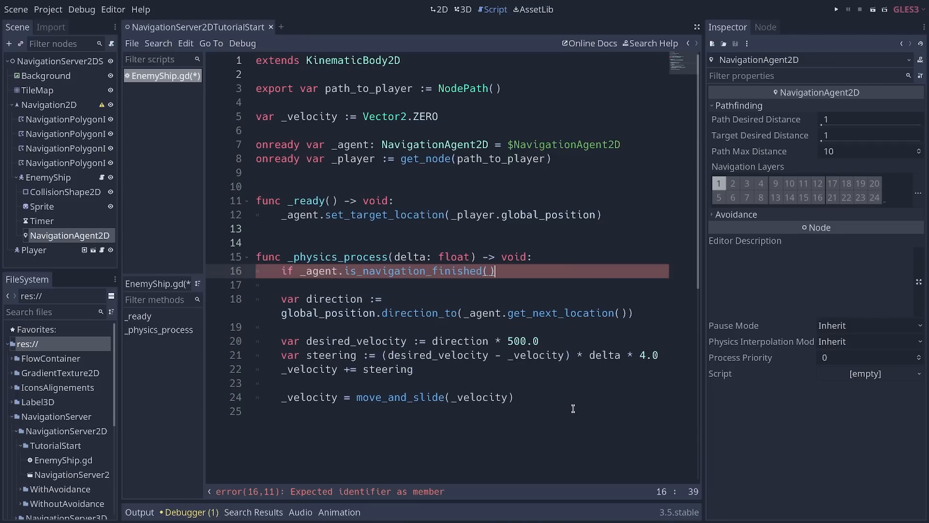
text(:)
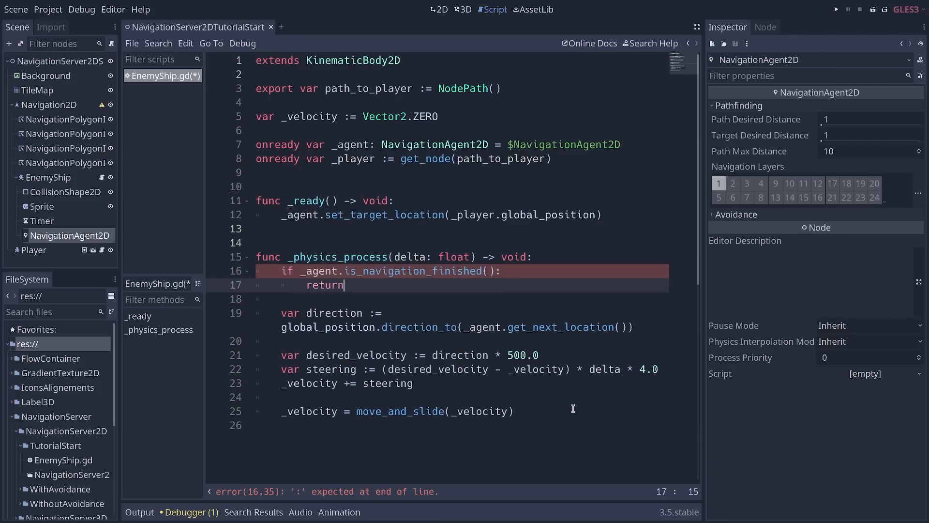
key(ctrl+s)
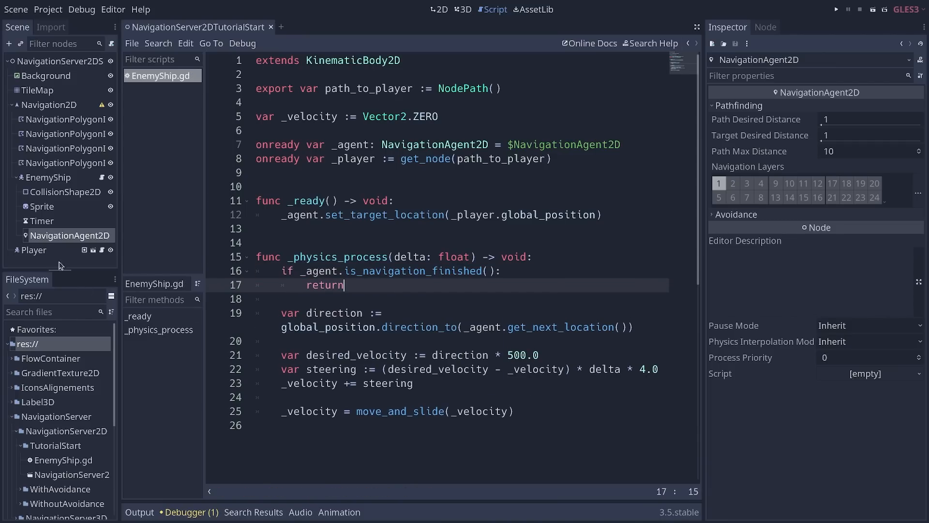
mouse_move(69, 235)
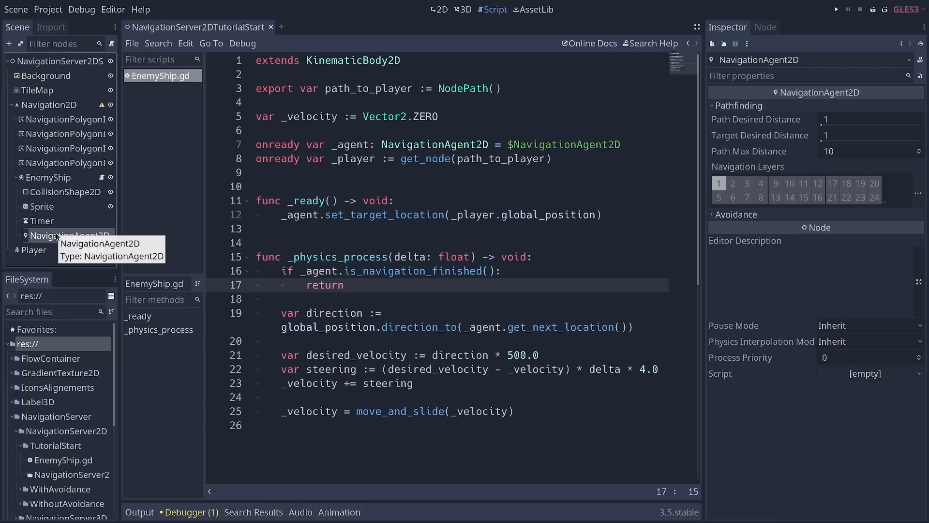
mouse_move(410, 295)
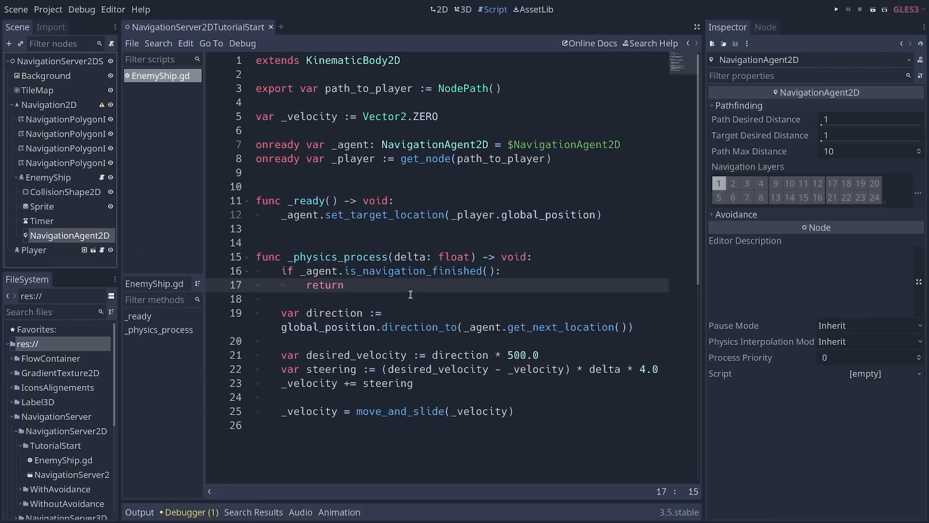
mouse_move(374, 285)
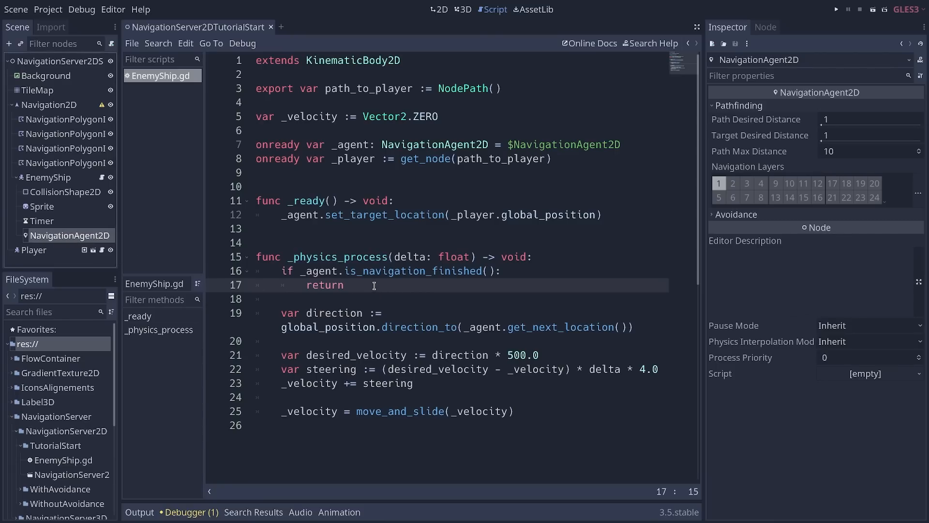
mouse_move(398, 270)
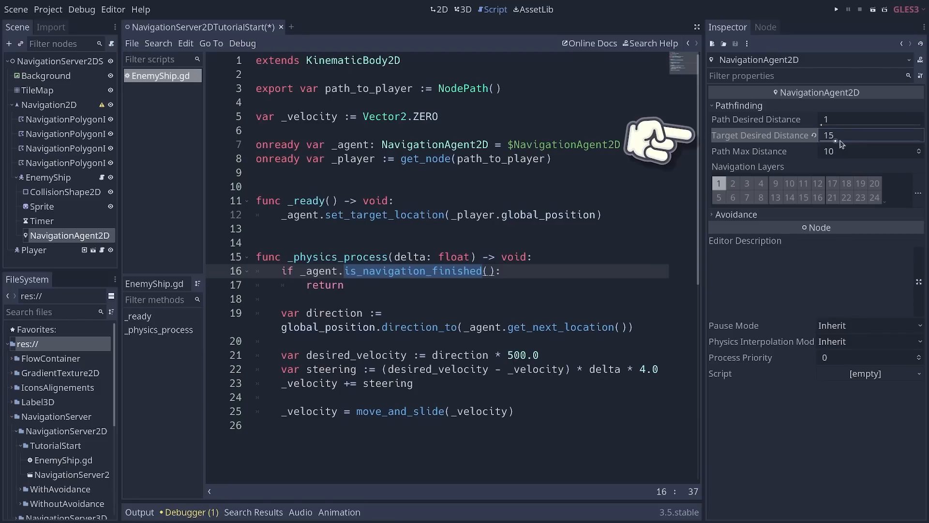
mouse_move(512, 277)
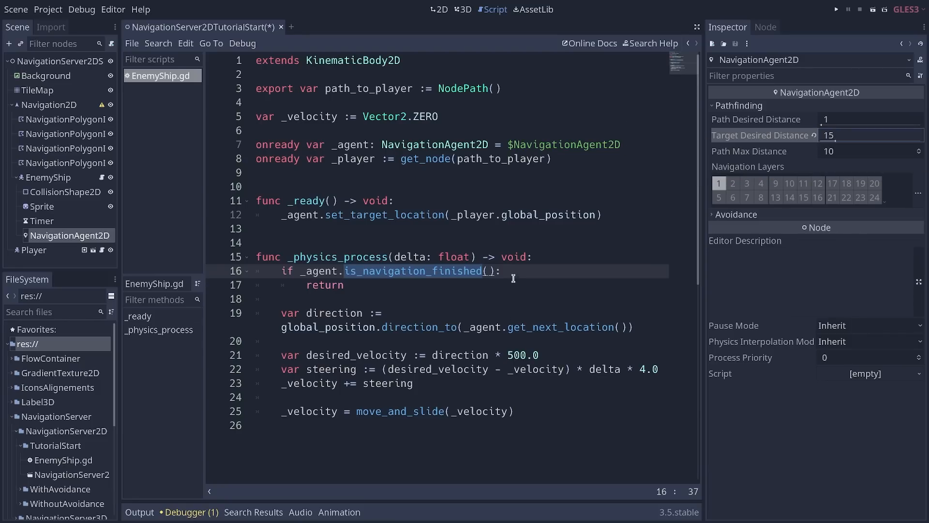
click(344, 285)
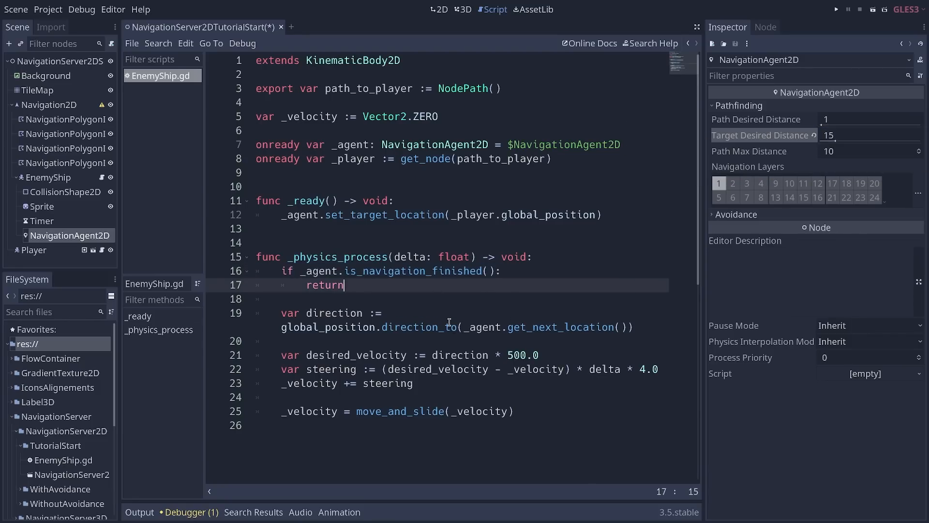
click(834, 9)
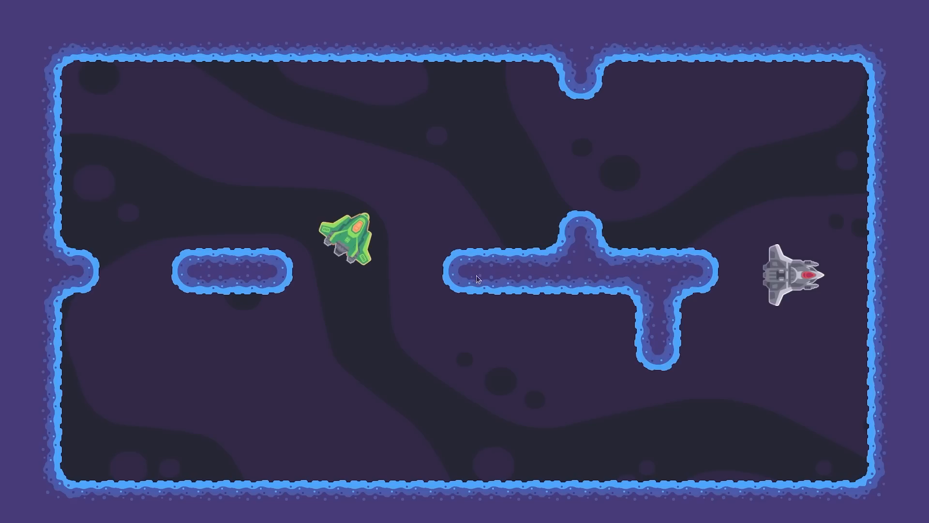
mouse_move(362, 240)
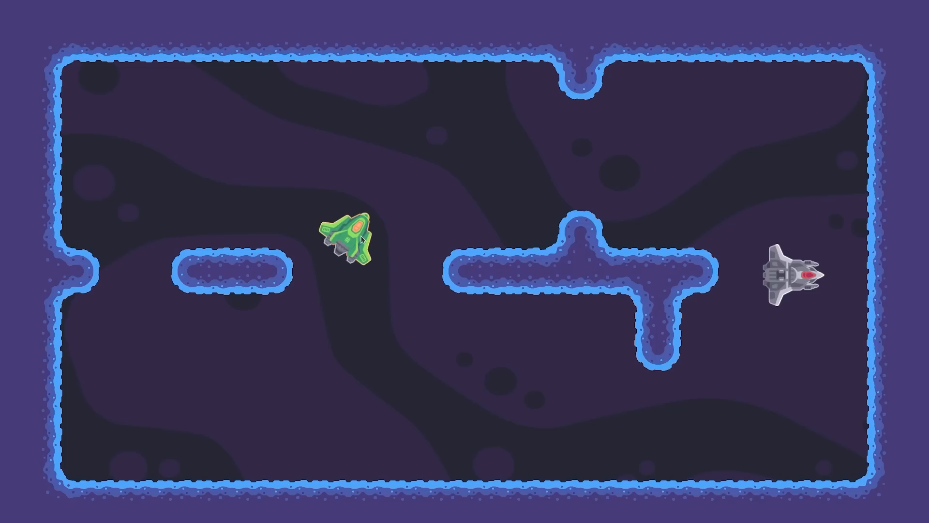
mouse_move(787, 270)
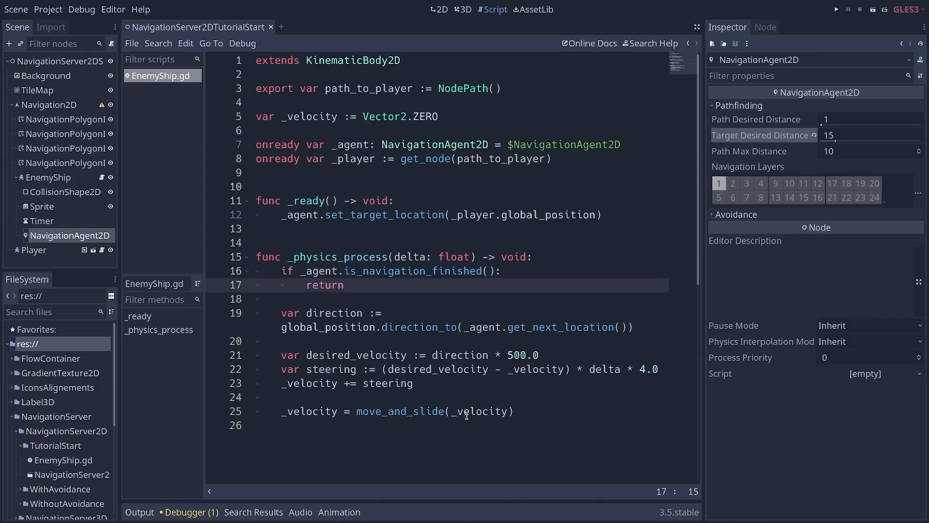
mouse_move(464, 400)
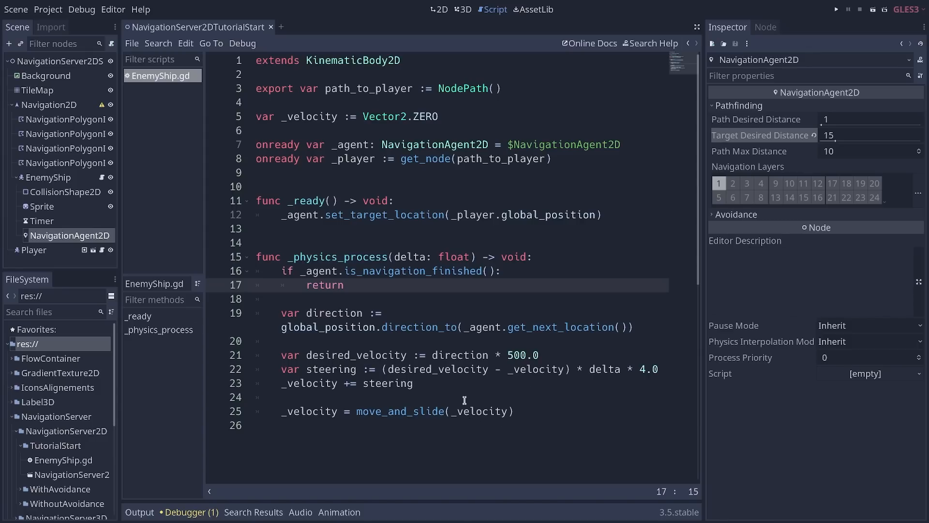
- In _ready, connect _timer's "timeout" signal to self's "_update_pathfinding" method
click(41, 220)
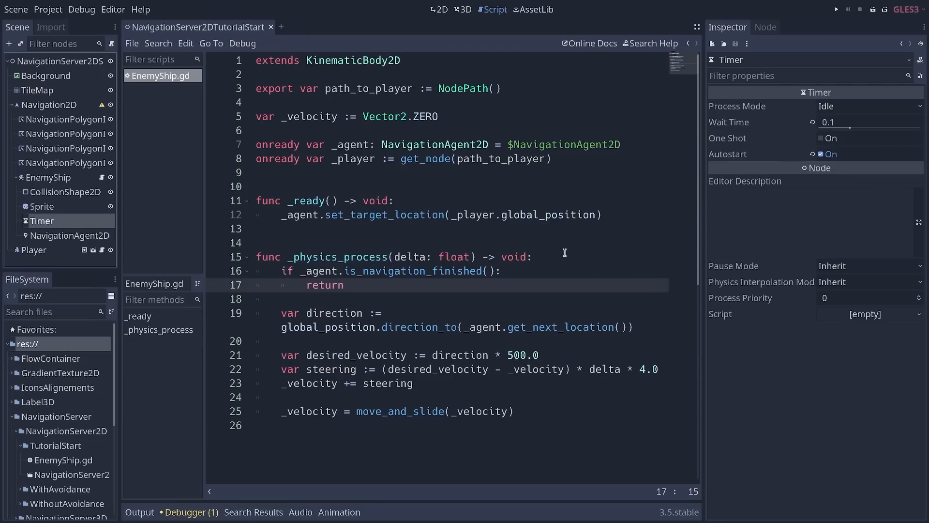
mouse_move(558, 229)
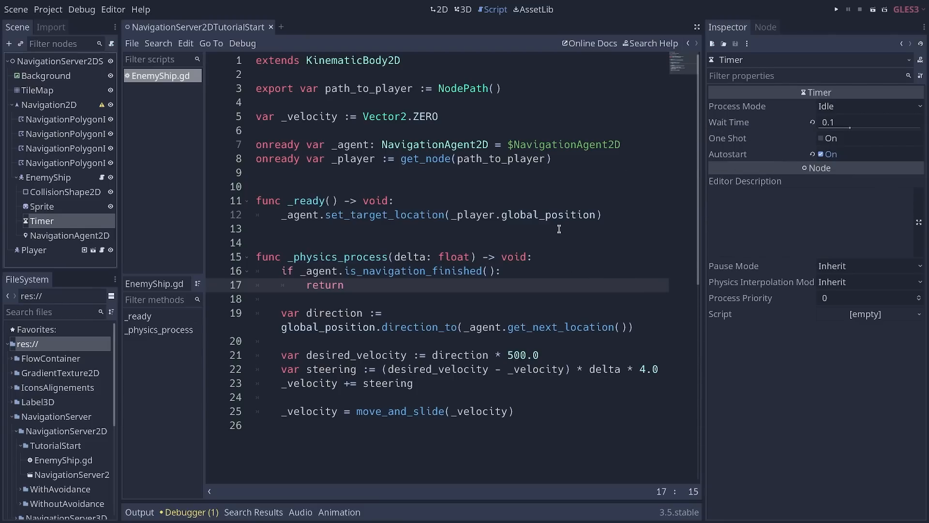
mouse_move(551, 204)
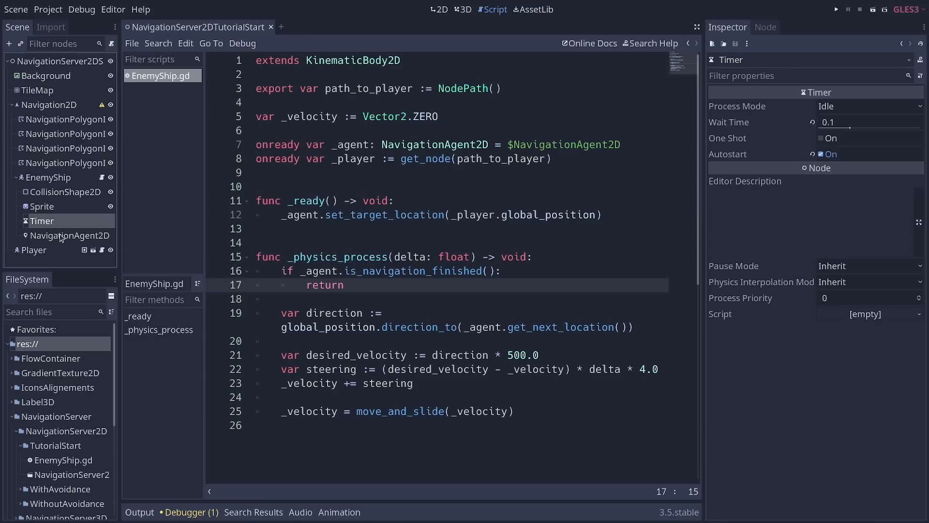
mouse_move(41, 220)
text(onready var _timer: Timer = $Timer)
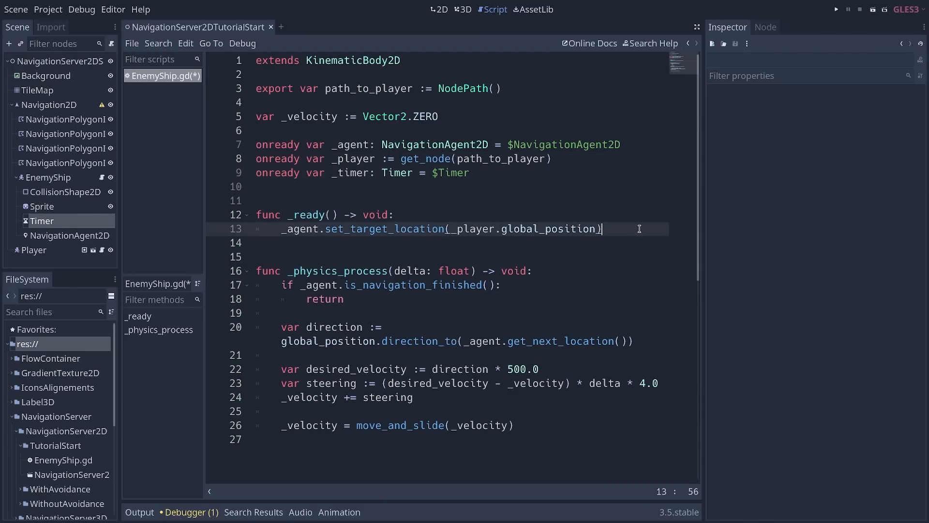
click(308, 214)
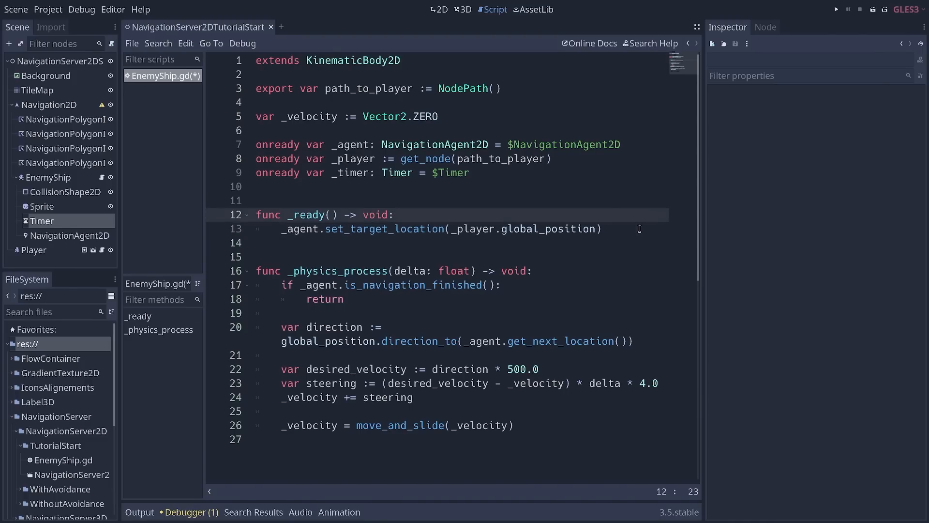
text(_timer.connect("timeout",)
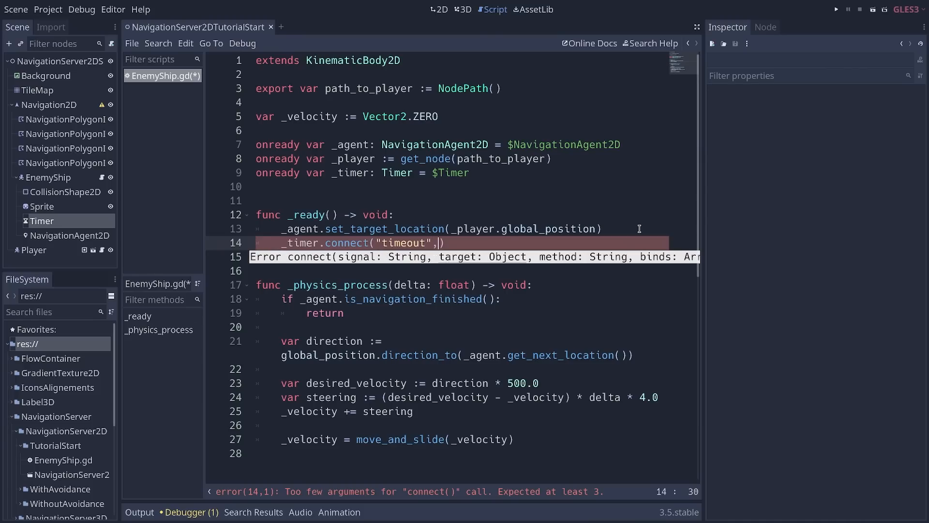
text(self, "_)
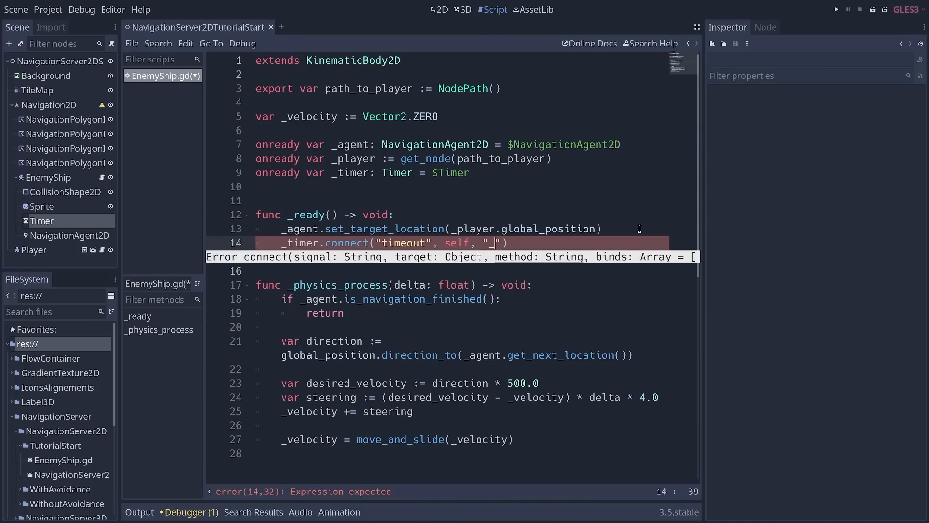
text(_update_pathfinding)
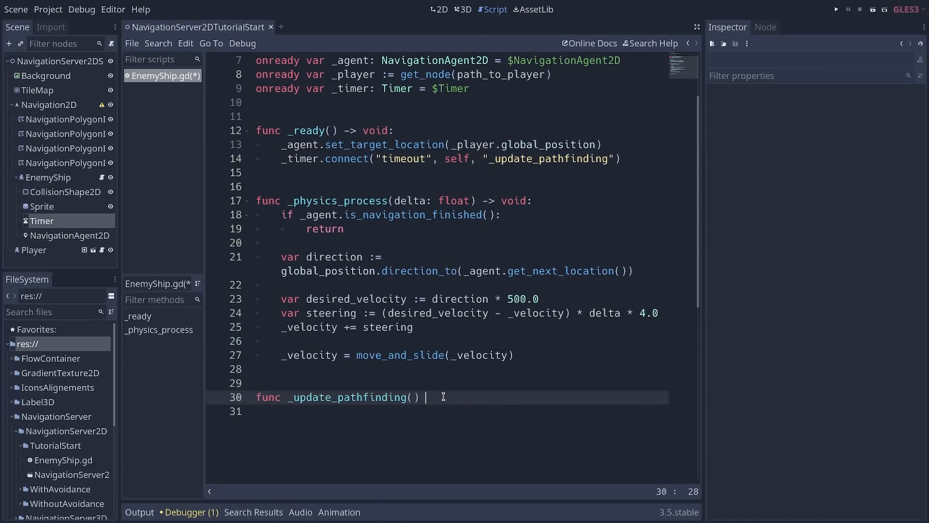
- Write _update_pathfinding() -> void to target the player's global position, and call it from _ready
text(-> void:)
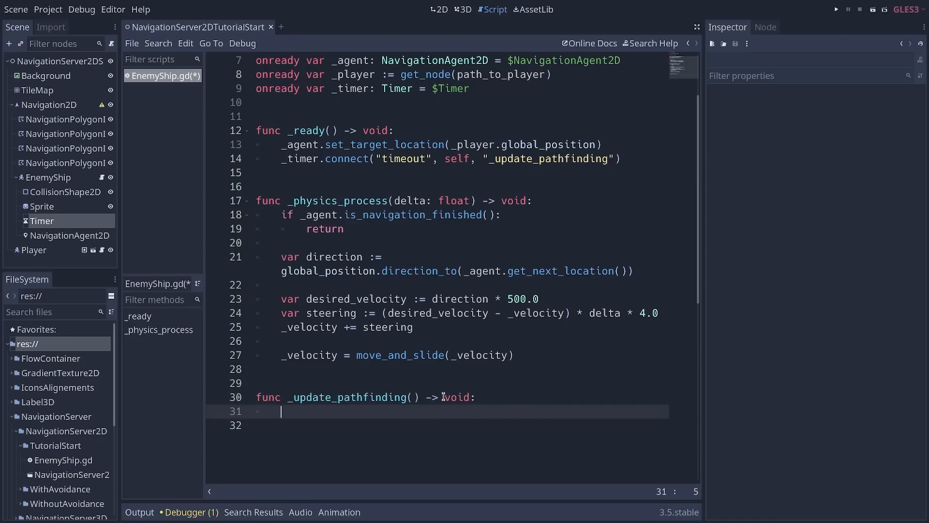
text(_agent.set_target_location(_player.global_position)
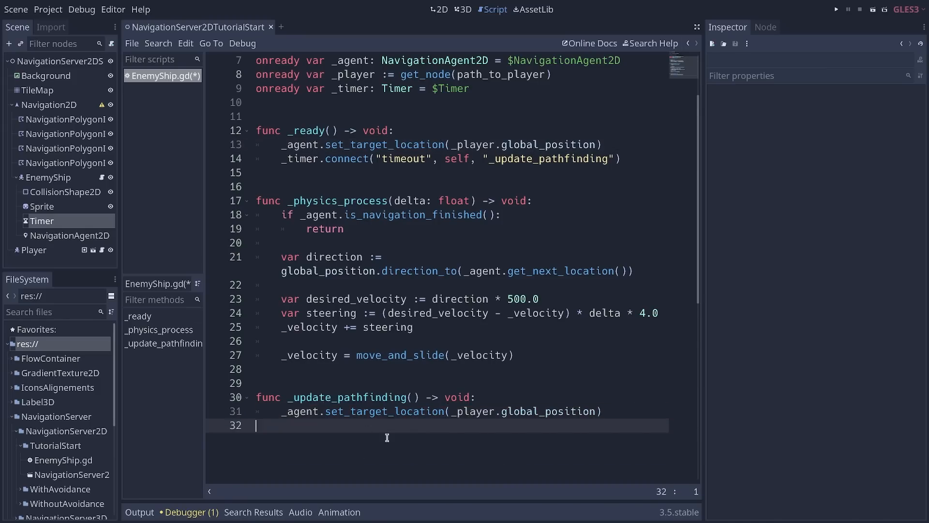
click(42, 220)
text(_update_pathfinding()
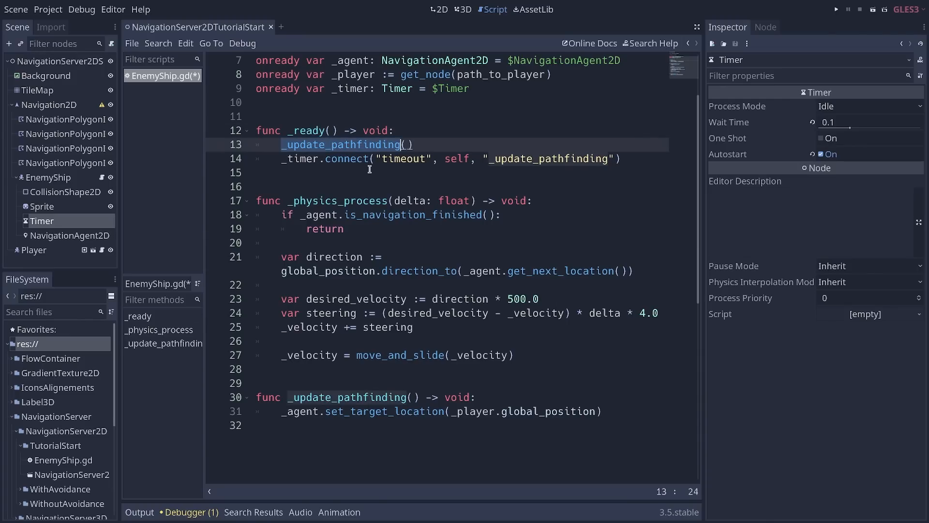
click(501, 201)
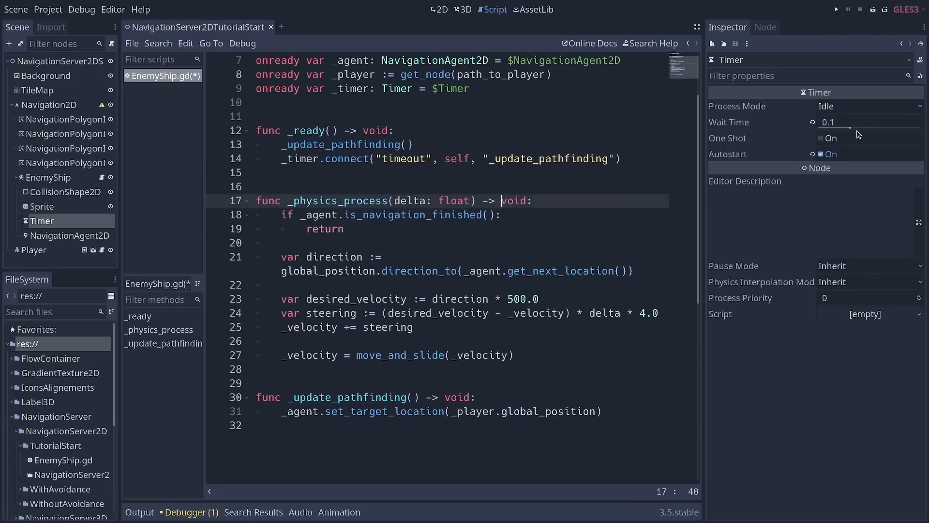
mouse_move(837, 126)
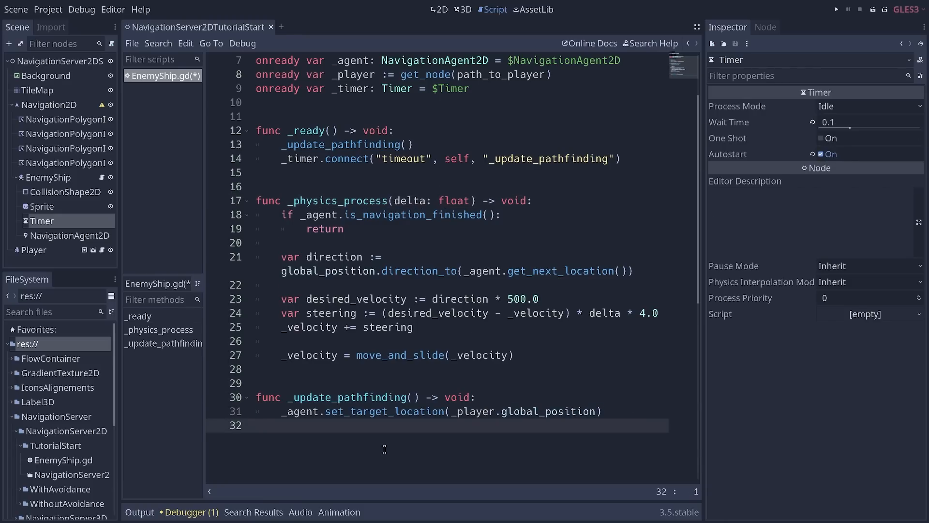
click(834, 9)
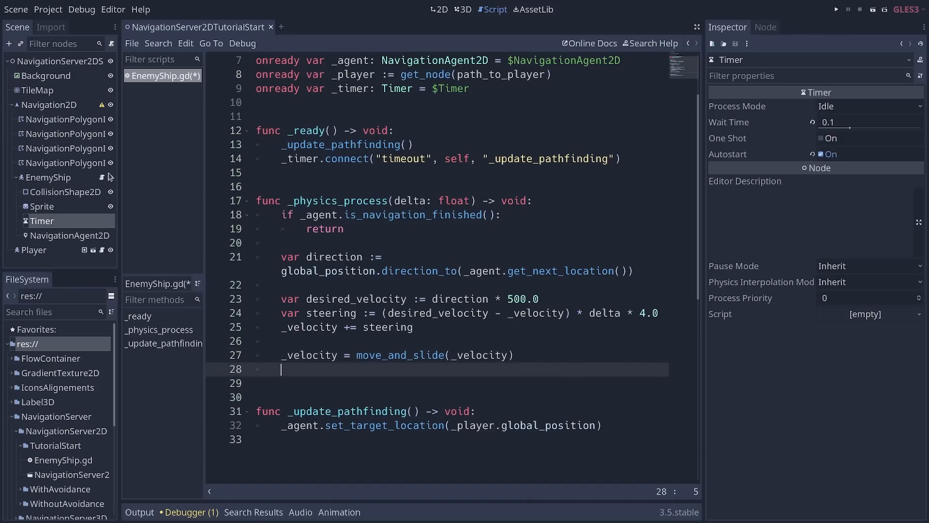
- Add an onready _sprite reference, set _sprite.rotation = _velocity.angle() after move_and_slide, and save
click(42, 206)
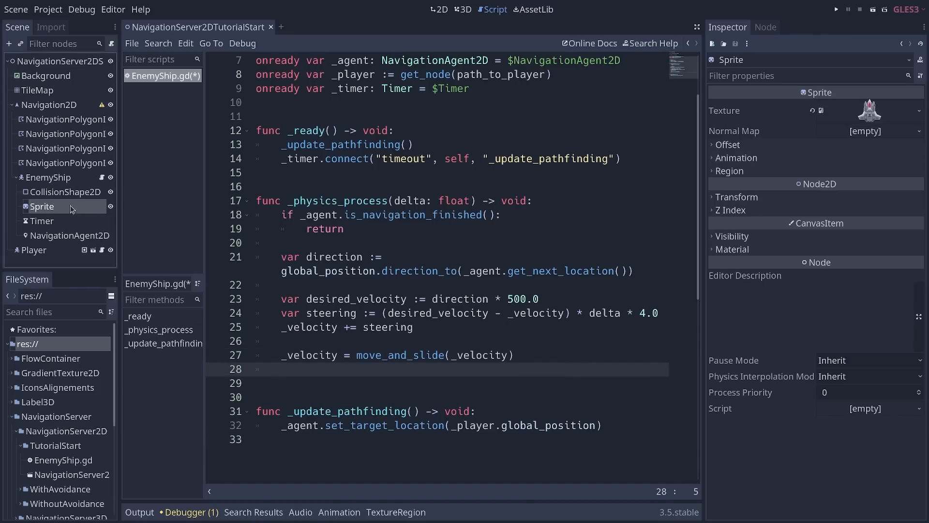
scroll(up, 3)
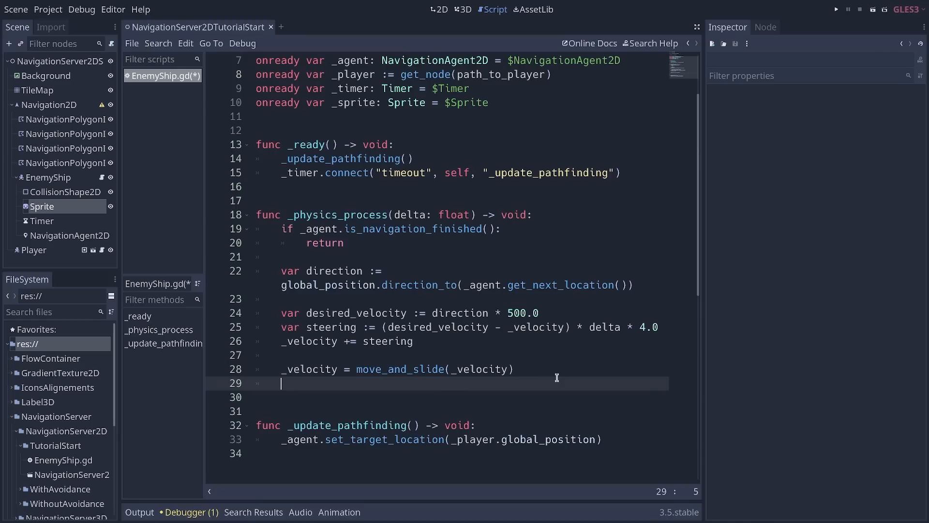
text(_sprite.rota)
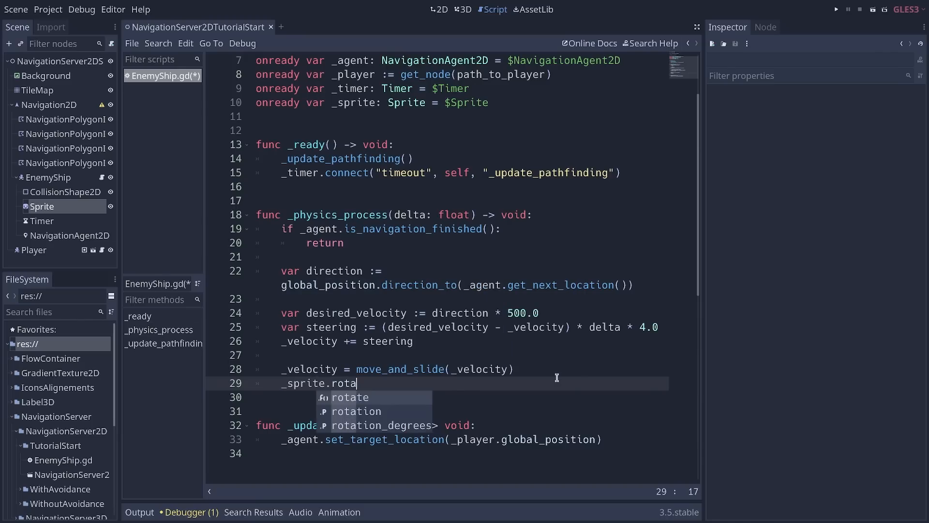
text(tion = _velocity.angle()
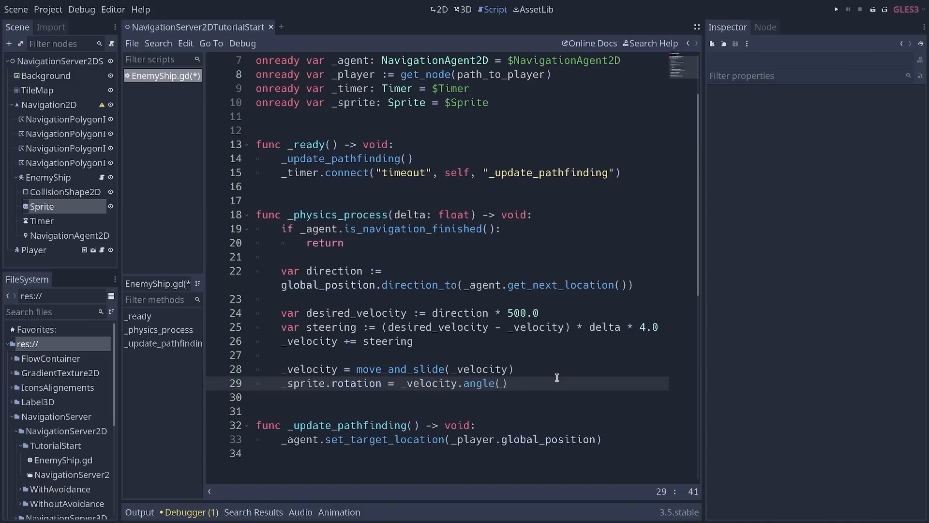
click(507, 383)
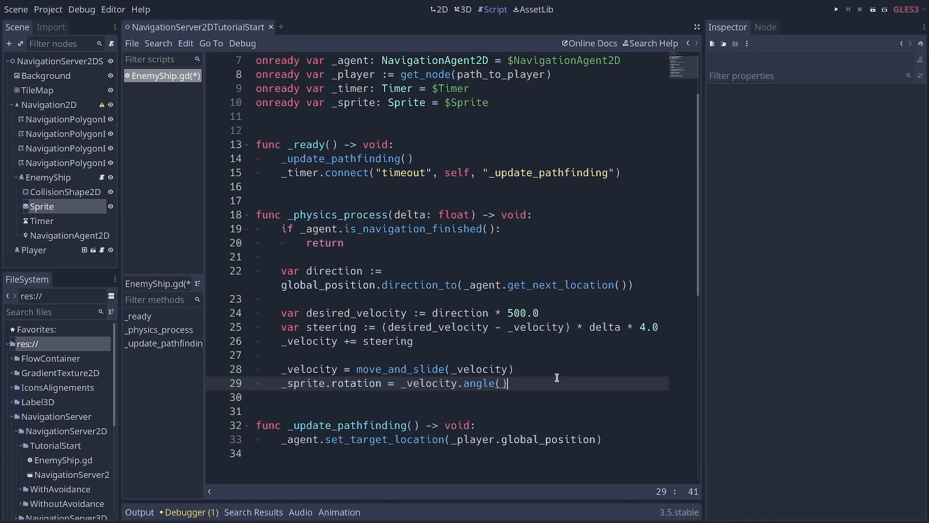
click(837, 9)
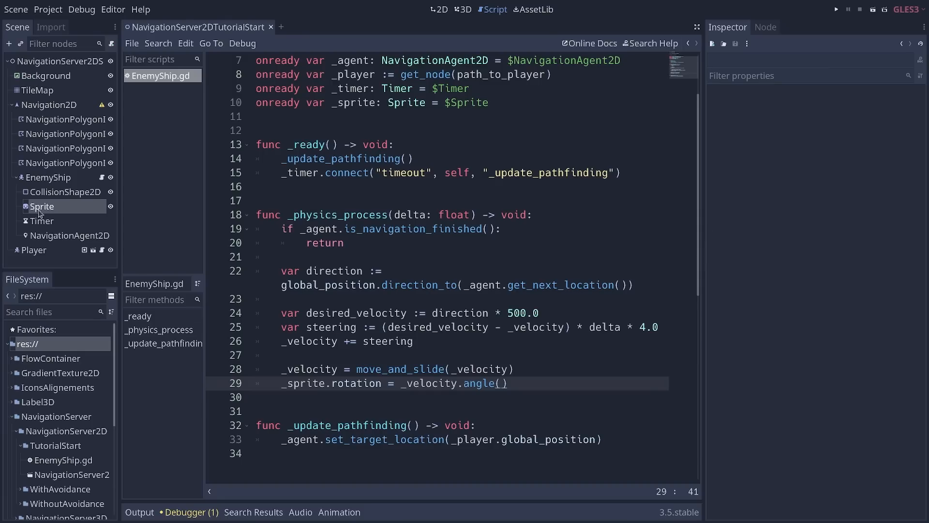
- Select the Timer node to view its 0.1-second wait time and Autostart setting
click(42, 221)
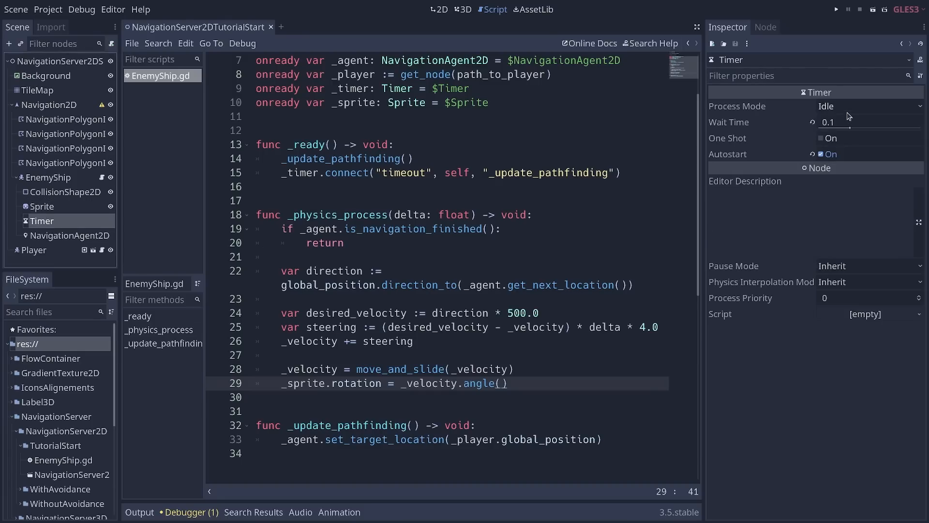
mouse_move(847, 122)
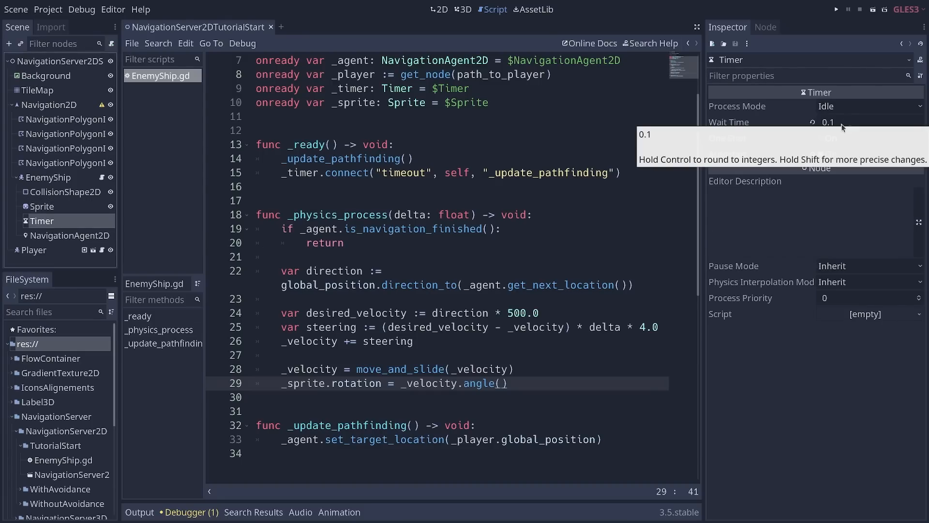
mouse_move(824, 178)
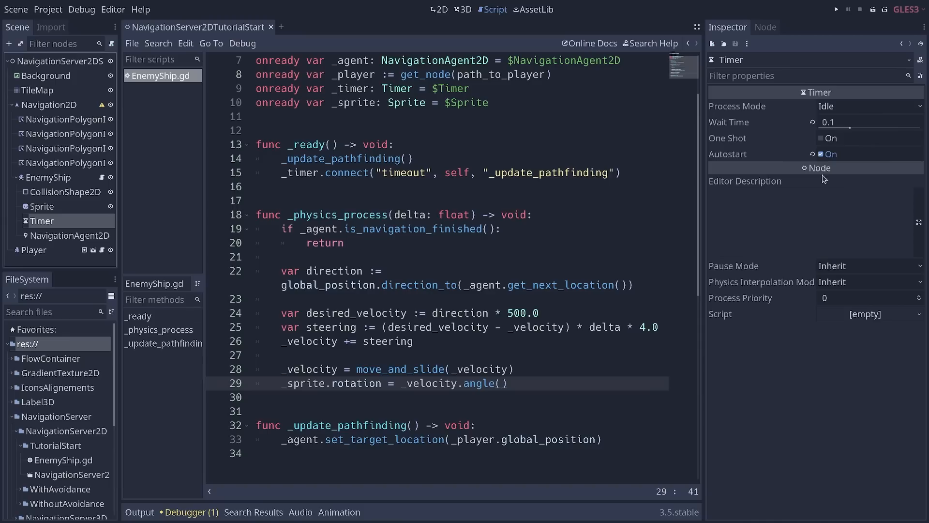
mouse_move(815, 188)
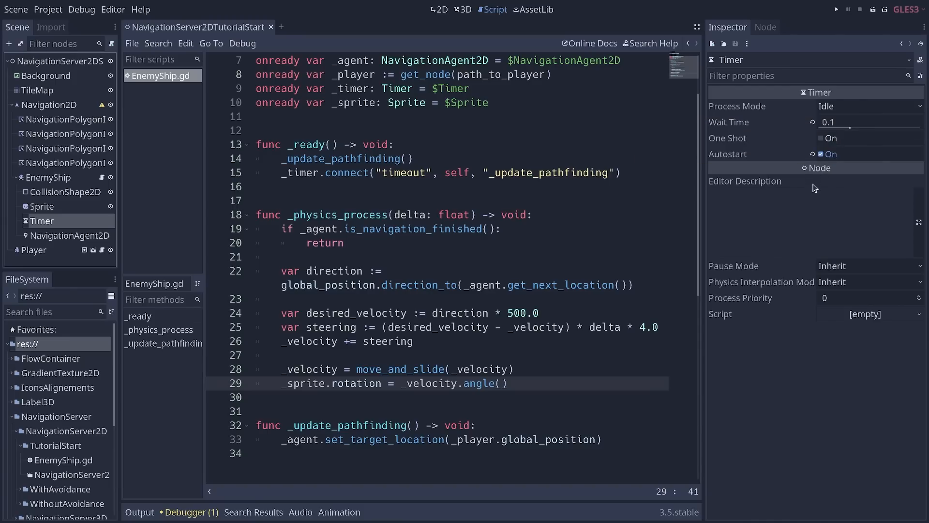
mouse_move(574, 238)
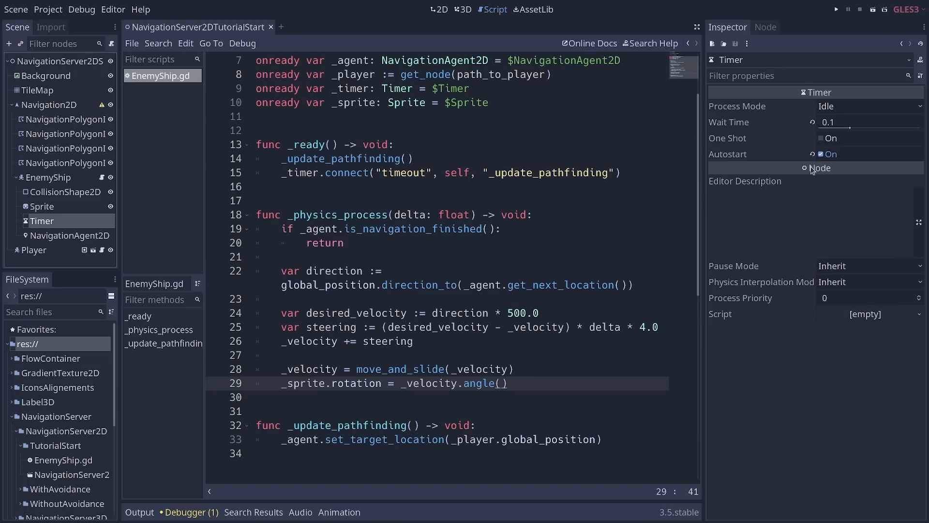
mouse_move(839, 138)
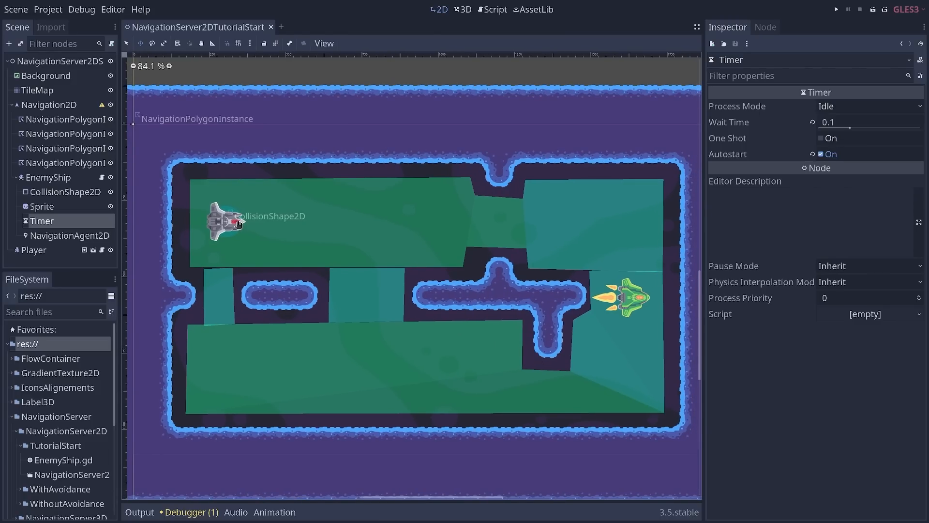
mouse_move(665, 375)
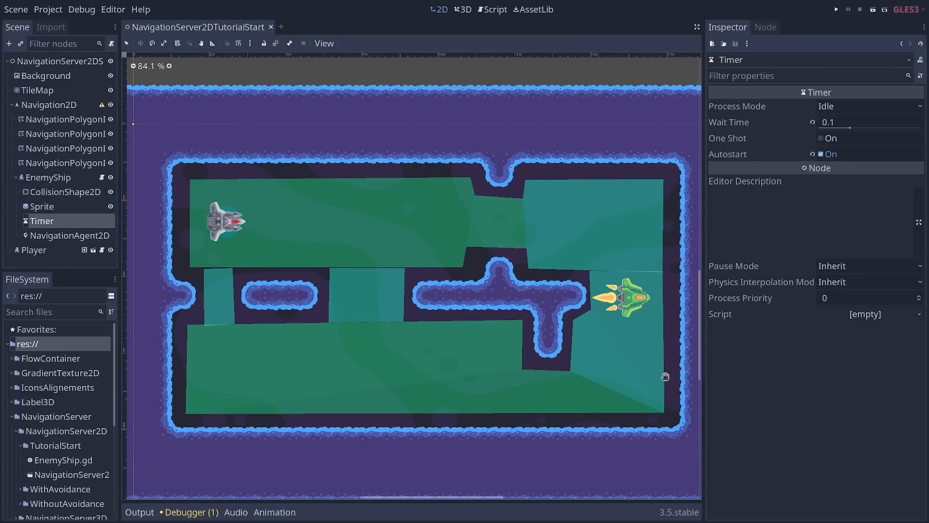
mouse_move(533, 330)
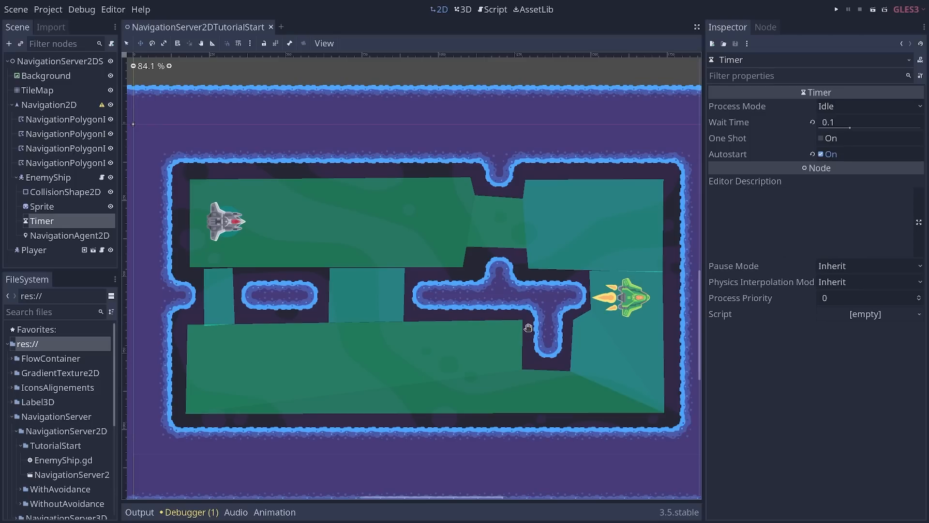
mouse_move(237, 224)
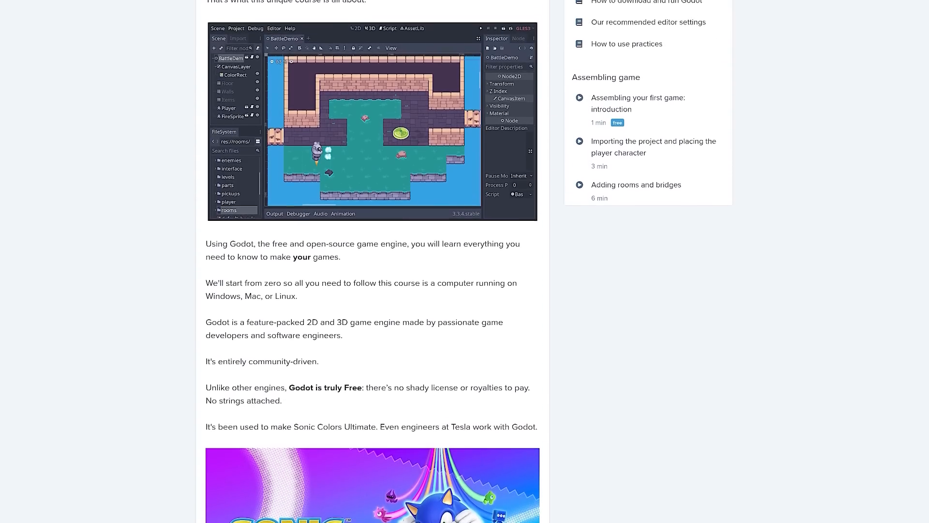
- Browse the Godot Node Essentials demo on the course page and load a scene from its node list
scroll(up, 3)
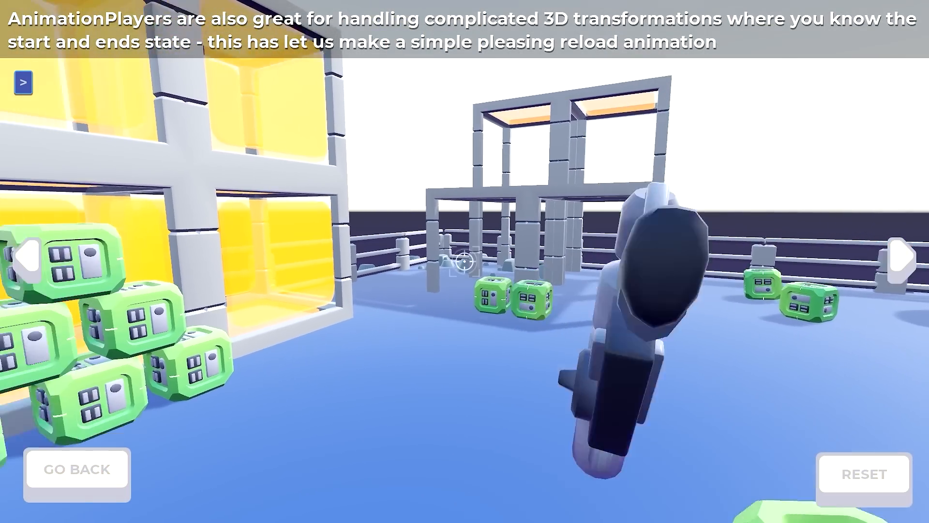
click(76, 469)
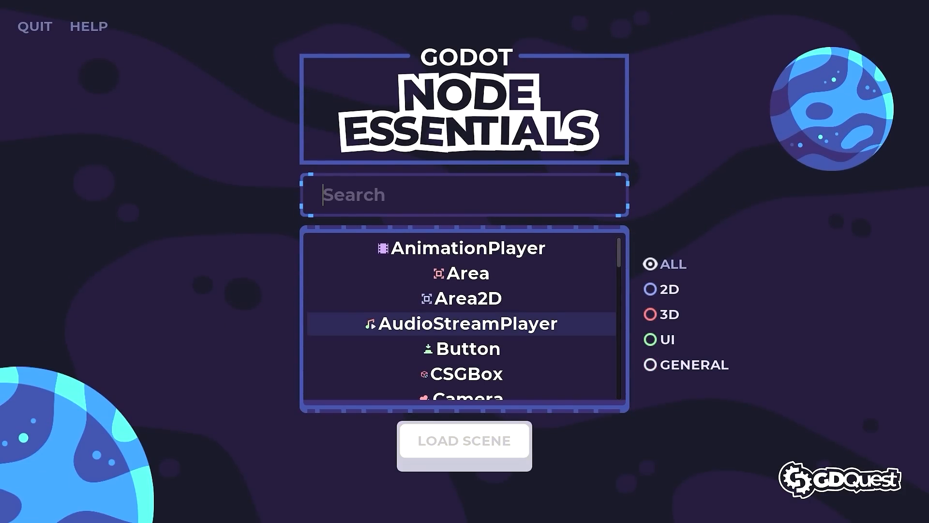
scroll(down, 3)
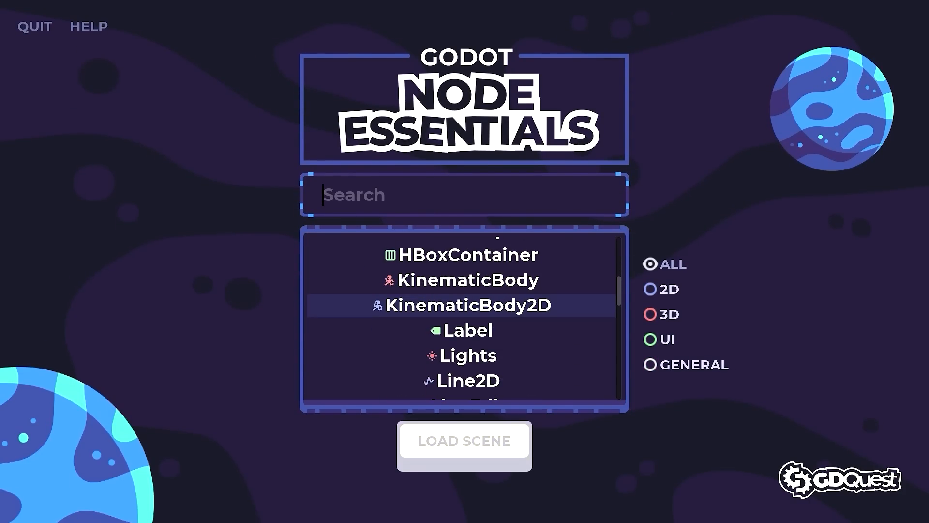
click(464, 441)
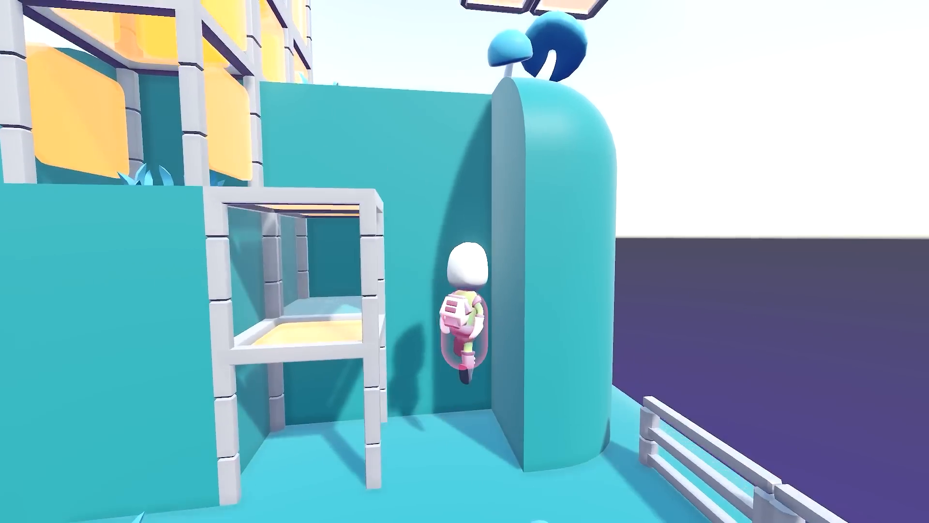